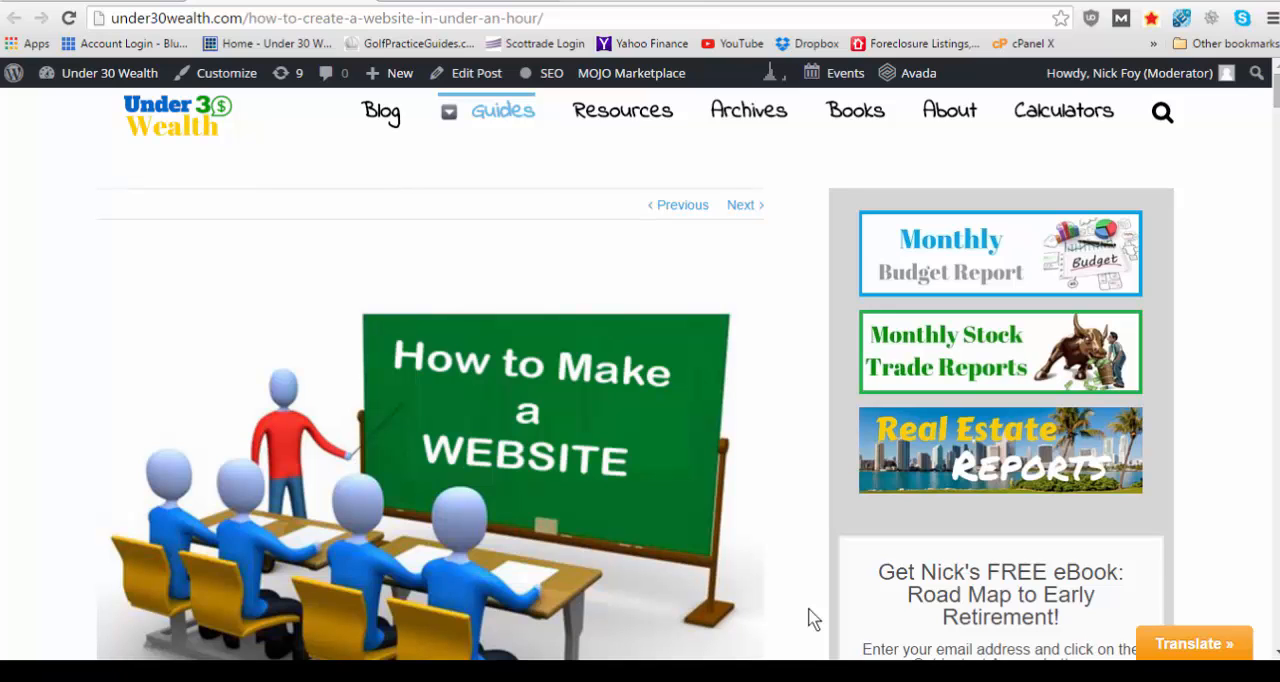
Scroll down the post to Step 1: Hosting and Domain Name recommending BlueHost
{"action": "scroll", "scroll_direction": "down", "scroll_amount": 3}
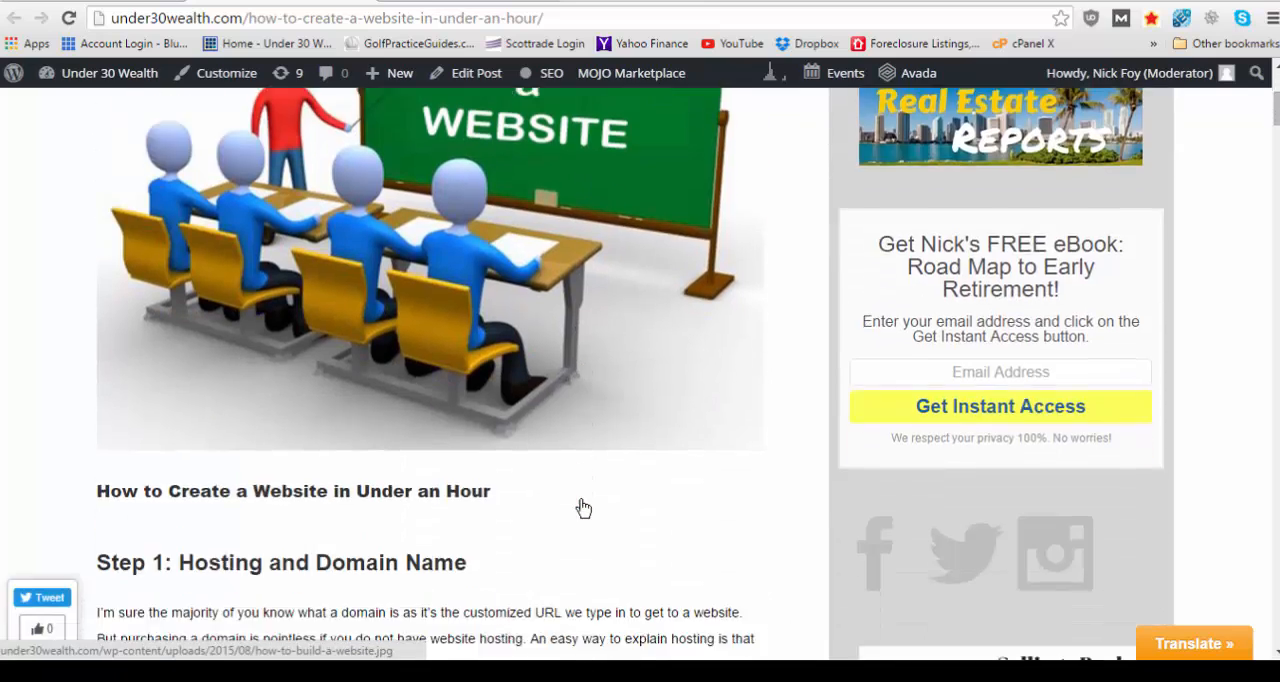
{"action": "scroll", "scroll_direction": "down", "scroll_amount": 3}
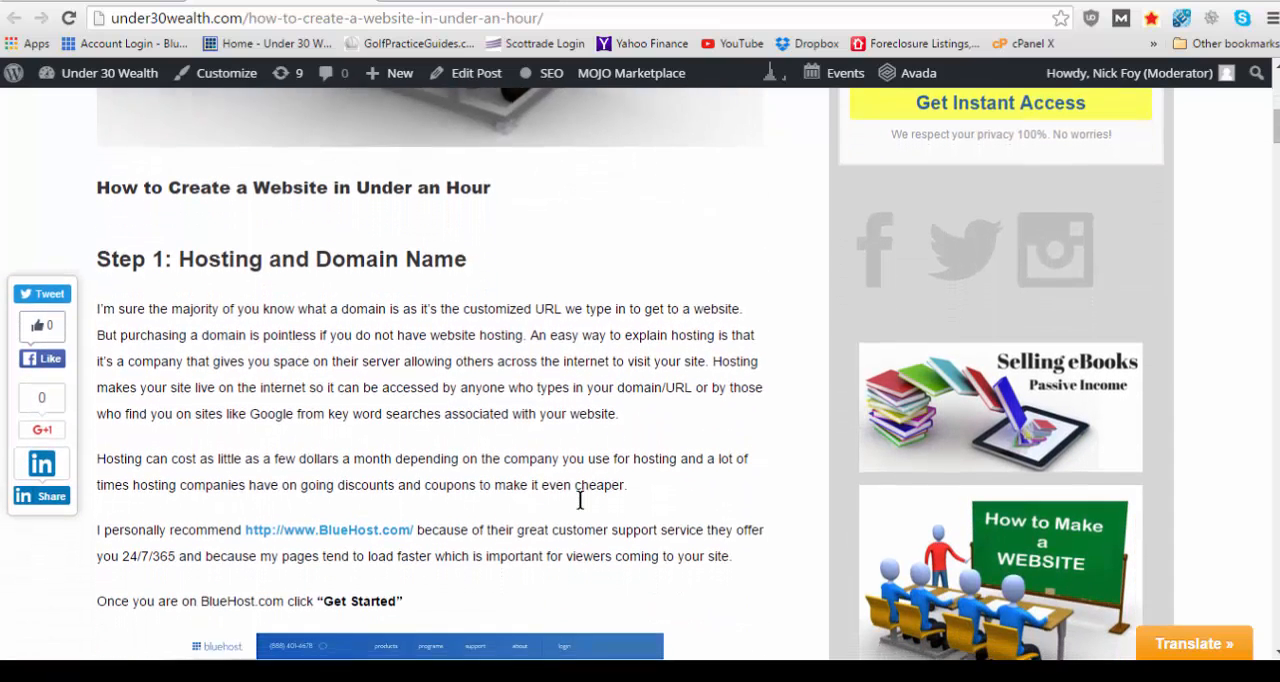
{"action": "scroll", "scroll_direction": "down", "scroll_amount": 3}
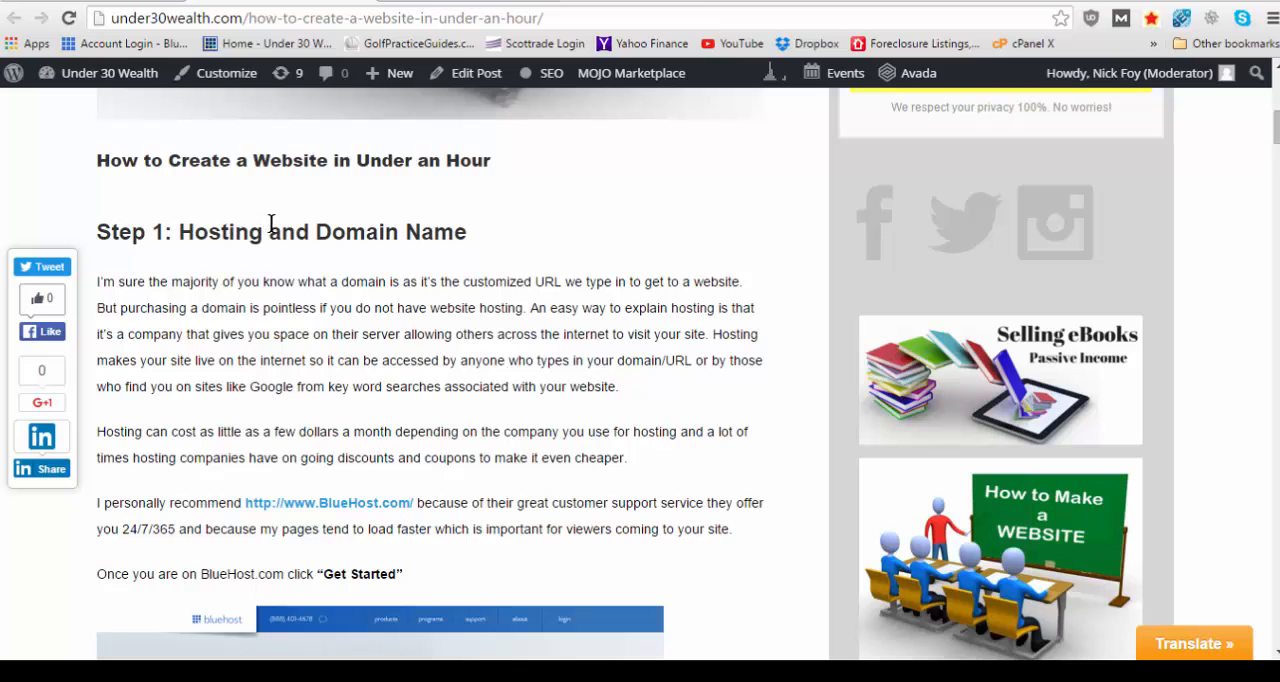
{"action": "scroll", "scroll_direction": "down", "scroll_amount": 3}
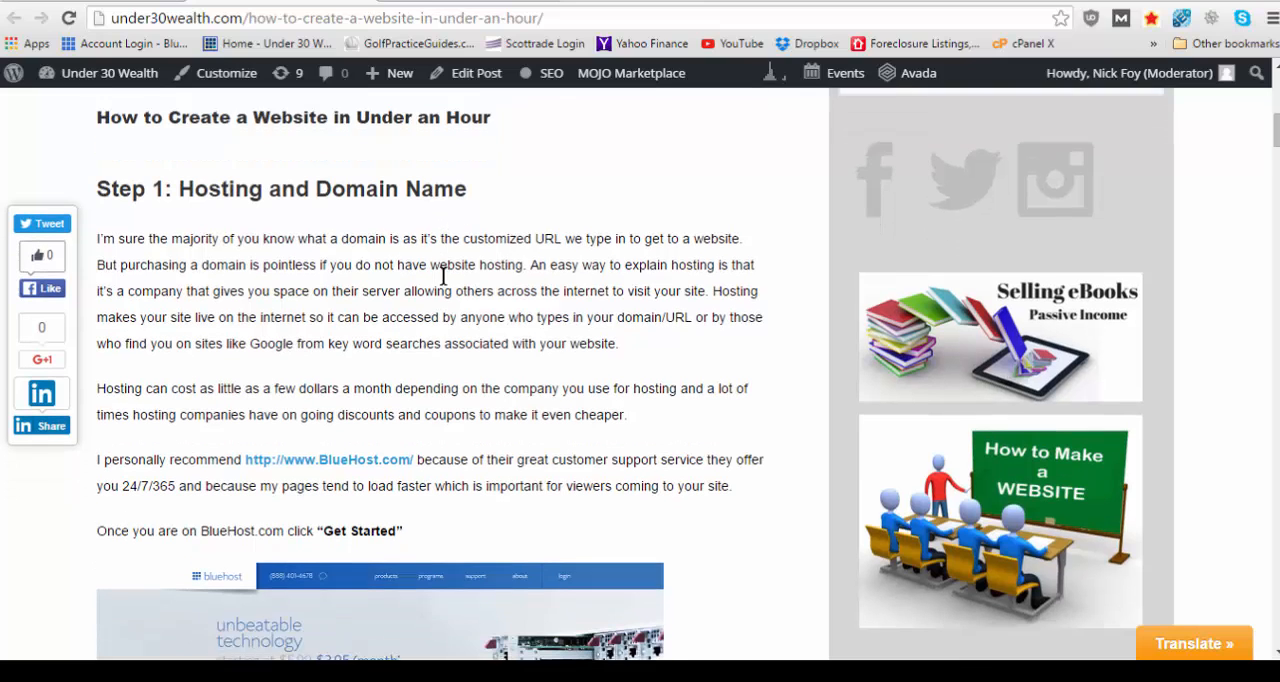
{"action": "scroll", "scroll_direction": "down", "scroll_amount": 3}
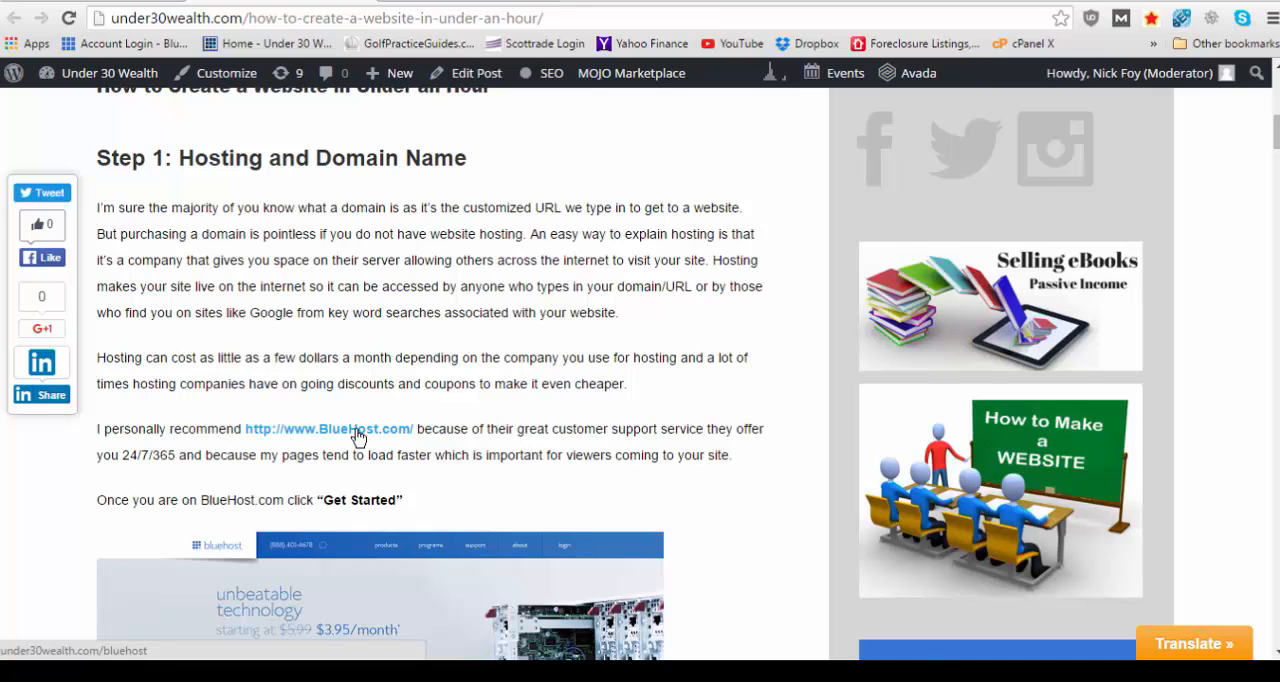
Follow the post's BlueHost.com link to the Bluehost home page
{"action": "left_click", "coordinate": [328, 428]}
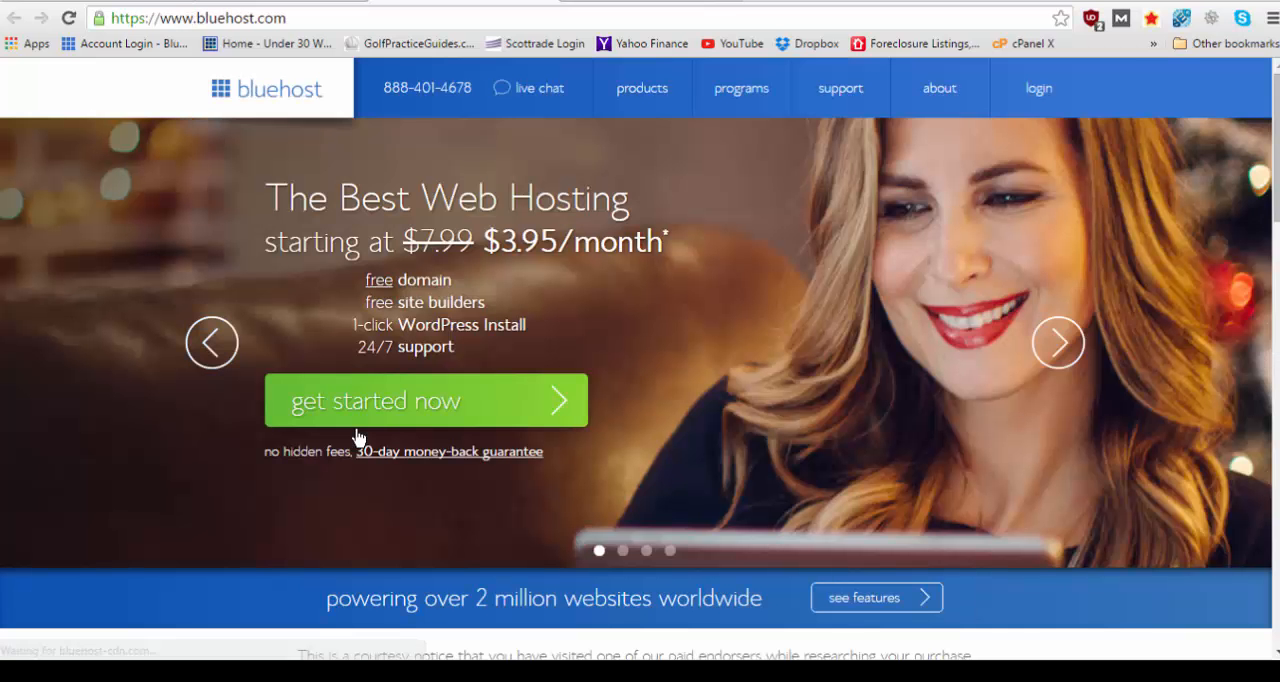
{"action": "mouse_move", "coordinate": [384, 412]}
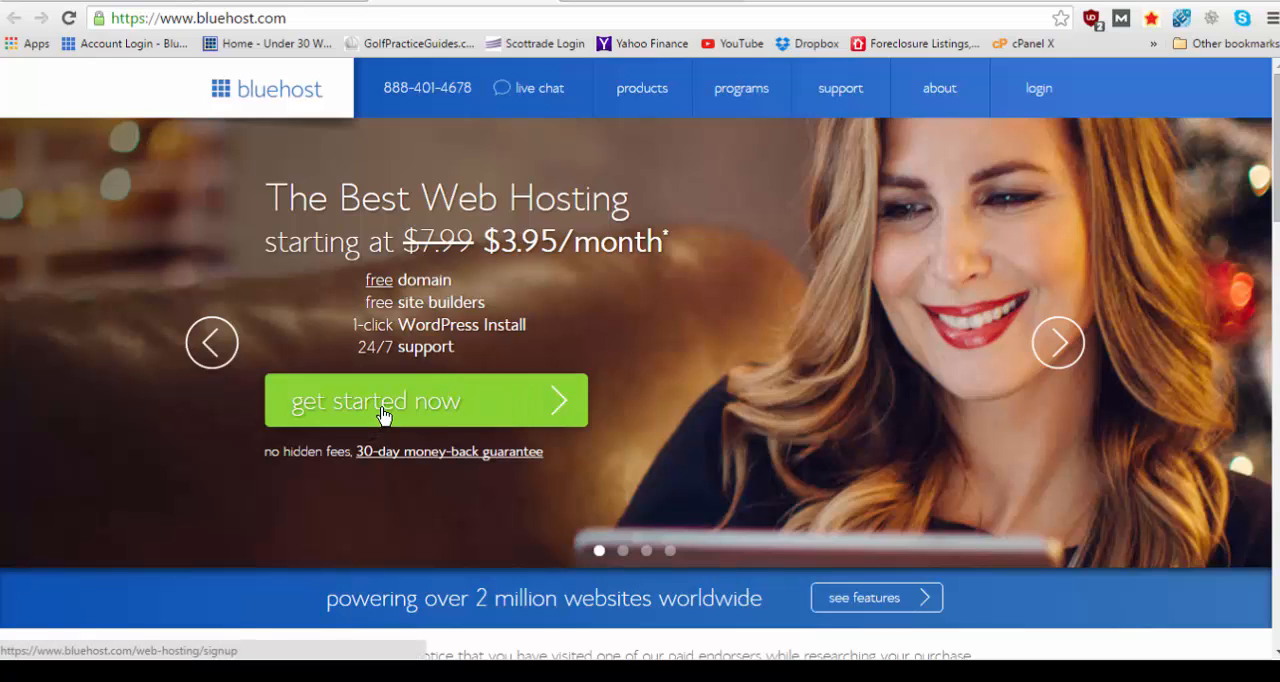
Get started and review the basic $3.95, plus $6.95 and pro $14.95 plans
{"action": "left_click", "coordinate": [424, 400]}
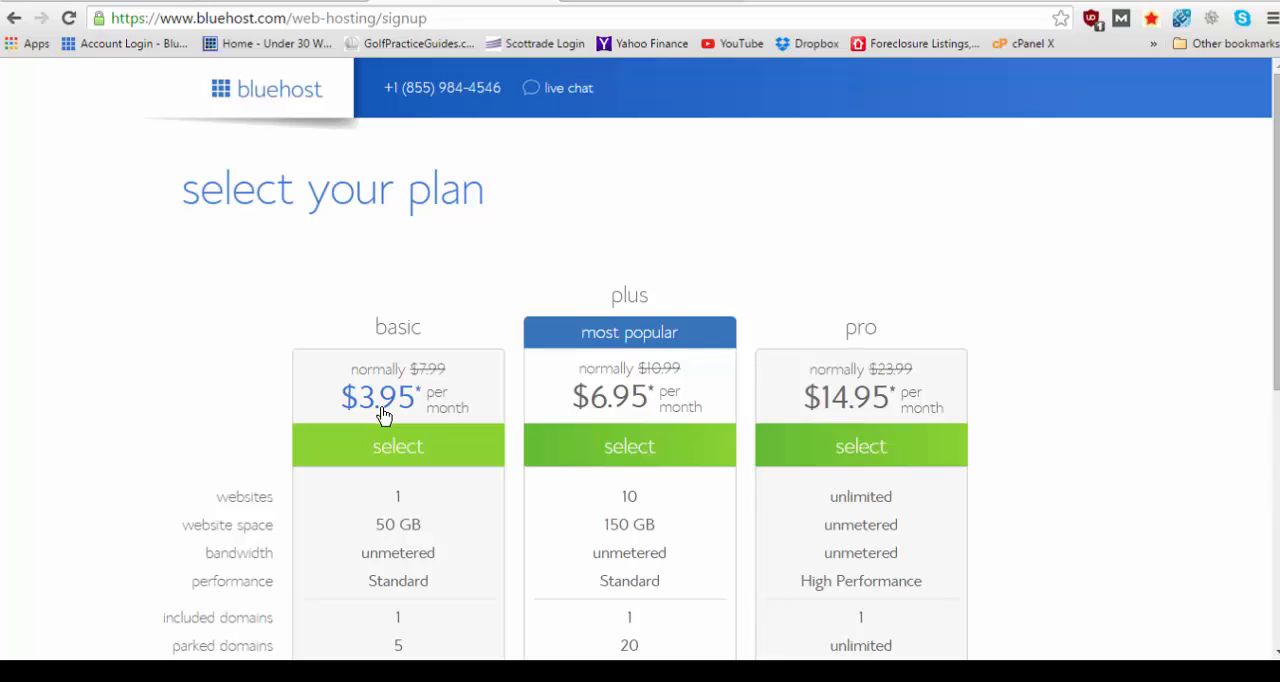
{"action": "mouse_move", "coordinate": [390, 410]}
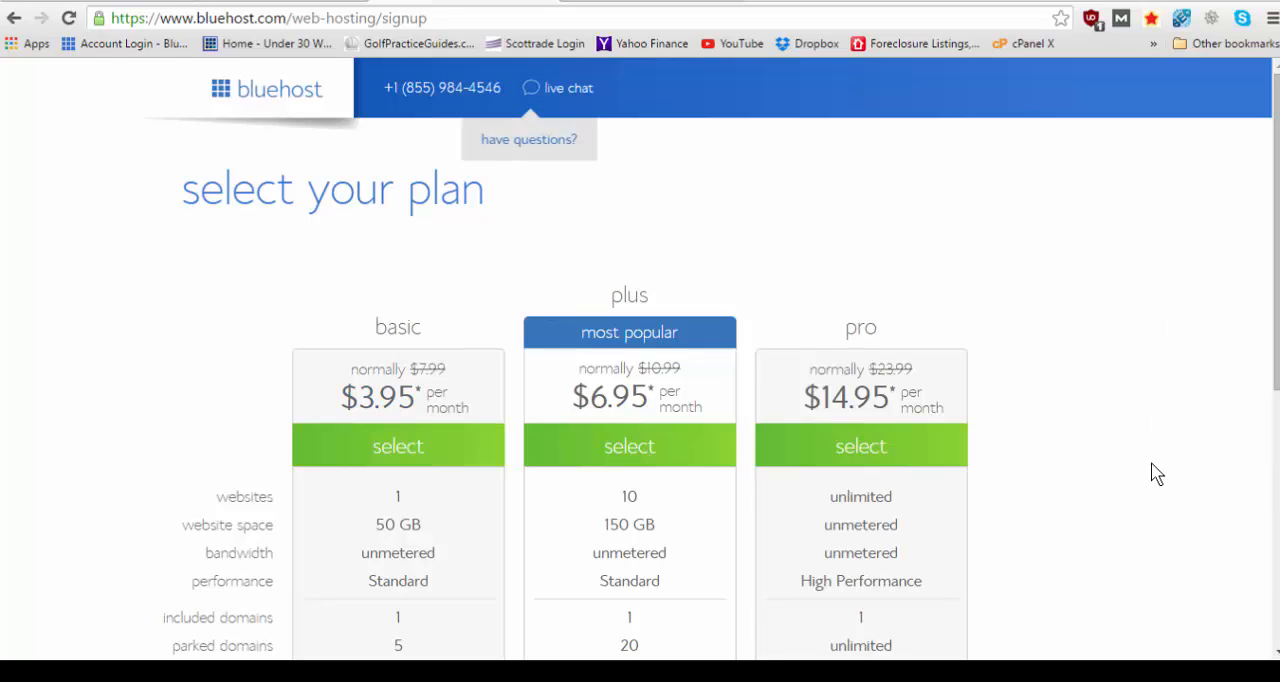
{"action": "scroll", "scroll_direction": "down", "scroll_amount": 3}
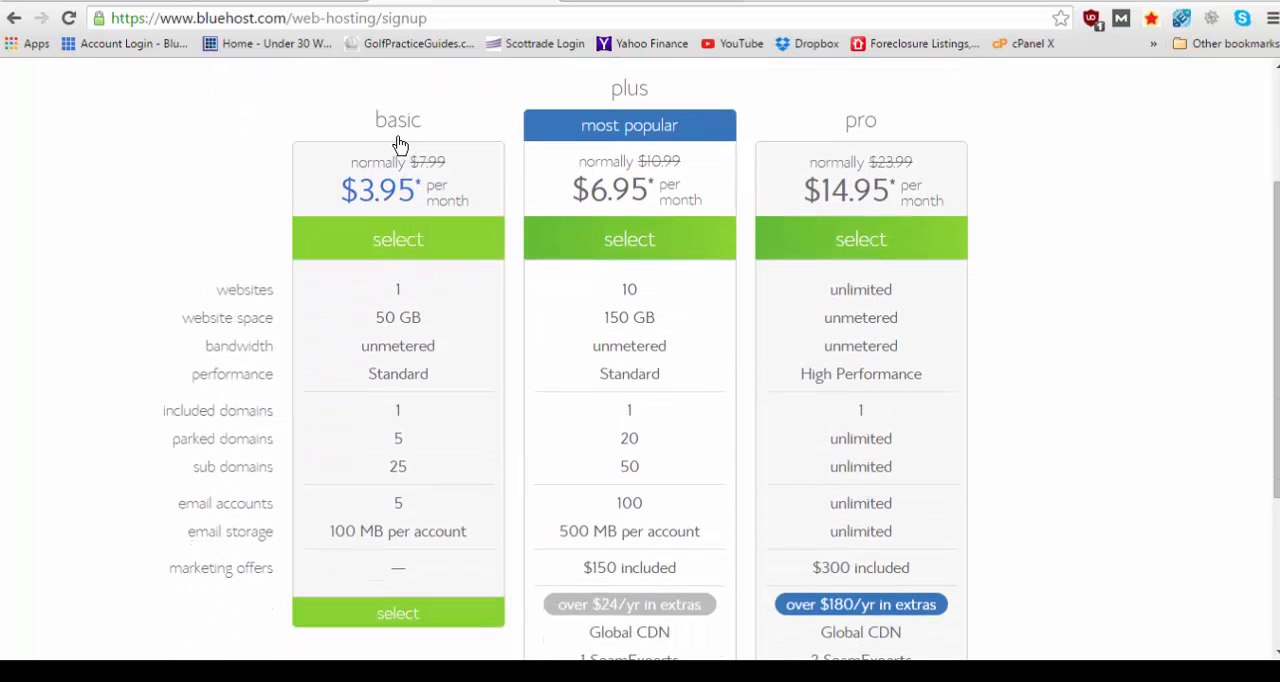
{"action": "mouse_move", "coordinate": [388, 212]}
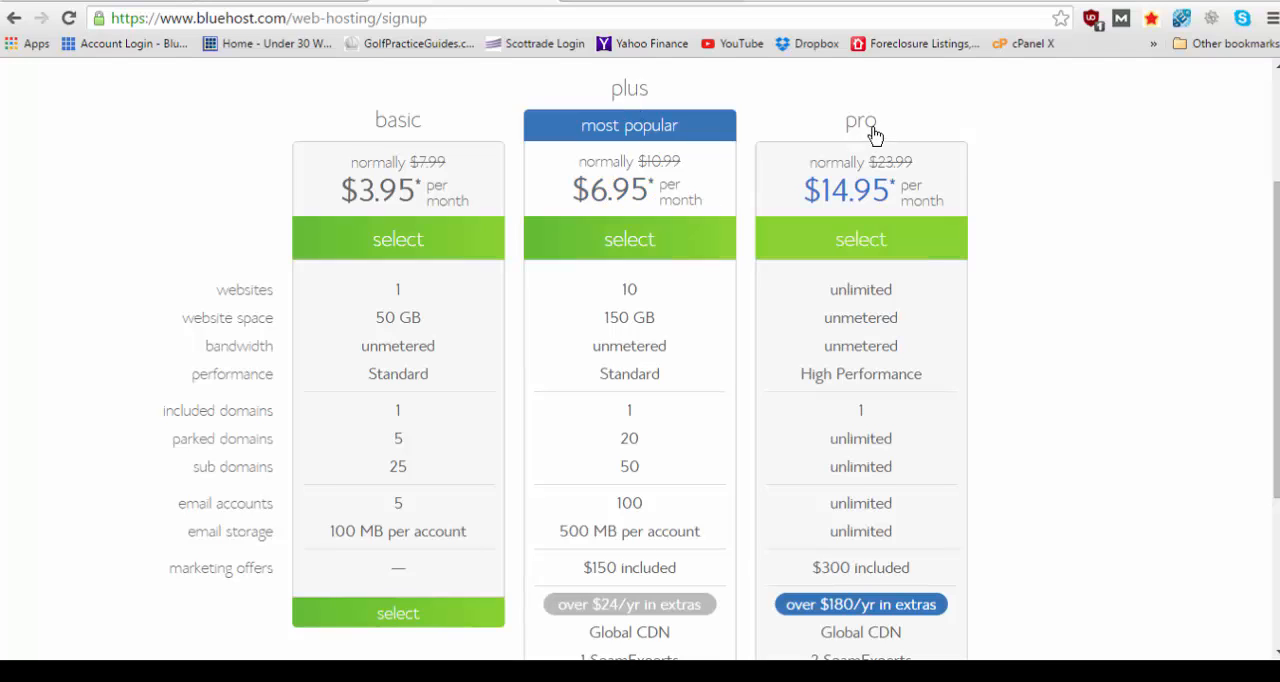
{"action": "mouse_move", "coordinate": [876, 204]}
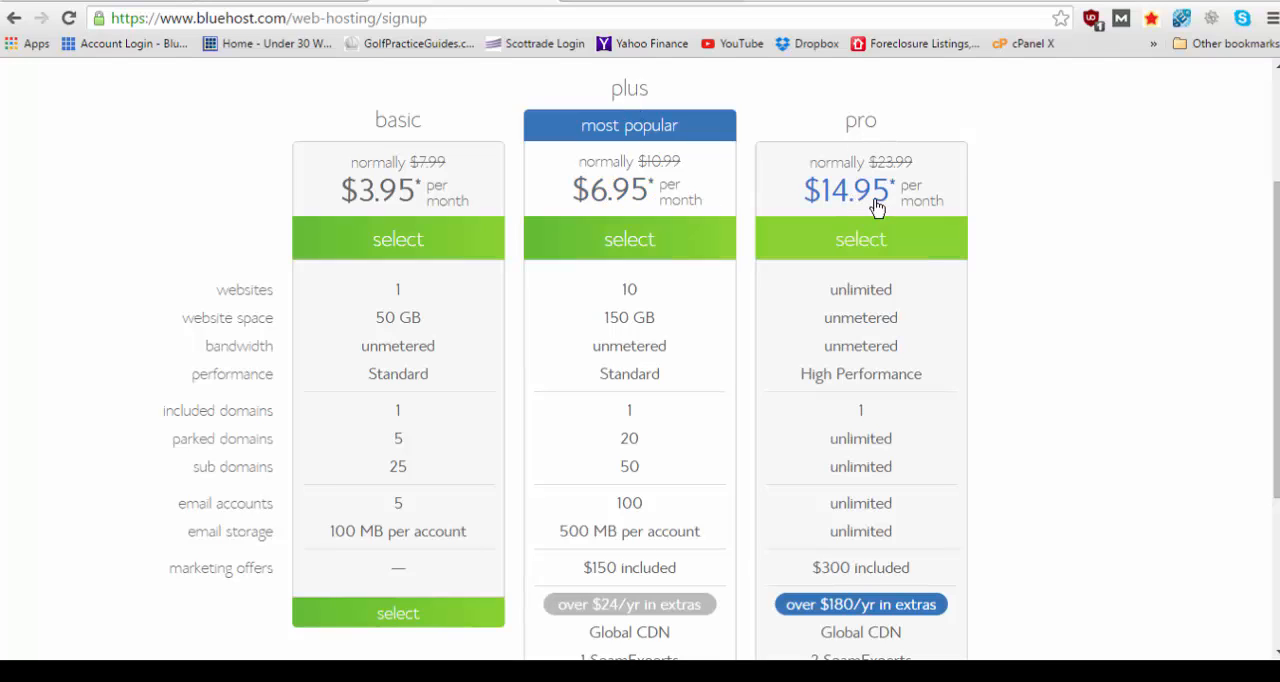
{"action": "mouse_move", "coordinate": [264, 316]}
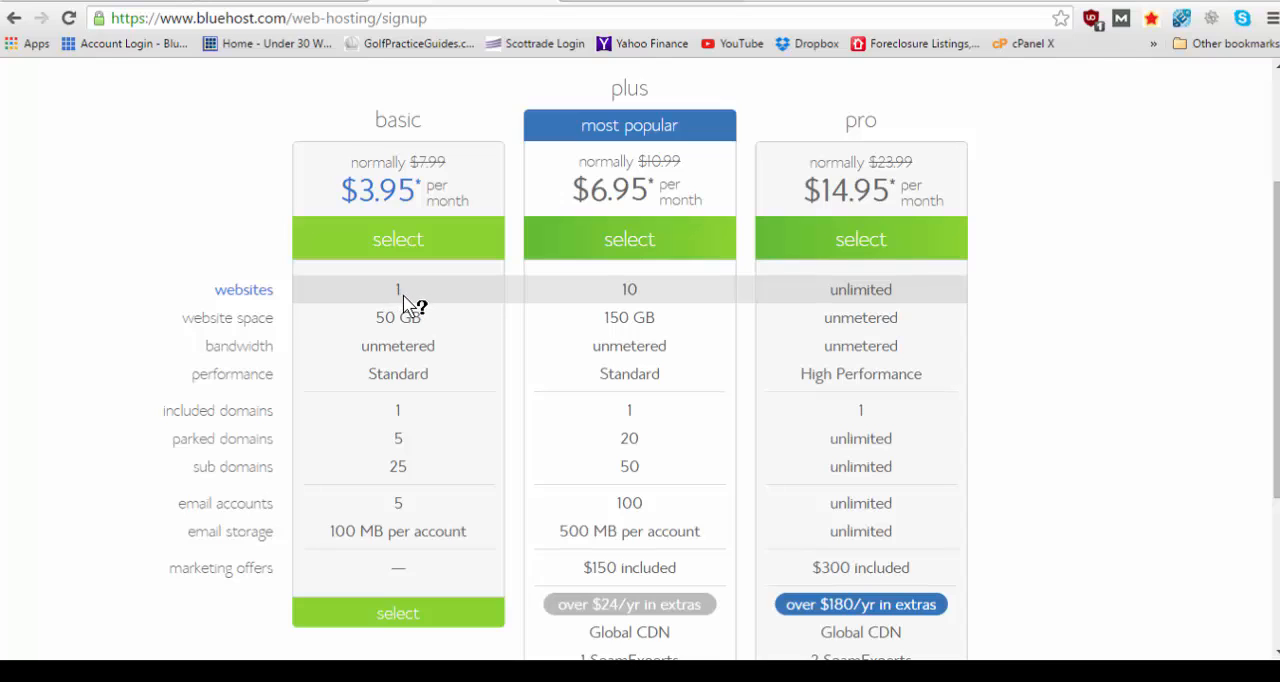
{"action": "mouse_move", "coordinate": [564, 292]}
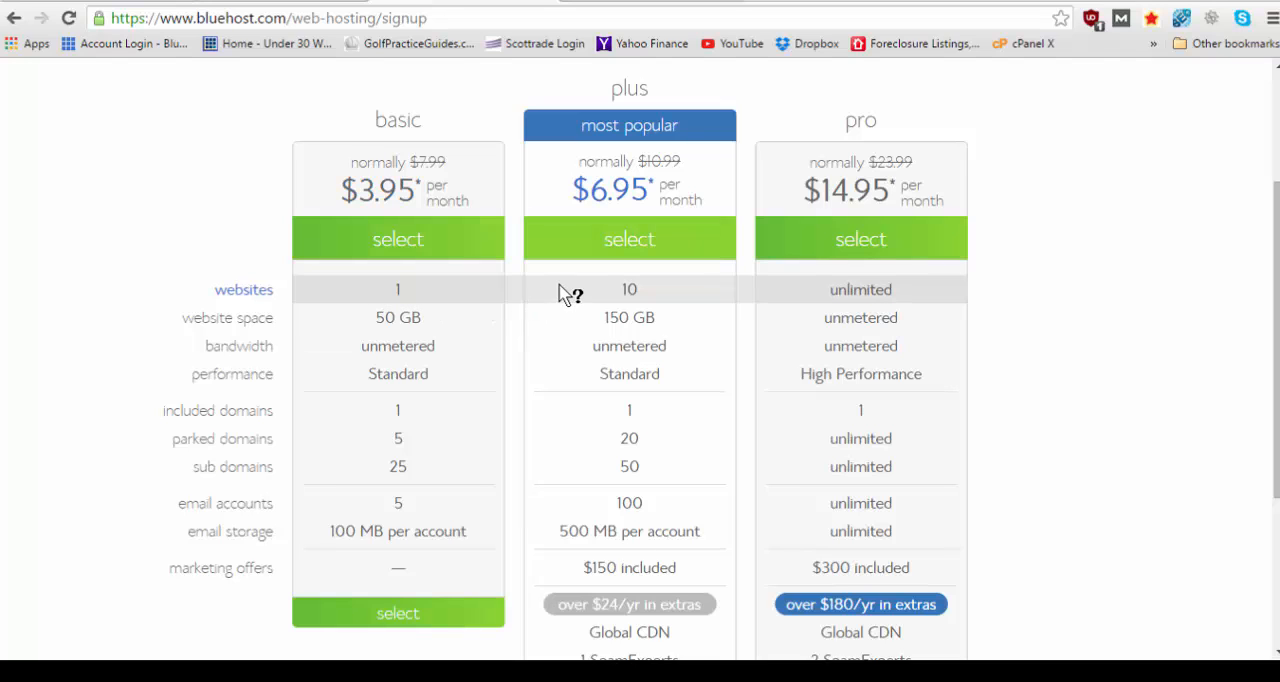
{"action": "mouse_move", "coordinate": [660, 304]}
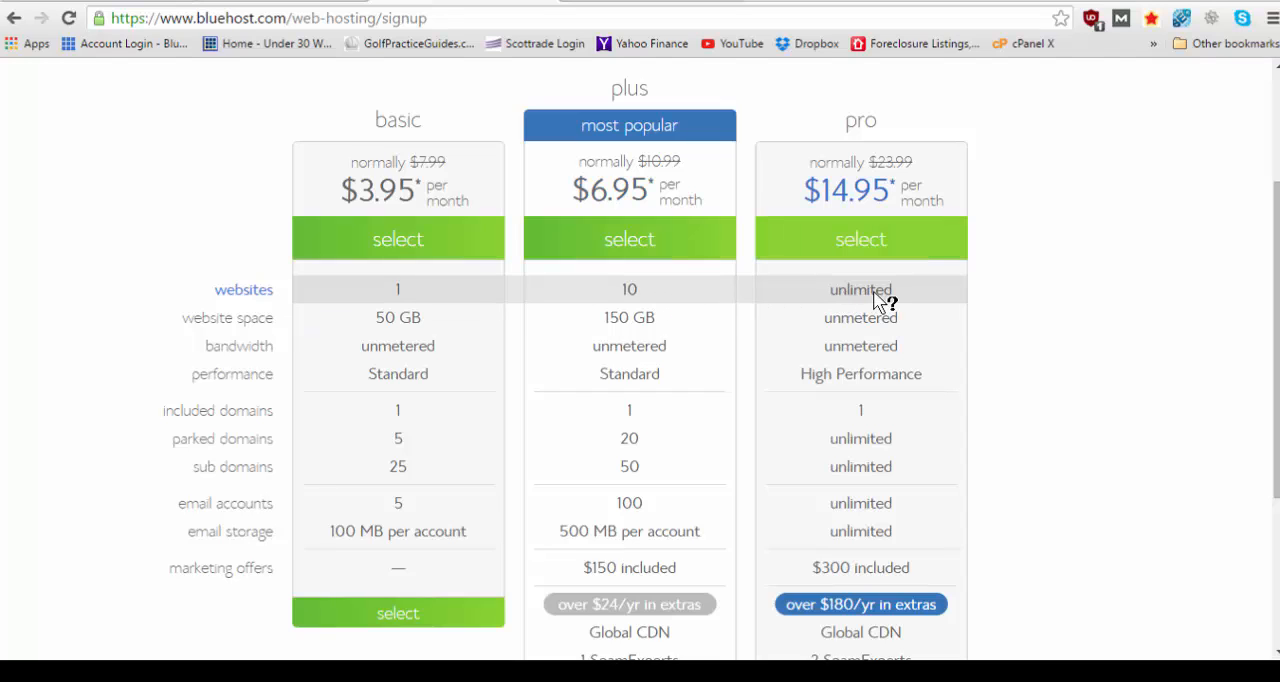
{"action": "mouse_move", "coordinate": [928, 302]}
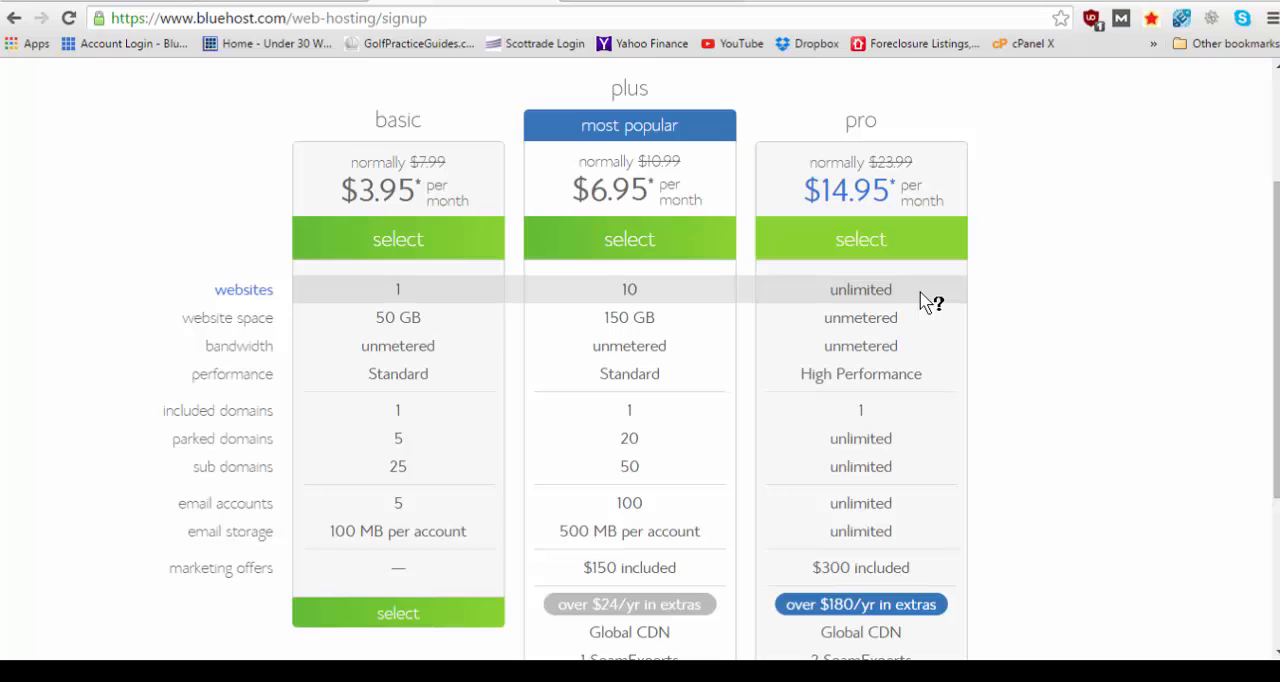
{"action": "mouse_move", "coordinate": [616, 350]}
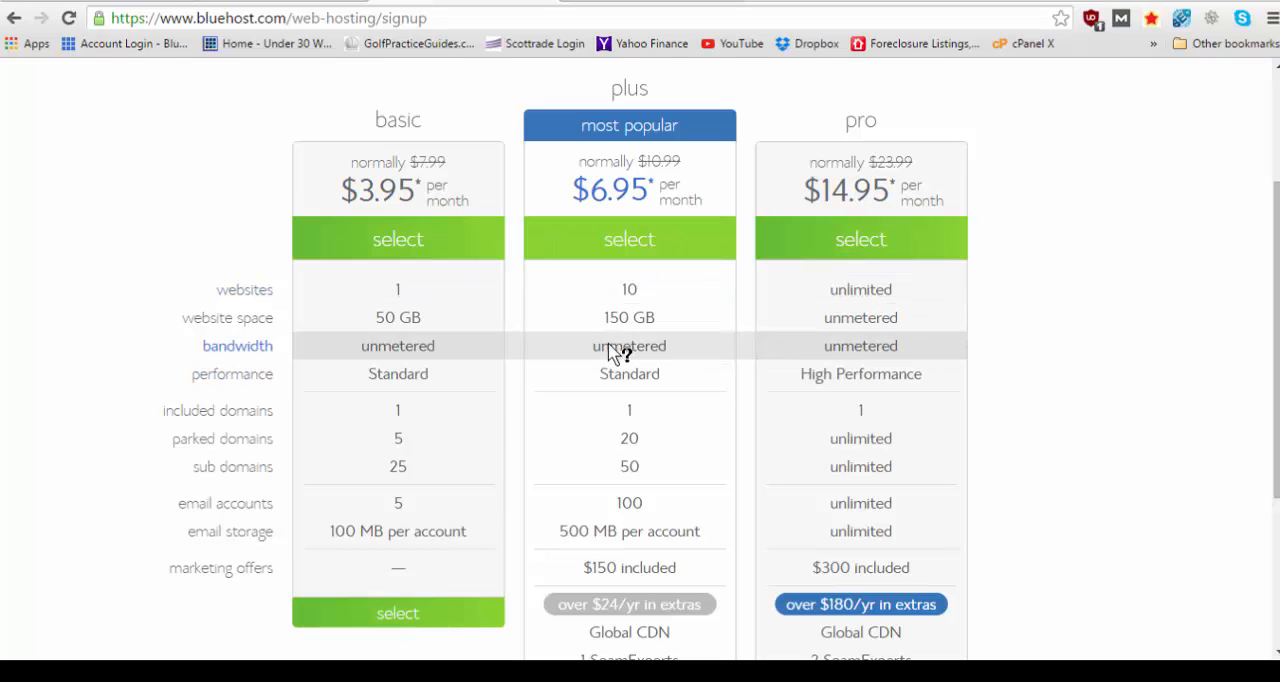
{"action": "mouse_move", "coordinate": [690, 332]}
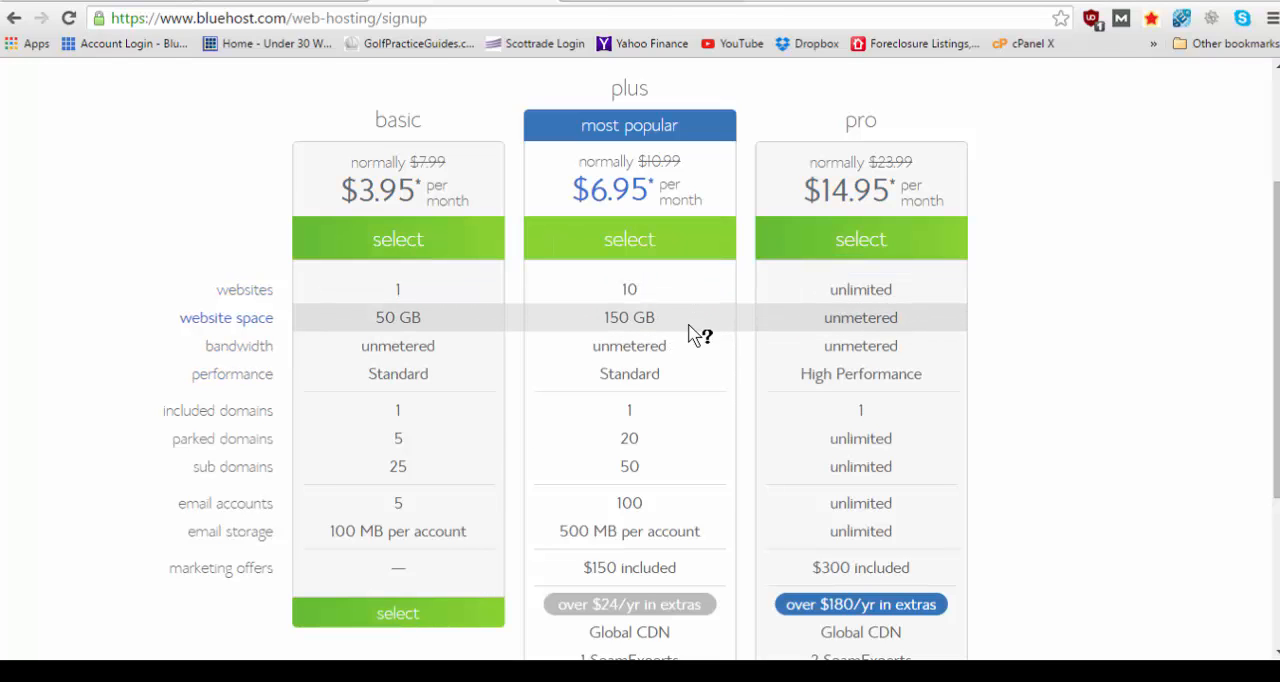
{"action": "mouse_move", "coordinate": [640, 296]}
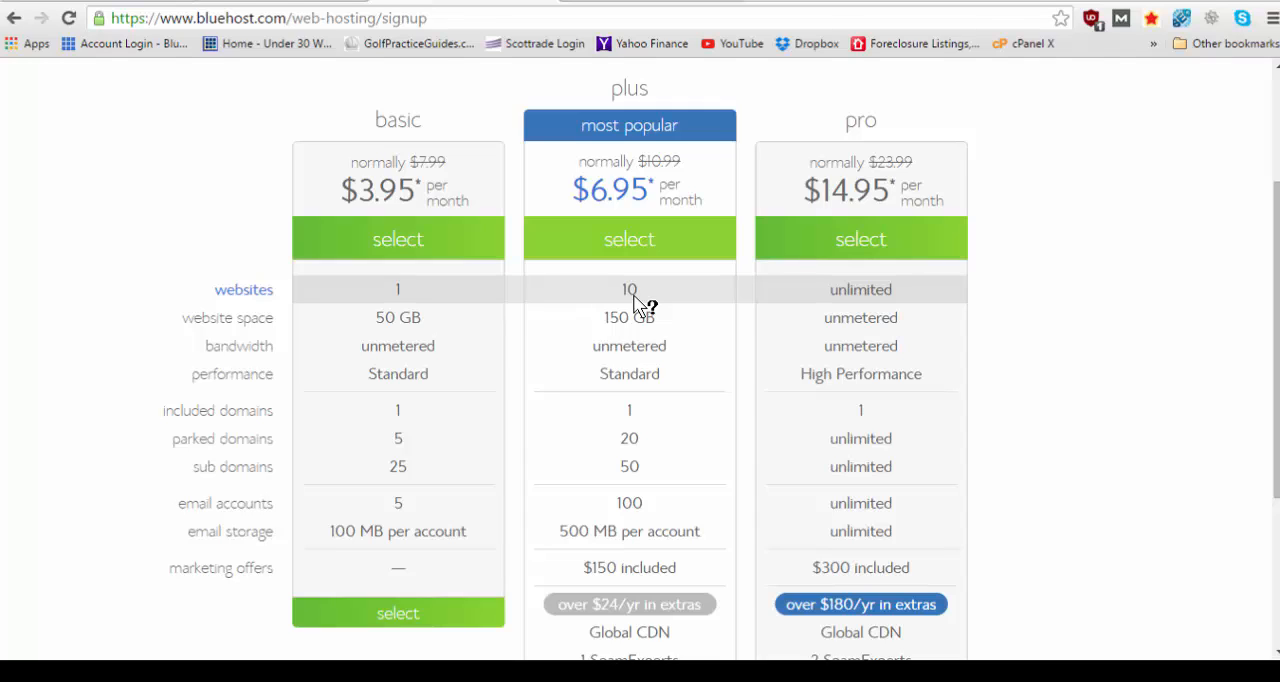
{"action": "scroll", "scroll_direction": "down", "scroll_amount": 3}
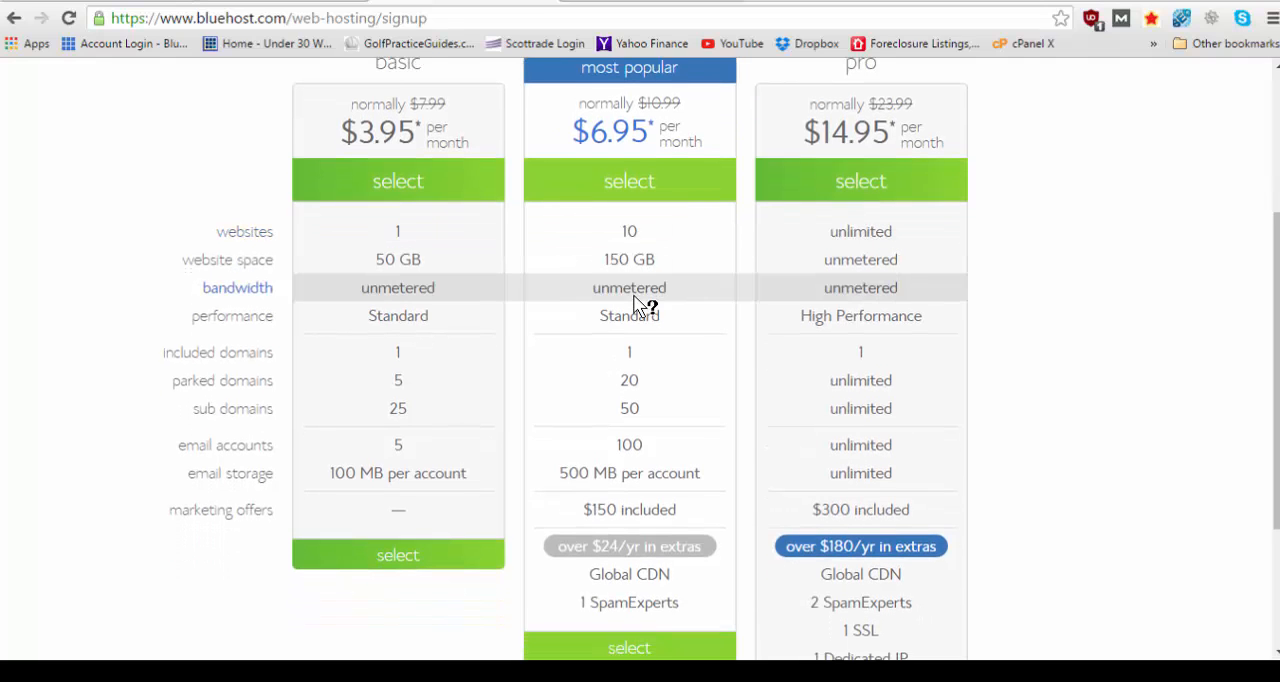
{"action": "scroll", "scroll_direction": "down", "scroll_amount": 3}
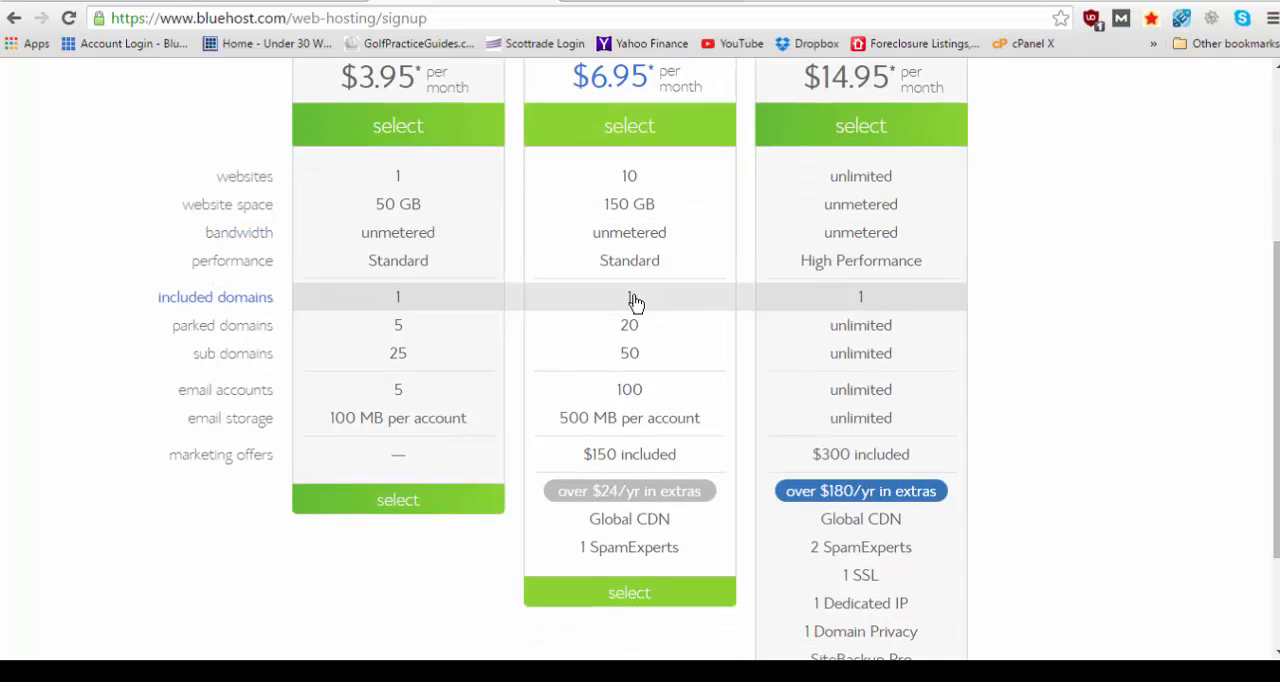
{"action": "scroll", "scroll_direction": "down", "scroll_amount": 3}
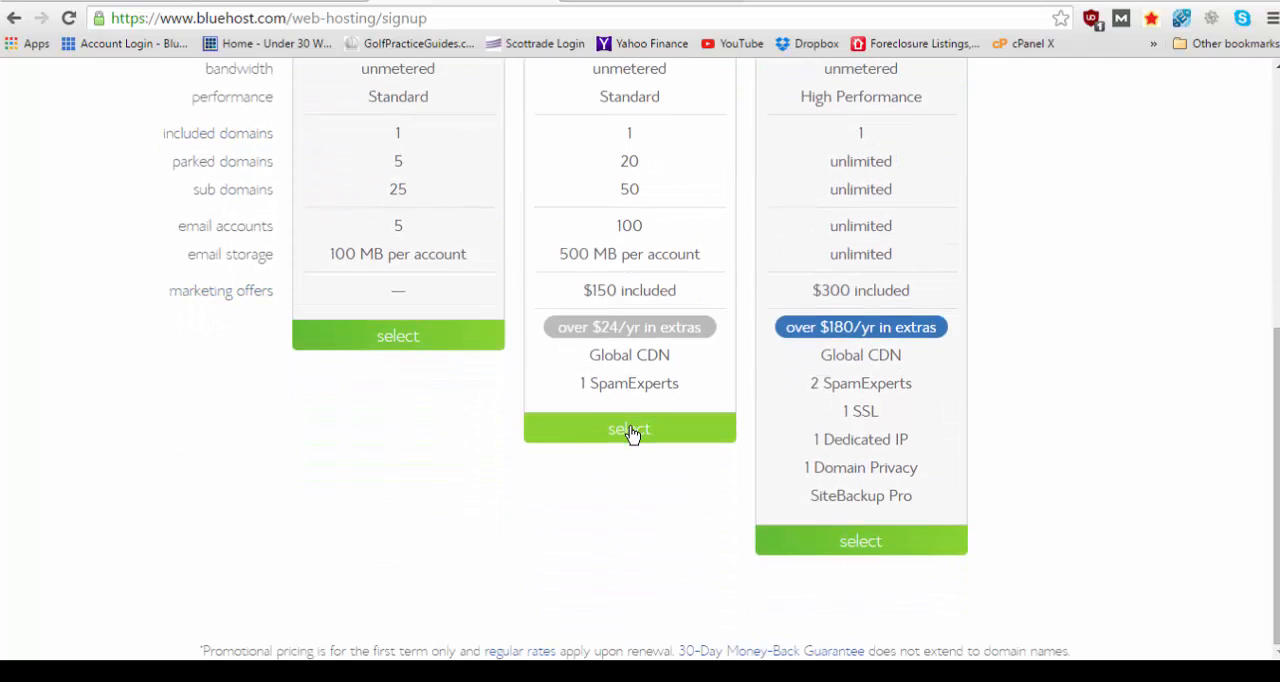
Choose the plus plan and enter foypropertygroup as the new free .com domain
{"action": "left_click", "coordinate": [628, 428]}
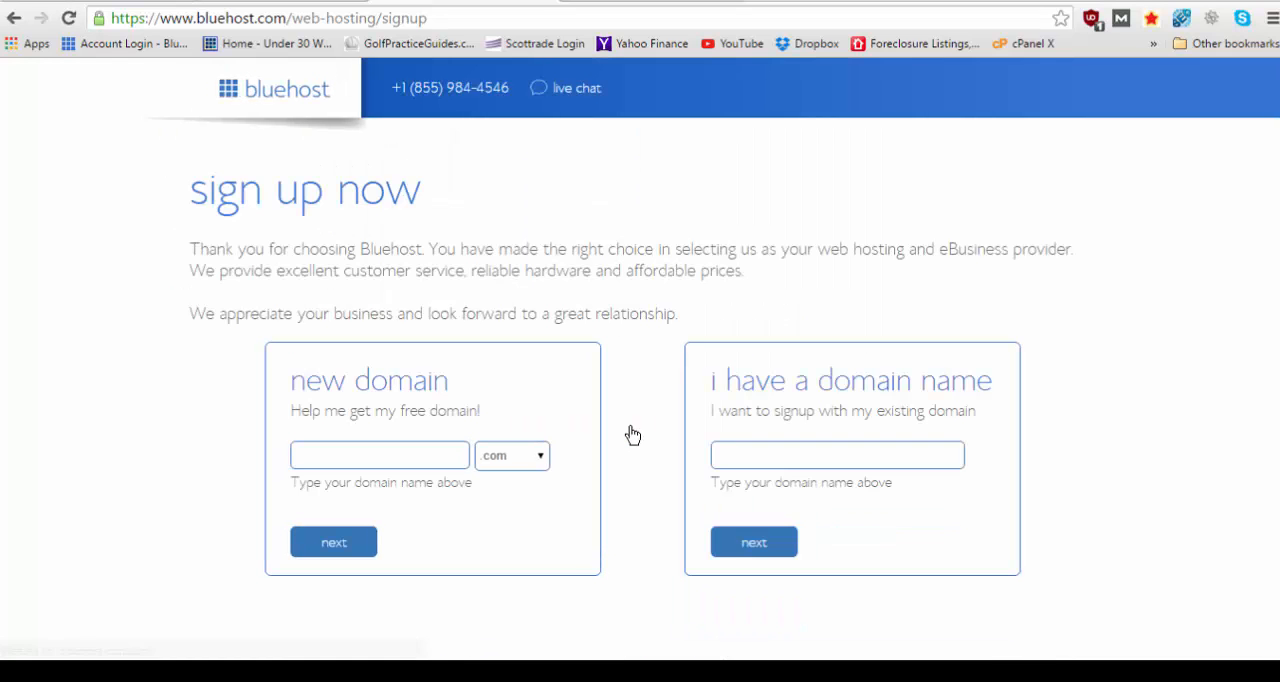
{"action": "mouse_move", "coordinate": [632, 436]}
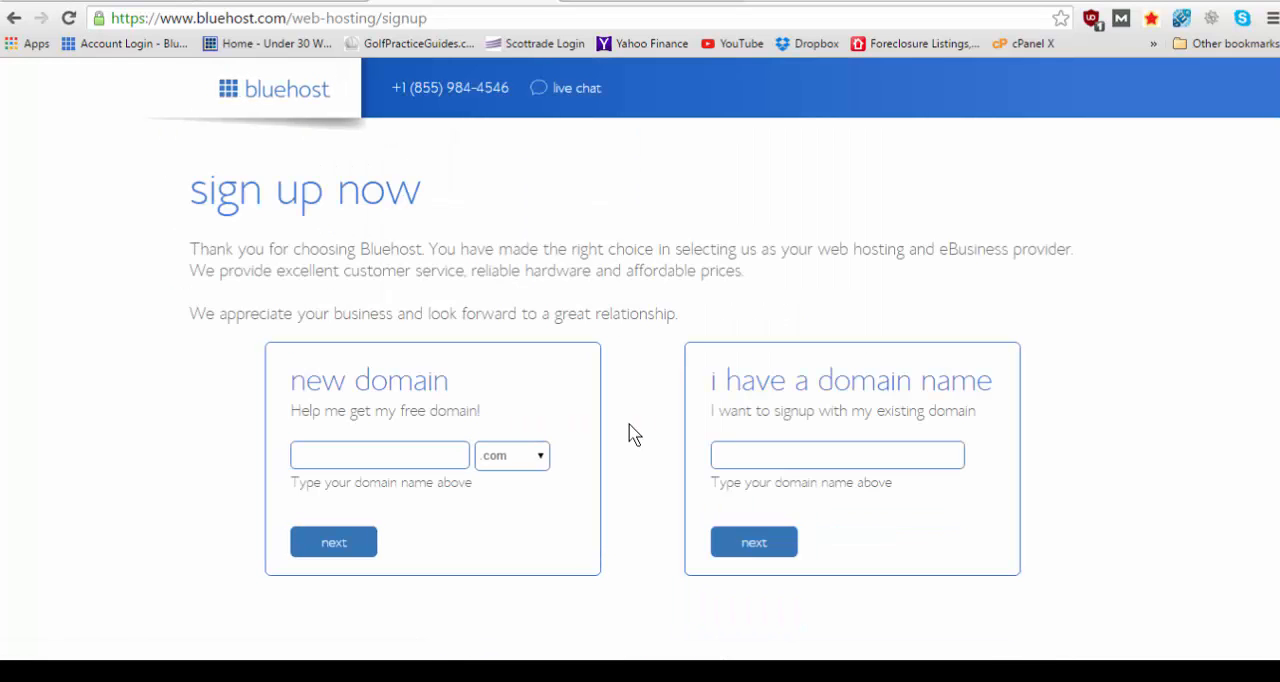
{"action": "mouse_move", "coordinate": [576, 88]}
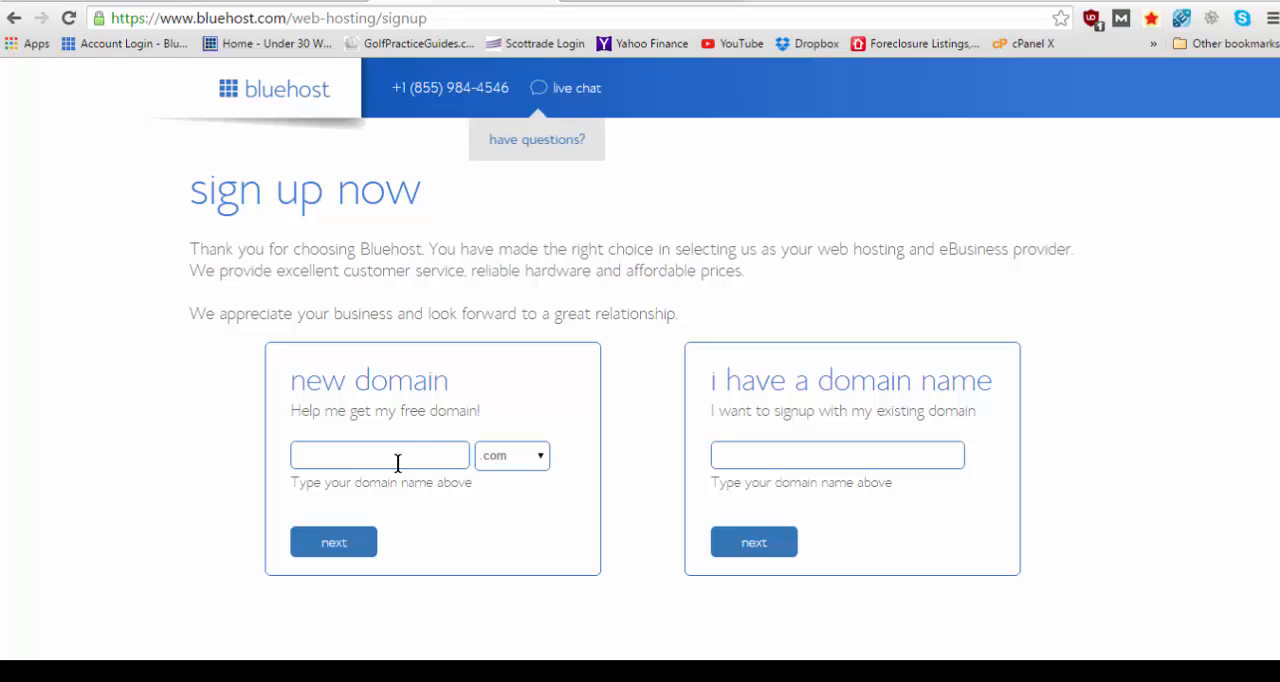
{"action": "mouse_move", "coordinate": [520, 480]}
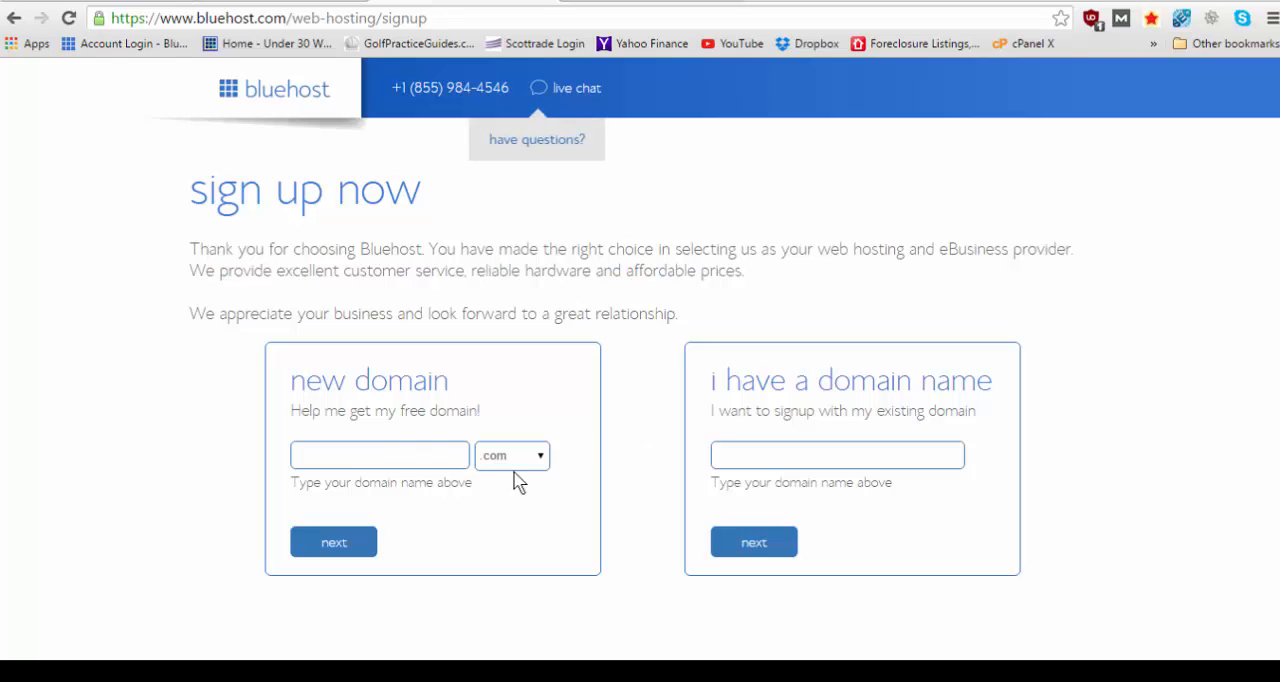
{"action": "left_click", "coordinate": [836, 456]}
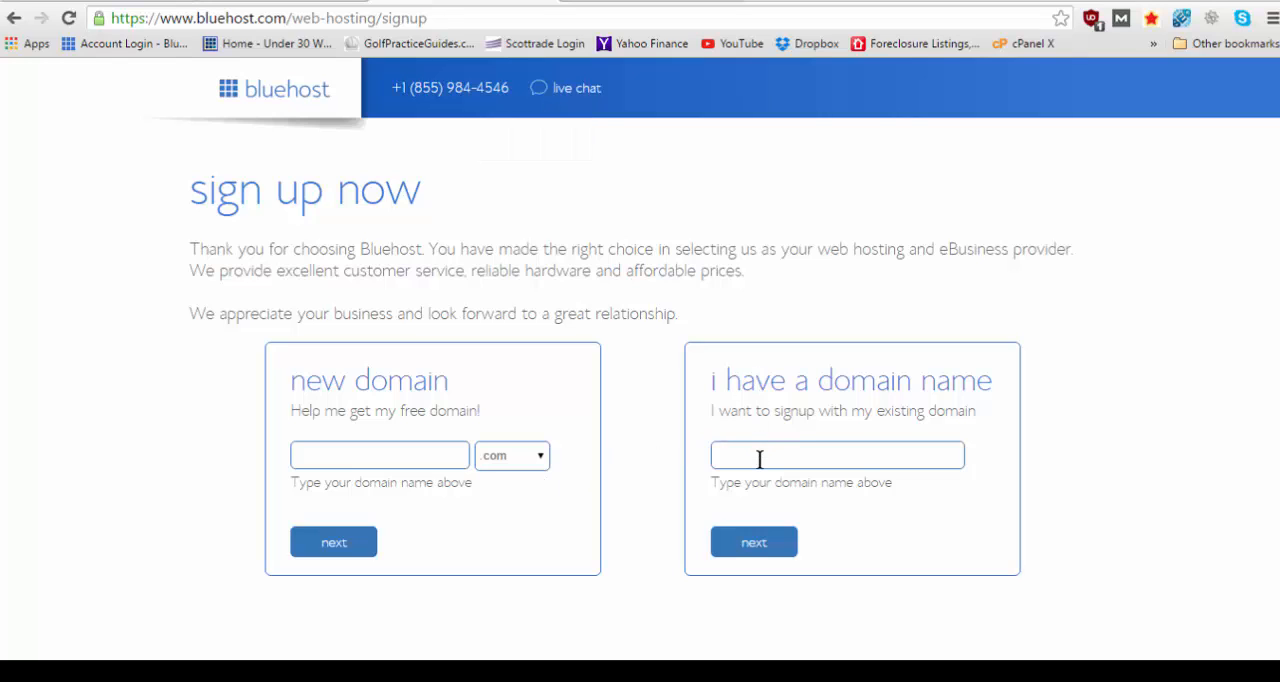
{"action": "left_click", "coordinate": [380, 456]}
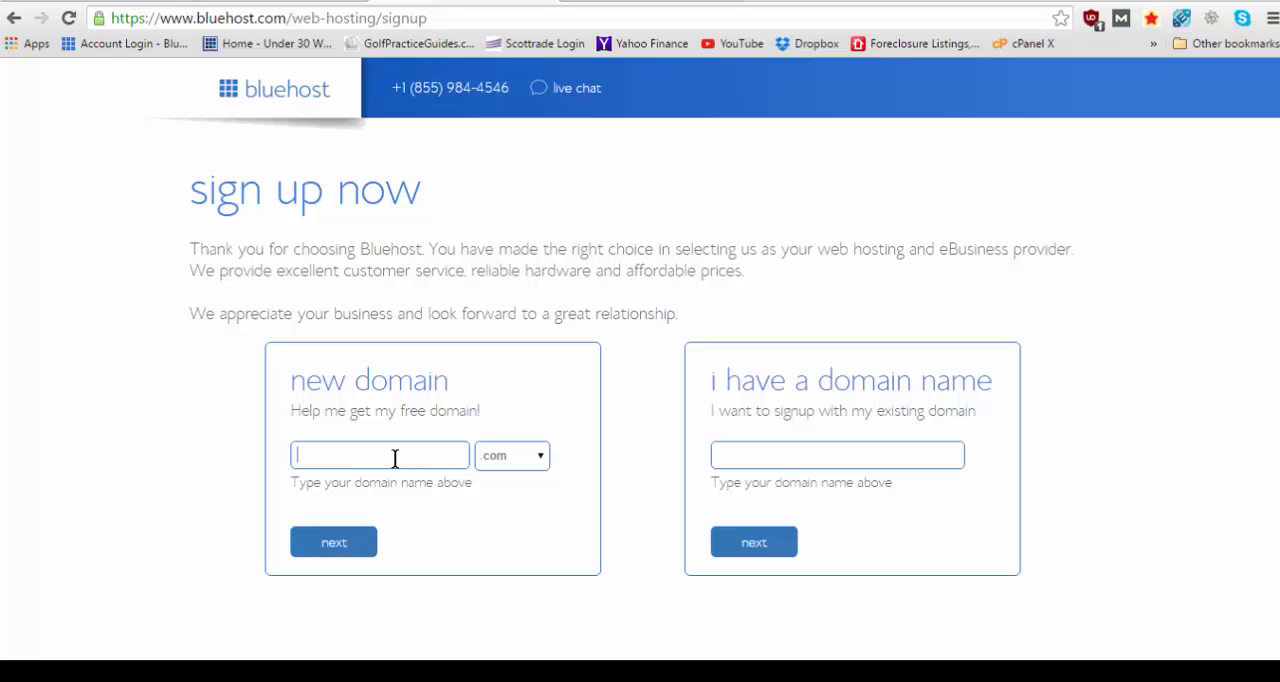
{"action": "type", "text": "foyproper"}
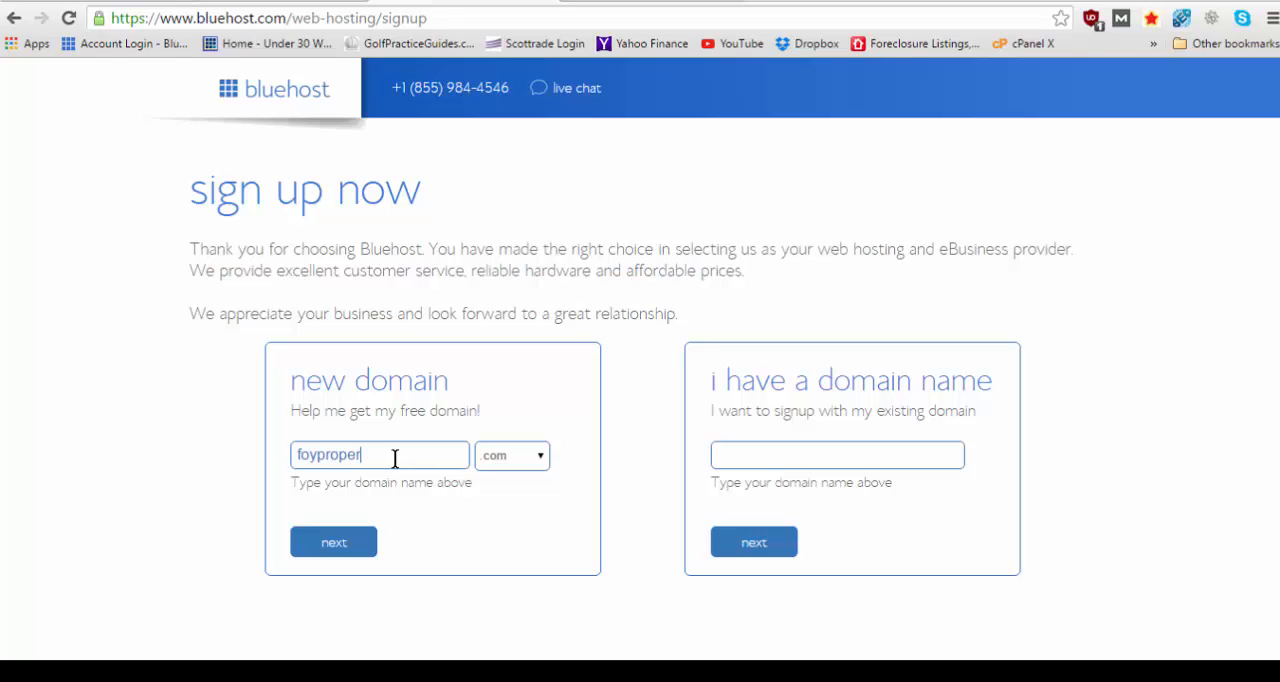
{"action": "type", "text": "tygroup"}
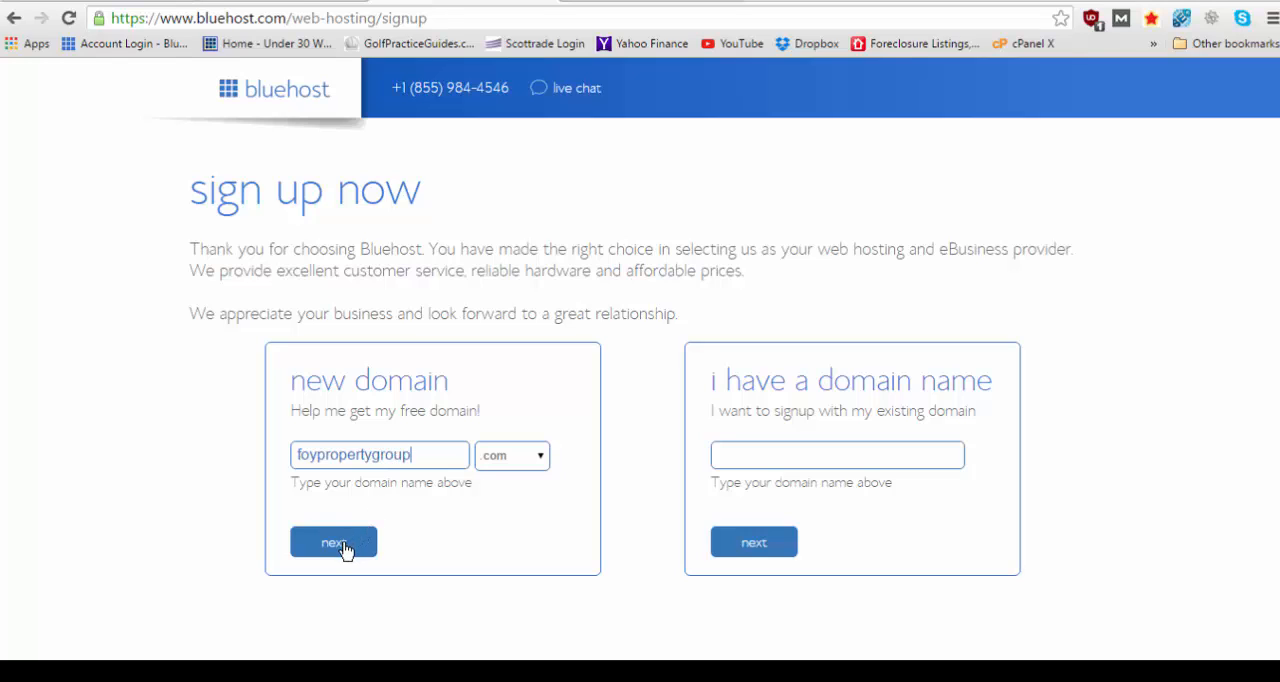
After foypropertygroup.com is refused, switch the ending to .co and submit it
{"action": "left_click", "coordinate": [332, 542]}
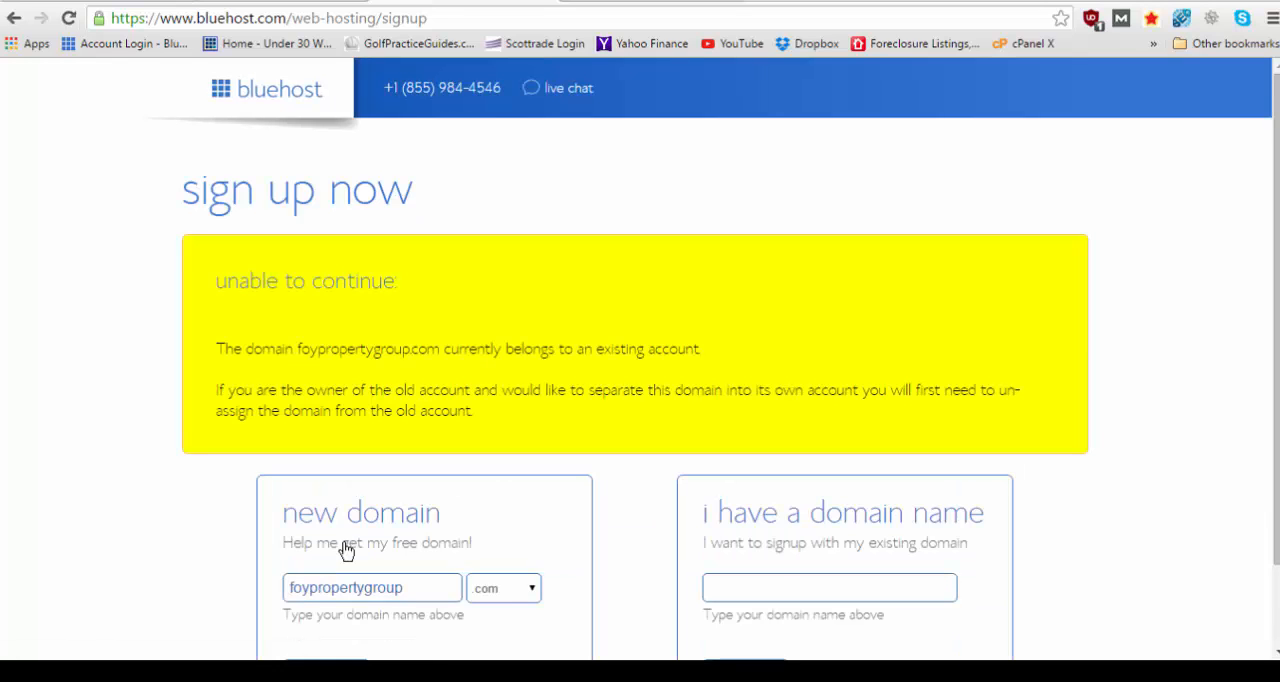
{"action": "mouse_move", "coordinate": [378, 336]}
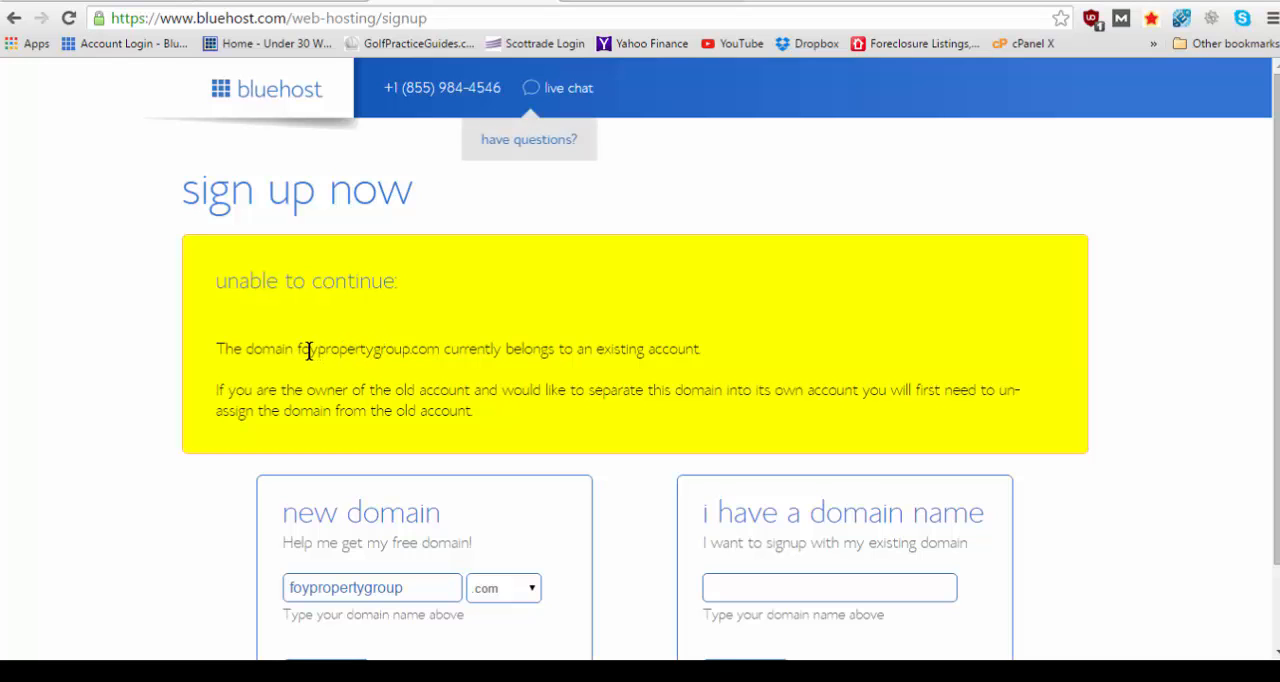
{"action": "scroll", "scroll_direction": "down", "scroll_amount": 3}
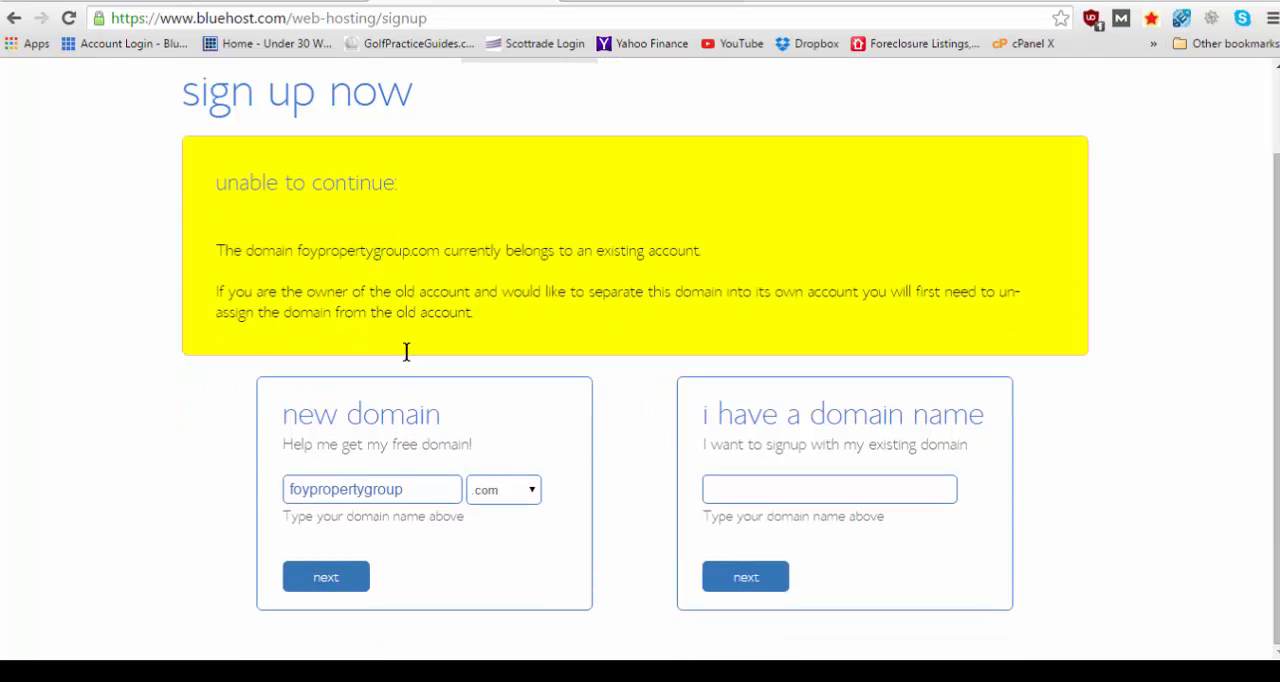
{"action": "left_click", "coordinate": [504, 488]}
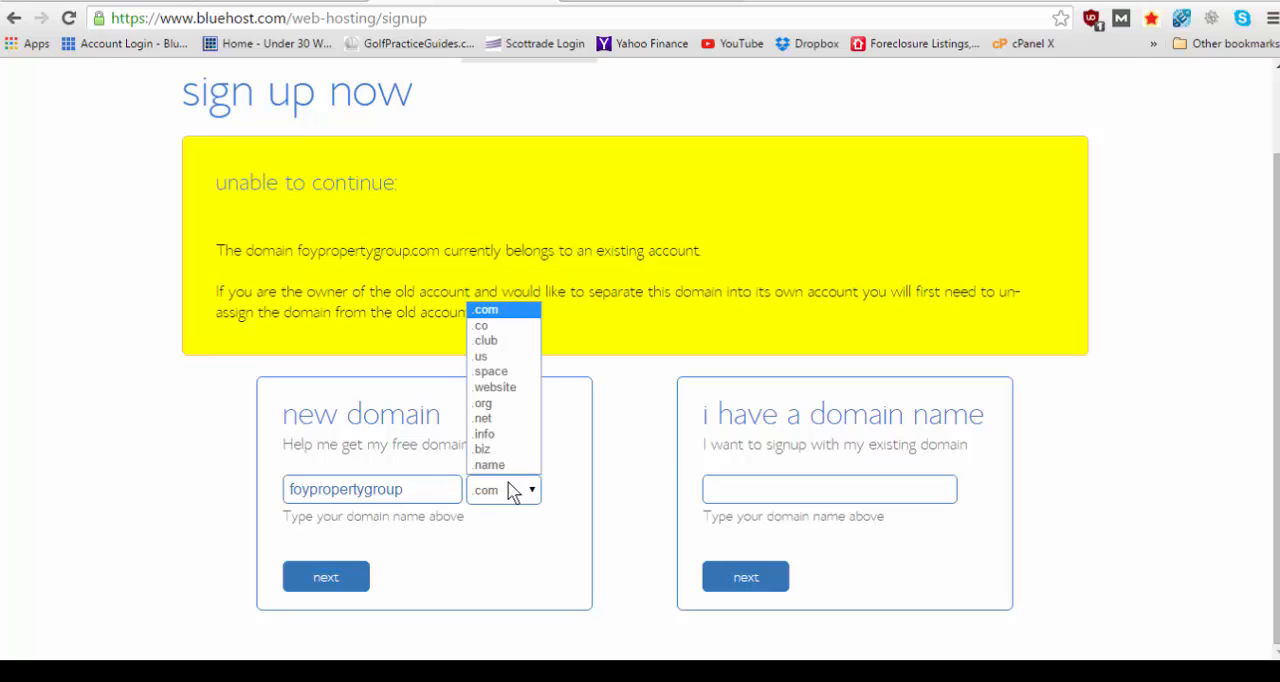
{"action": "left_click", "coordinate": [480, 324]}
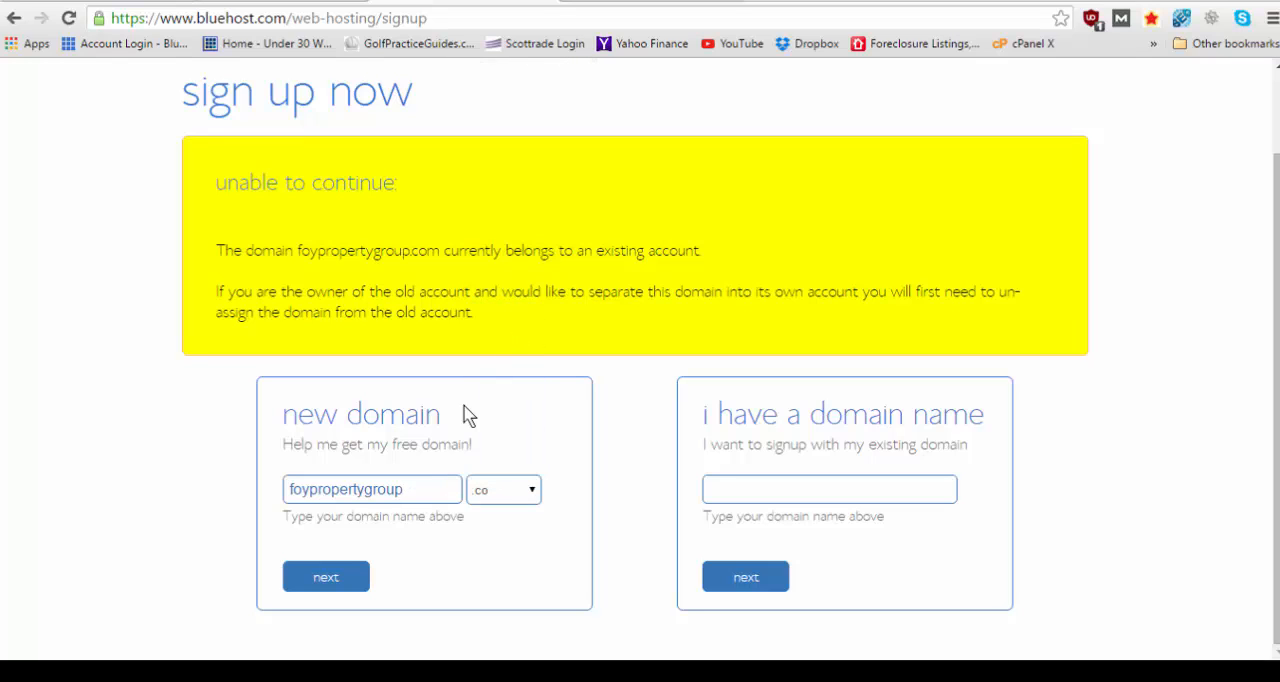
{"action": "left_click", "coordinate": [324, 576]}
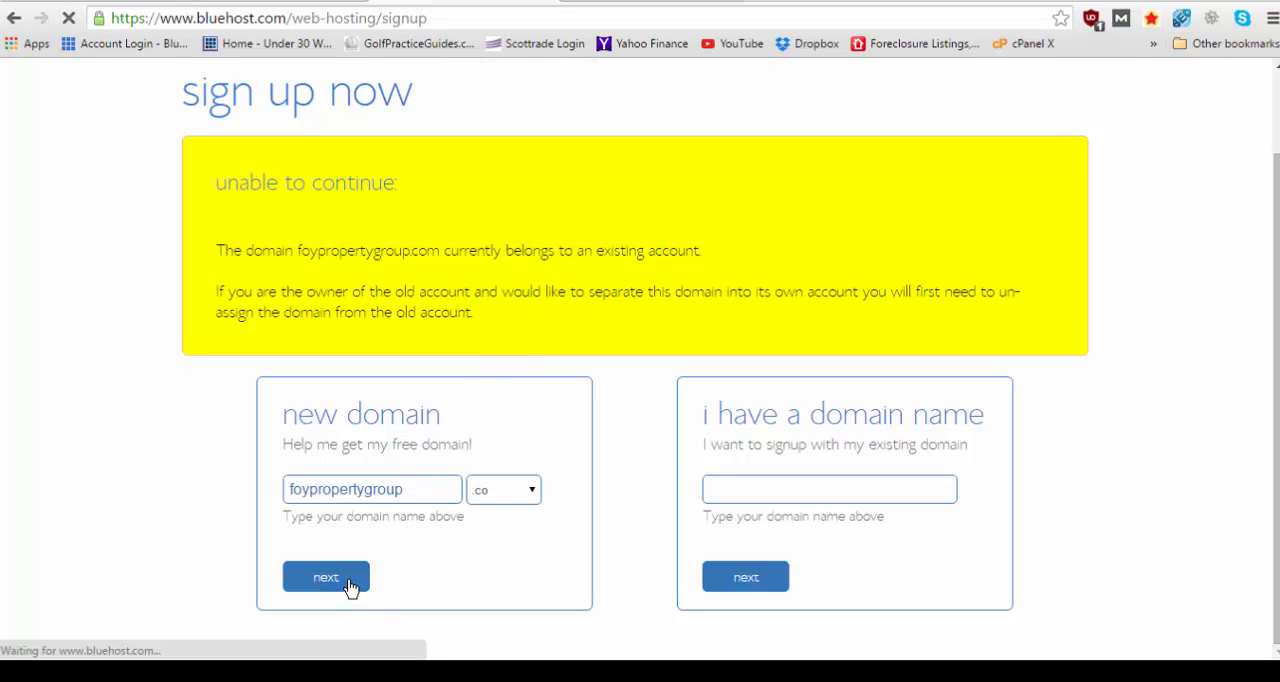
{"action": "left_click", "coordinate": [324, 576]}
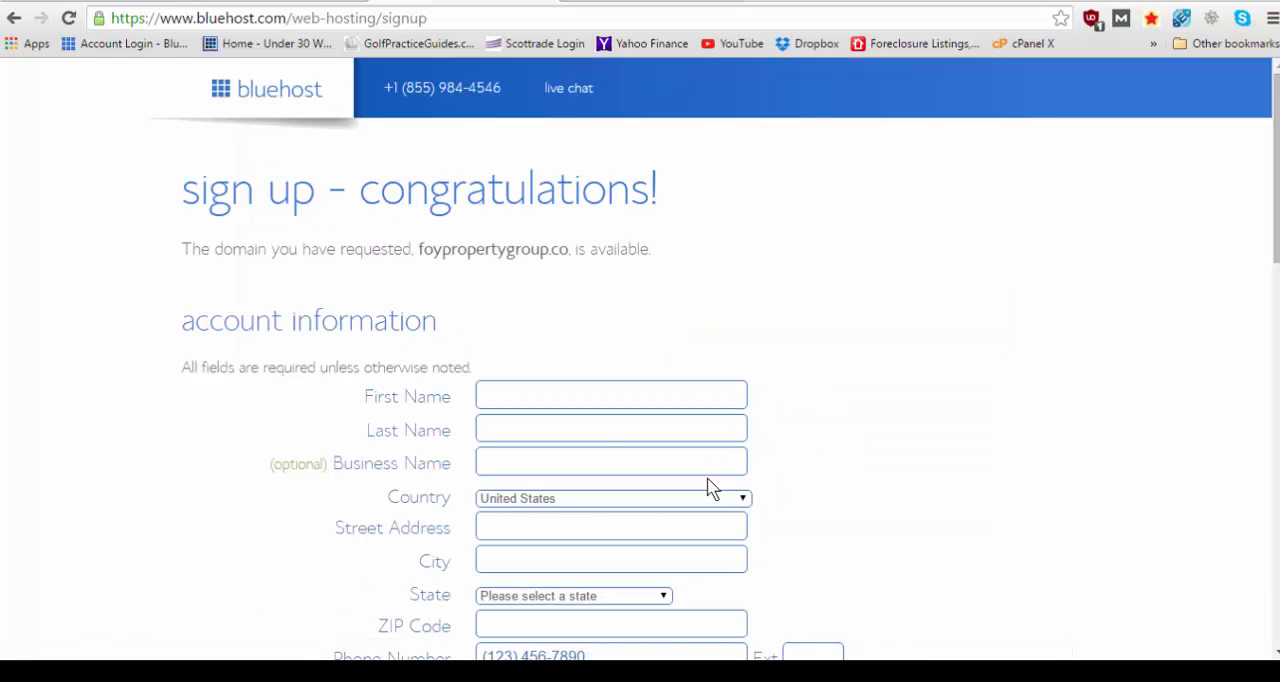
{"action": "mouse_move", "coordinate": [210, 256]}
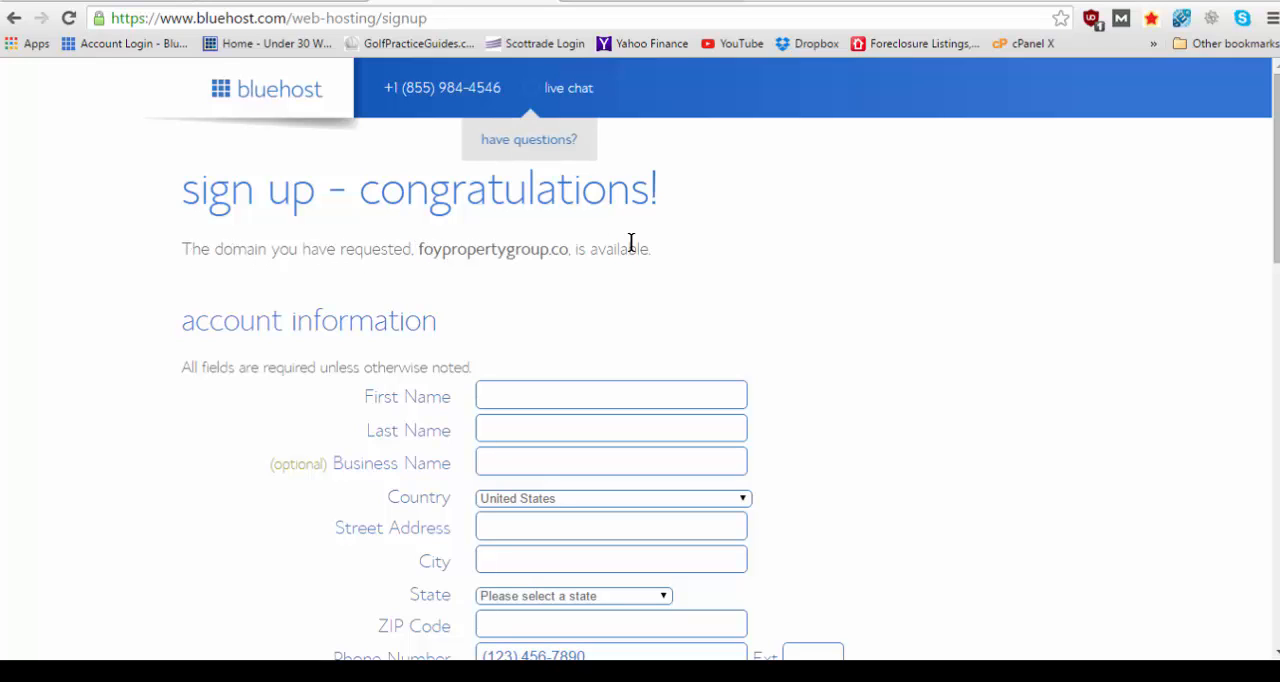
{"action": "mouse_move", "coordinate": [684, 258]}
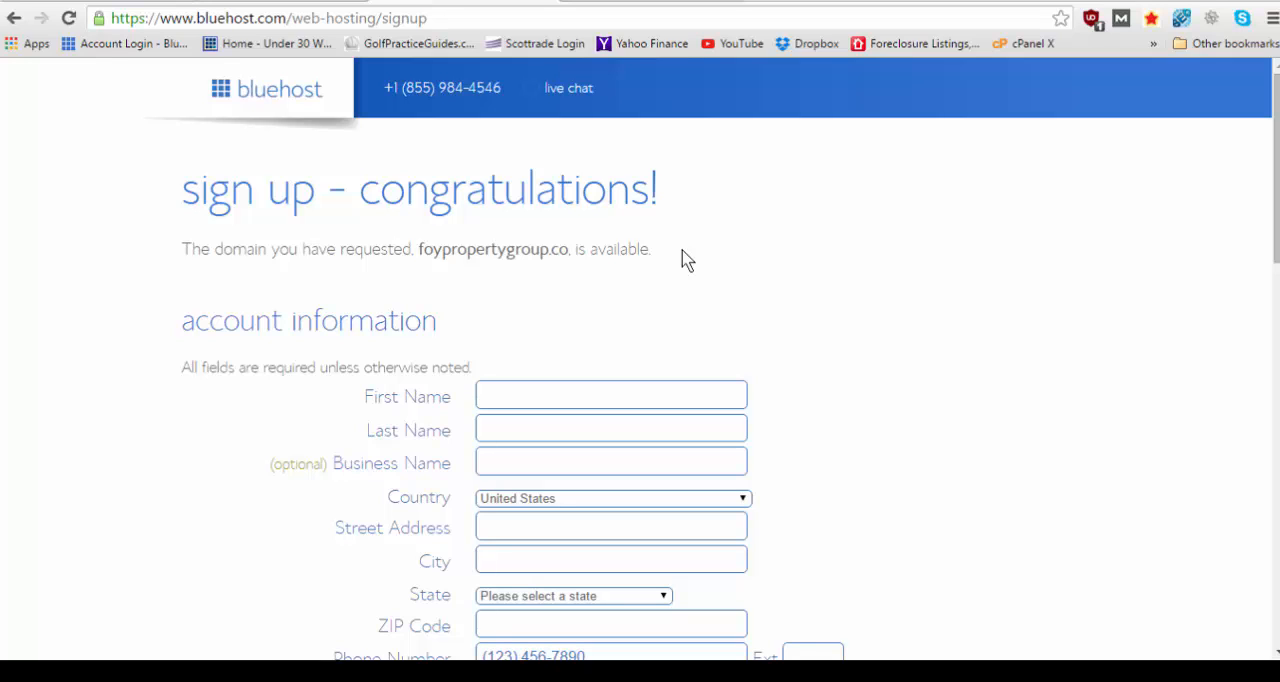
{"action": "mouse_move", "coordinate": [552, 214]}
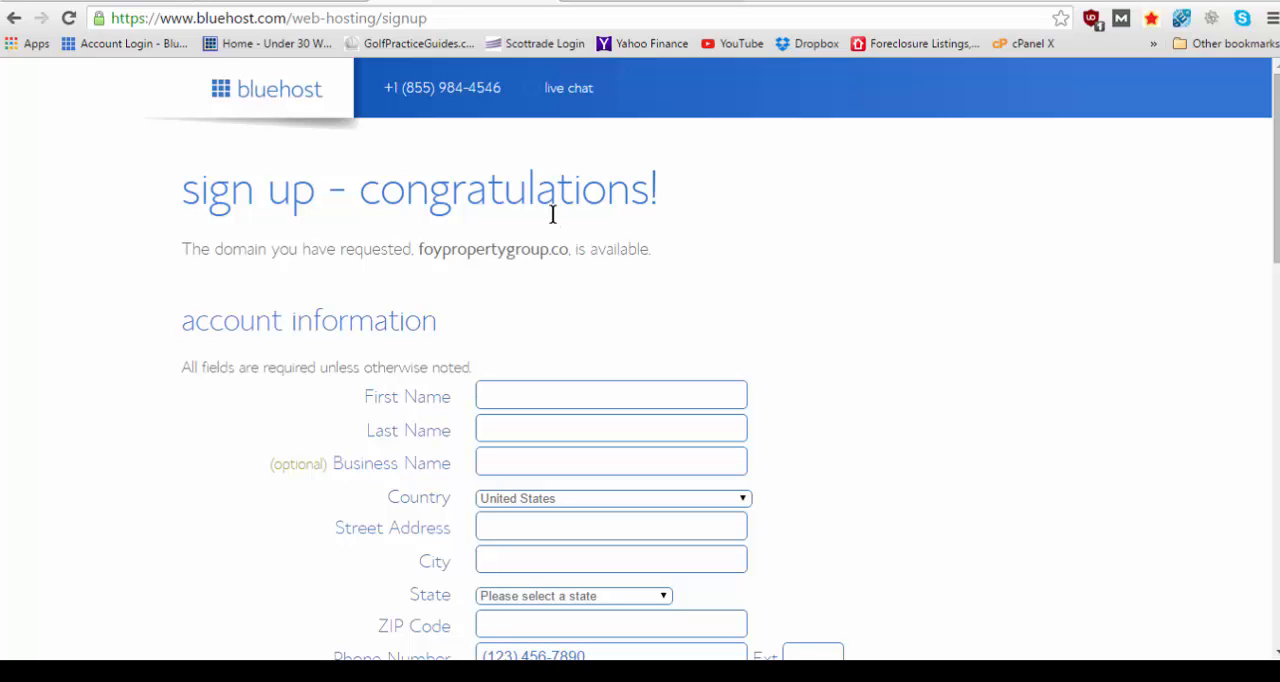
{"action": "scroll", "scroll_direction": "down", "scroll_amount": 3}
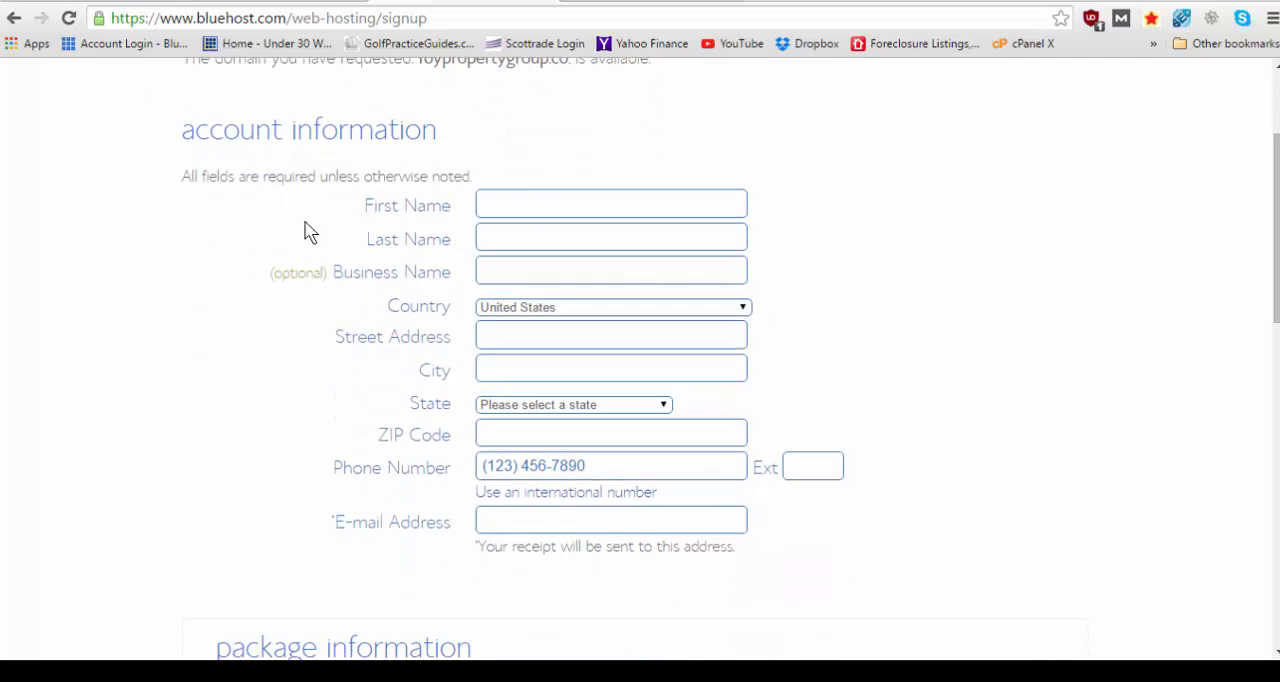
{"action": "mouse_move", "coordinate": [412, 246]}
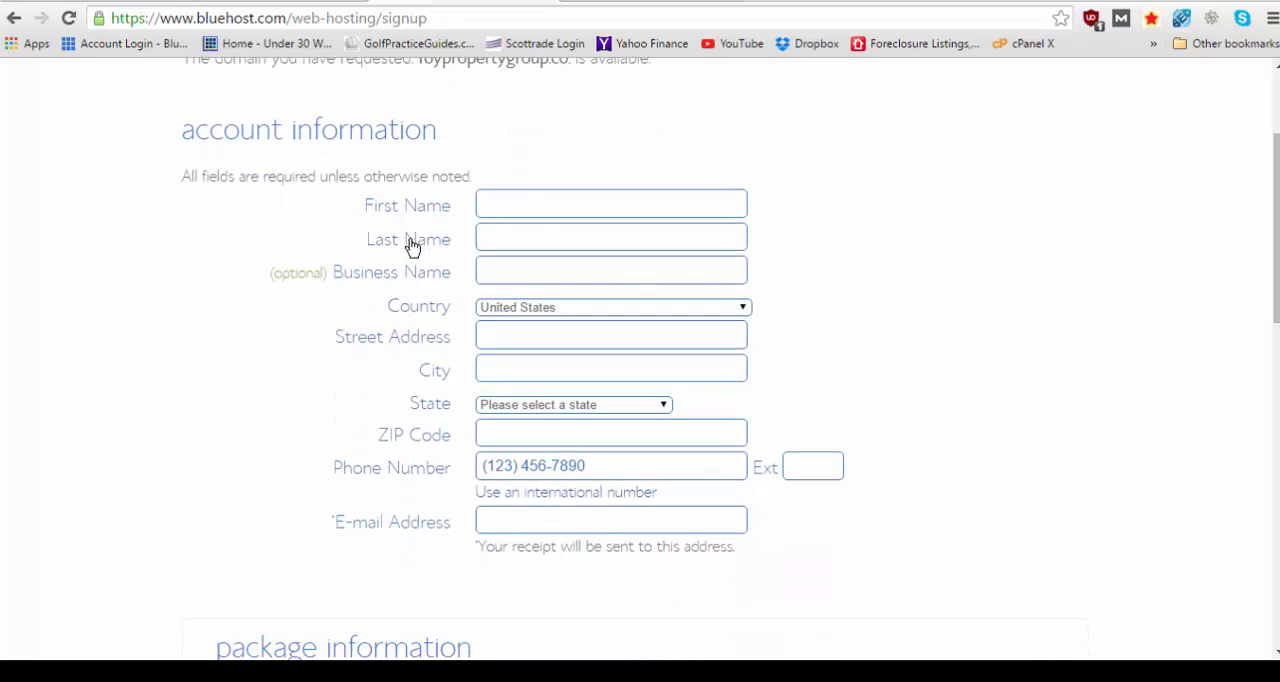
{"action": "scroll", "scroll_direction": "down", "scroll_amount": 3}
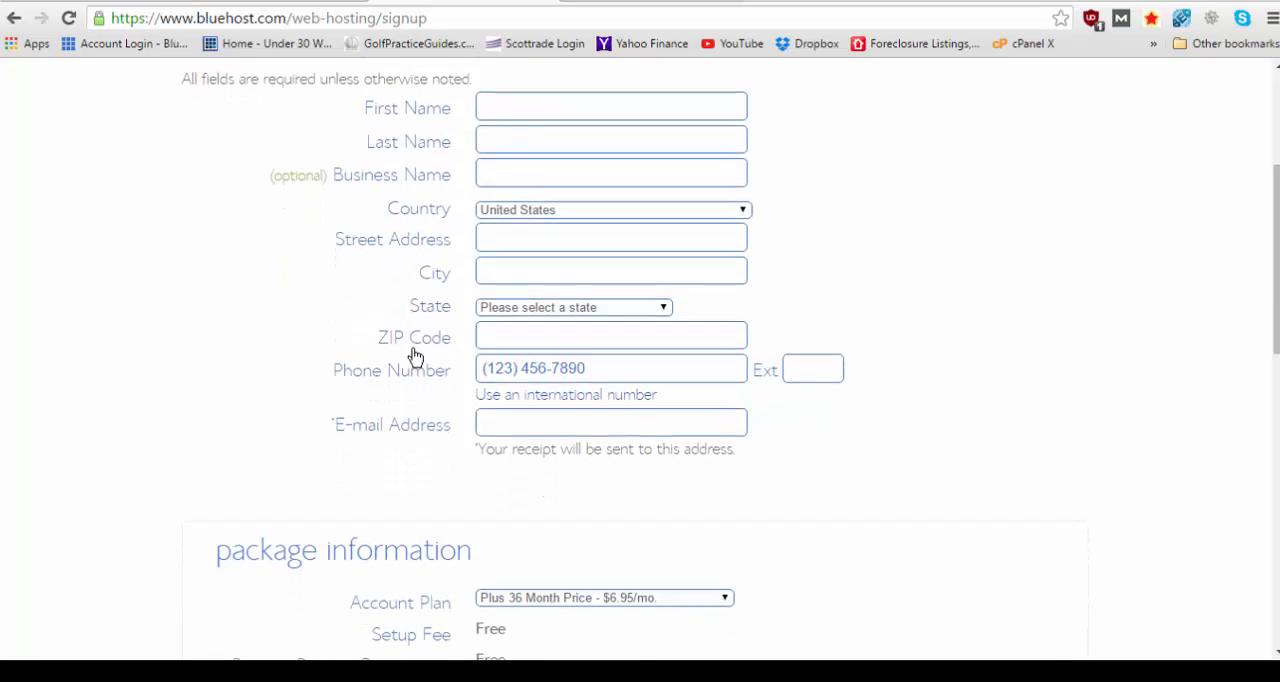
{"action": "scroll", "scroll_direction": "down", "scroll_amount": 3}
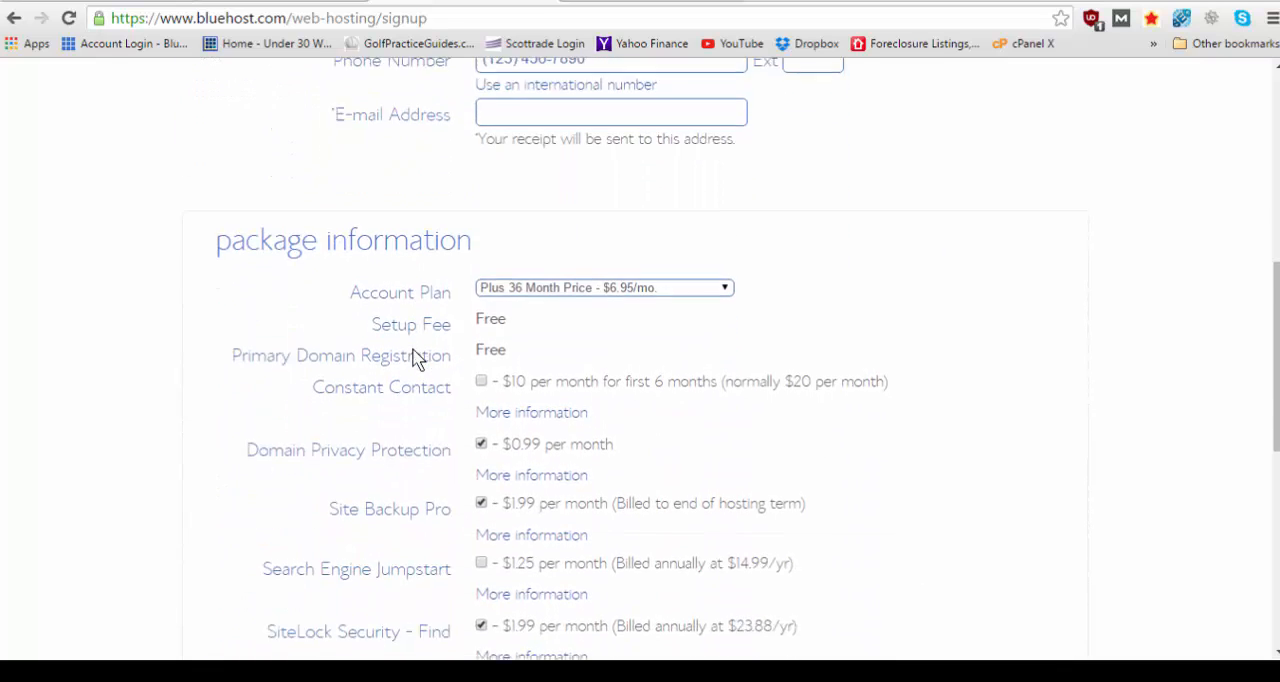
{"action": "scroll", "scroll_direction": "down", "scroll_amount": 3}
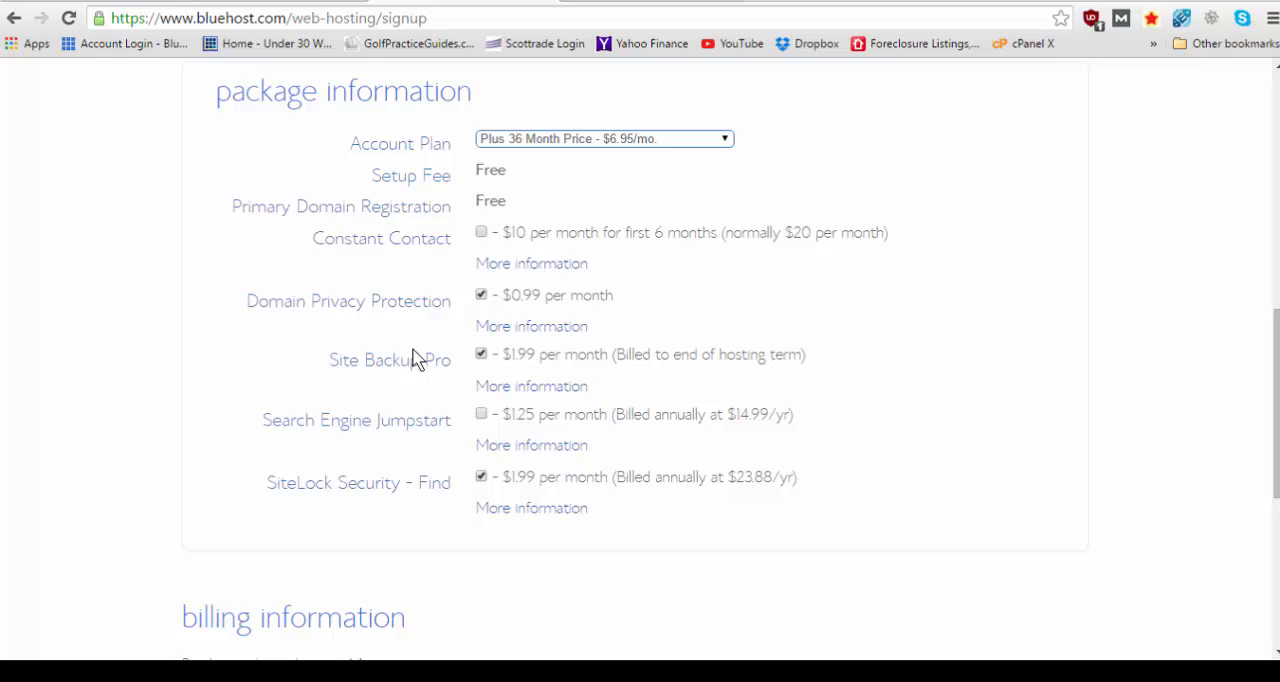
{"action": "mouse_move", "coordinate": [648, 252]}
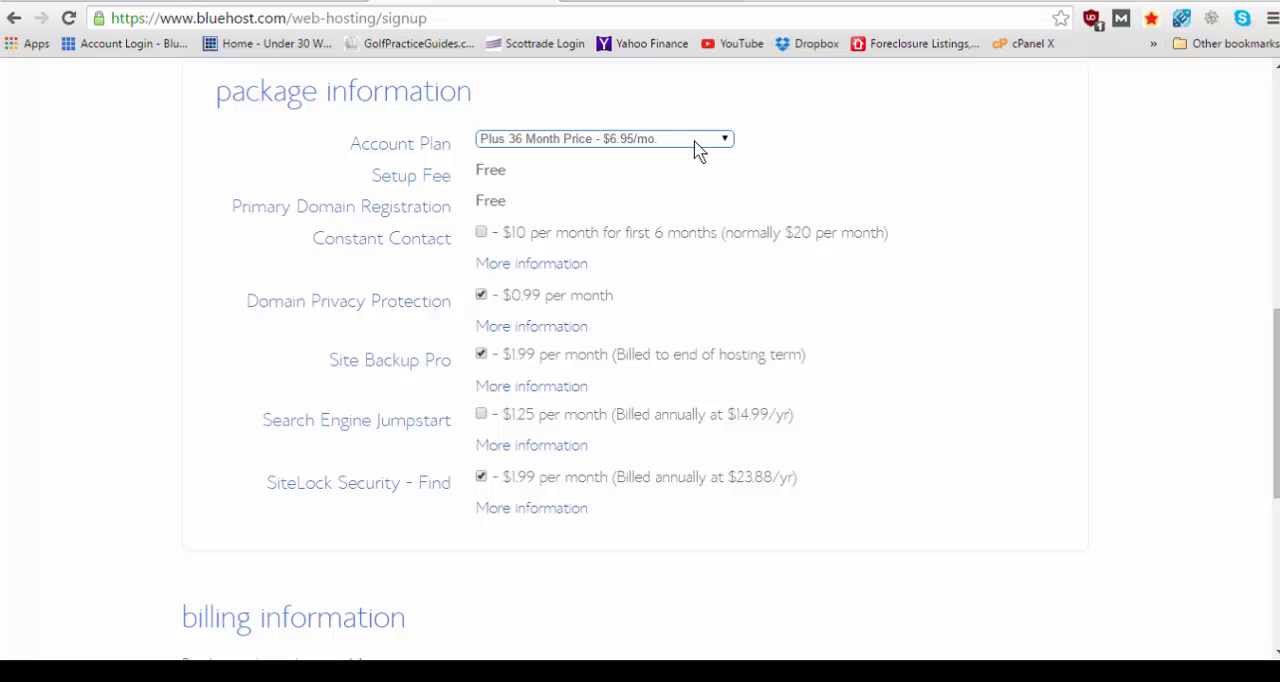
{"action": "left_click", "coordinate": [604, 138]}
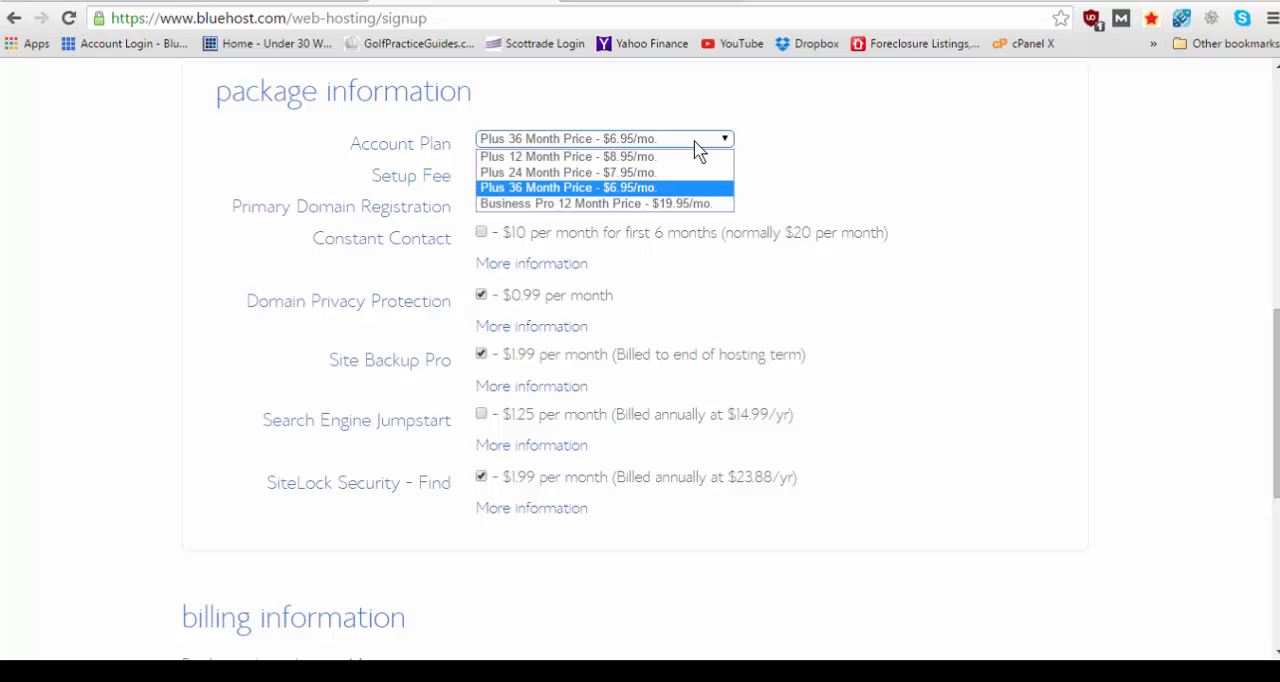
{"action": "mouse_move", "coordinate": [568, 156]}
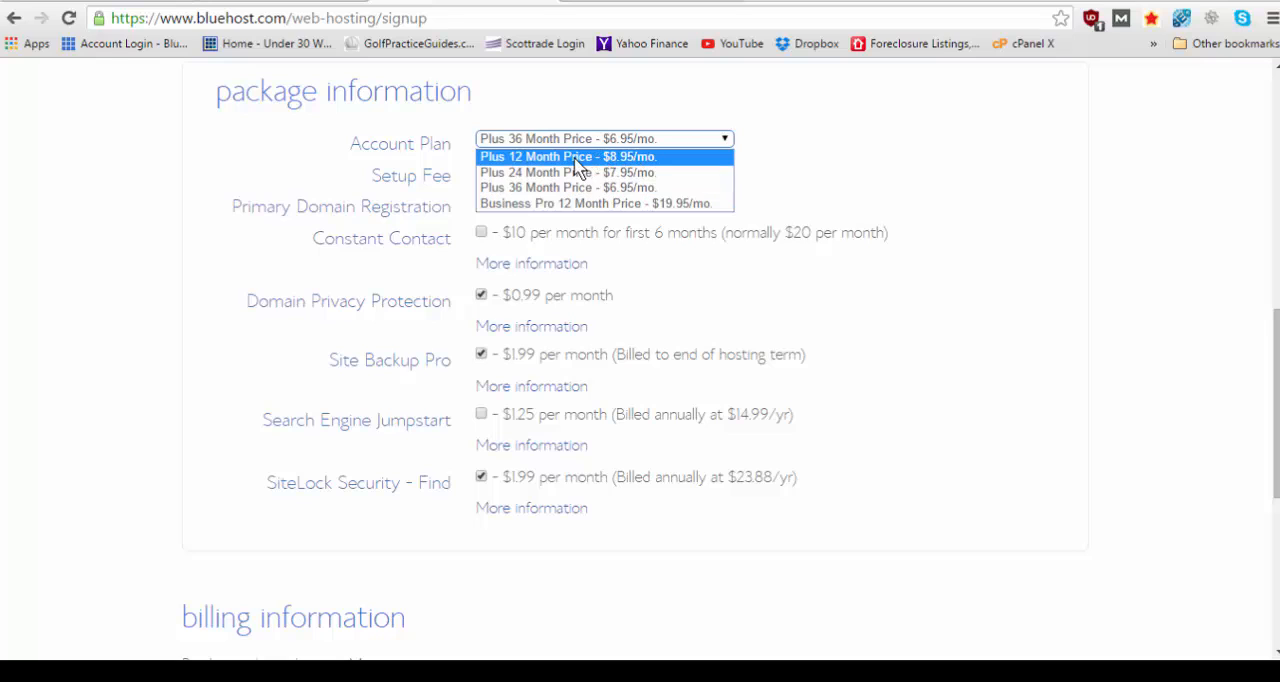
{"action": "mouse_move", "coordinate": [604, 172]}
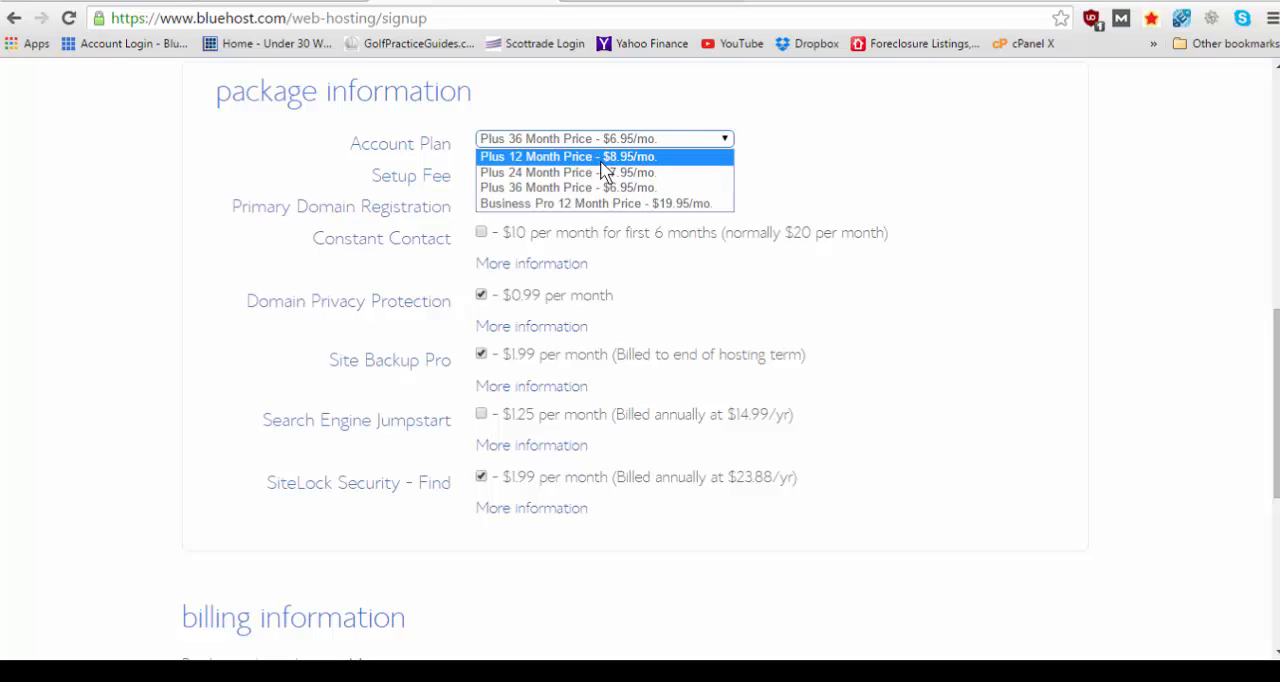
{"action": "mouse_move", "coordinate": [624, 172]}
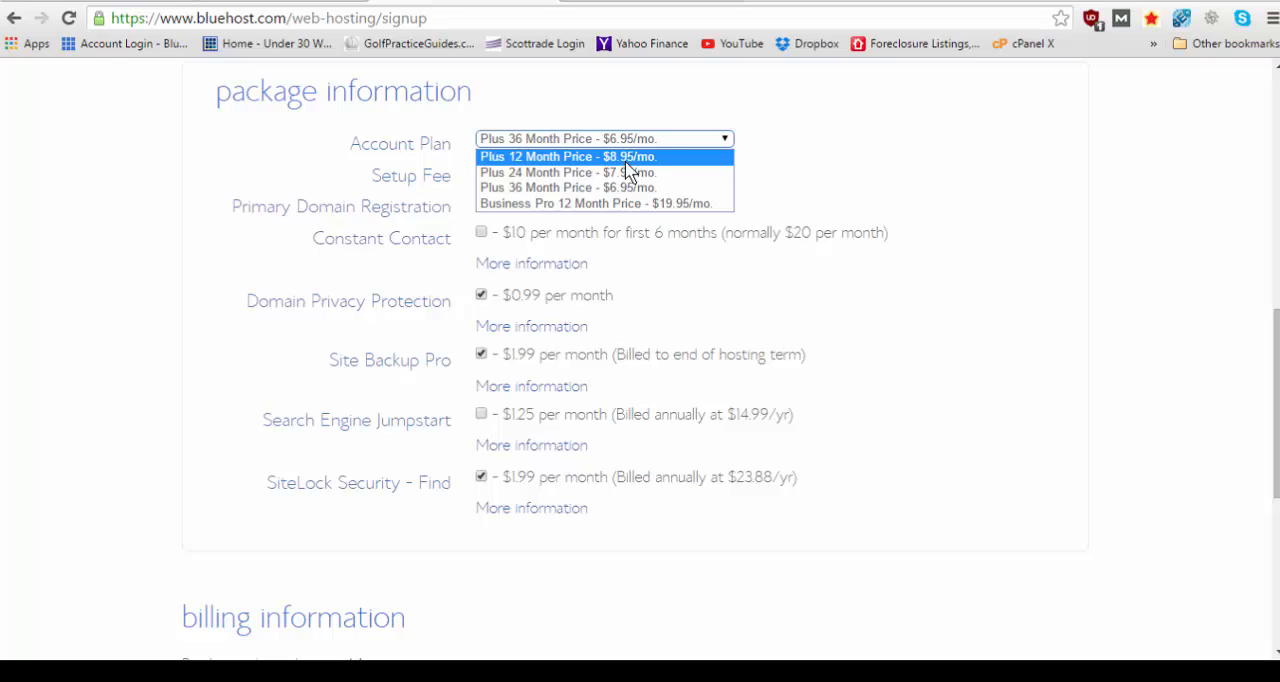
{"action": "mouse_move", "coordinate": [584, 172]}
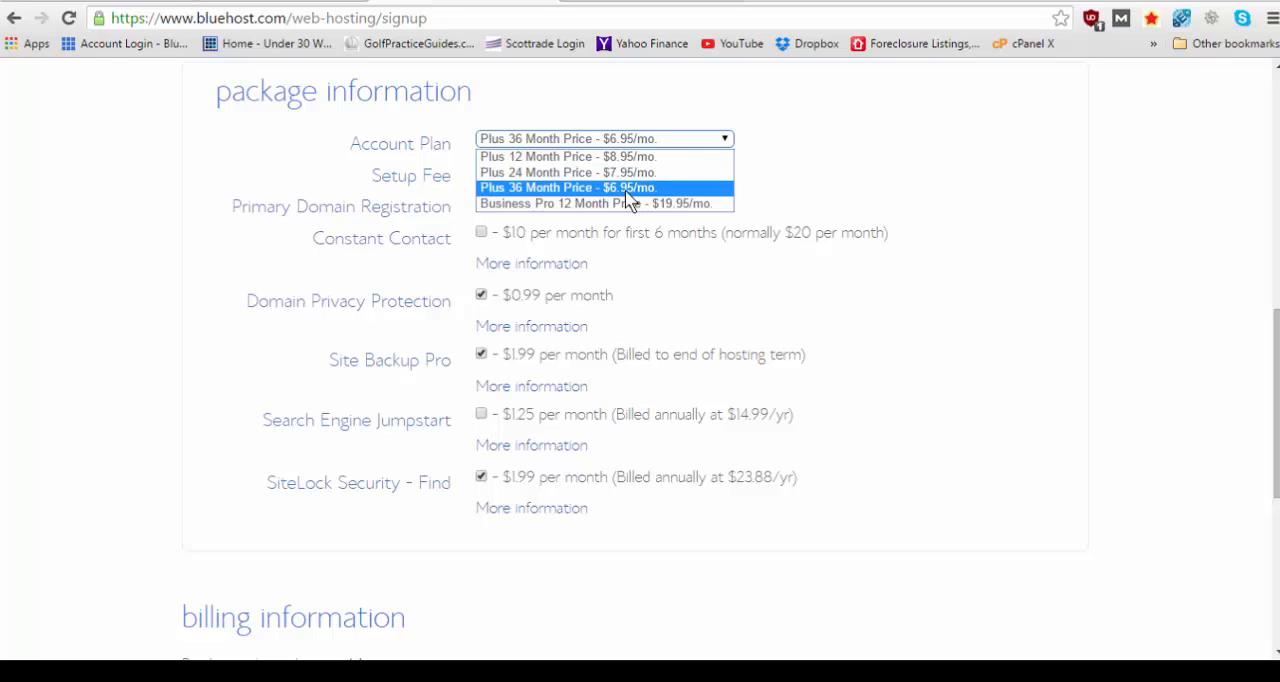
{"action": "mouse_move", "coordinate": [632, 204]}
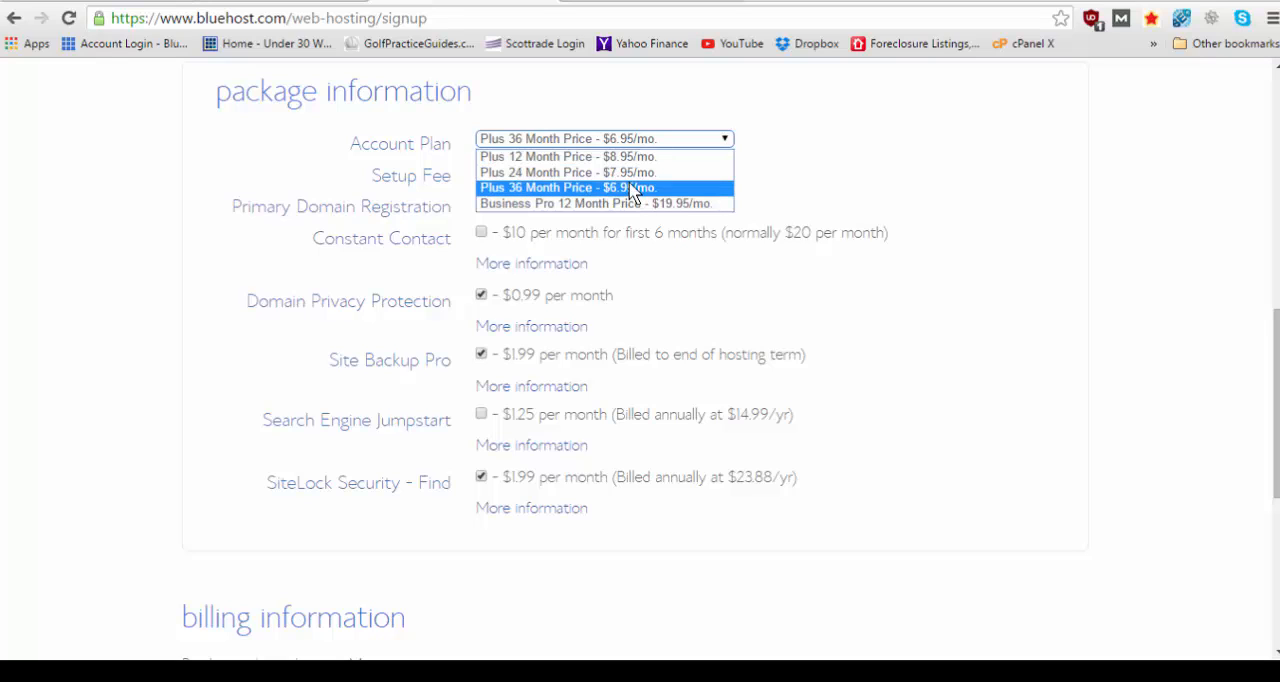
{"action": "left_click", "coordinate": [568, 186]}
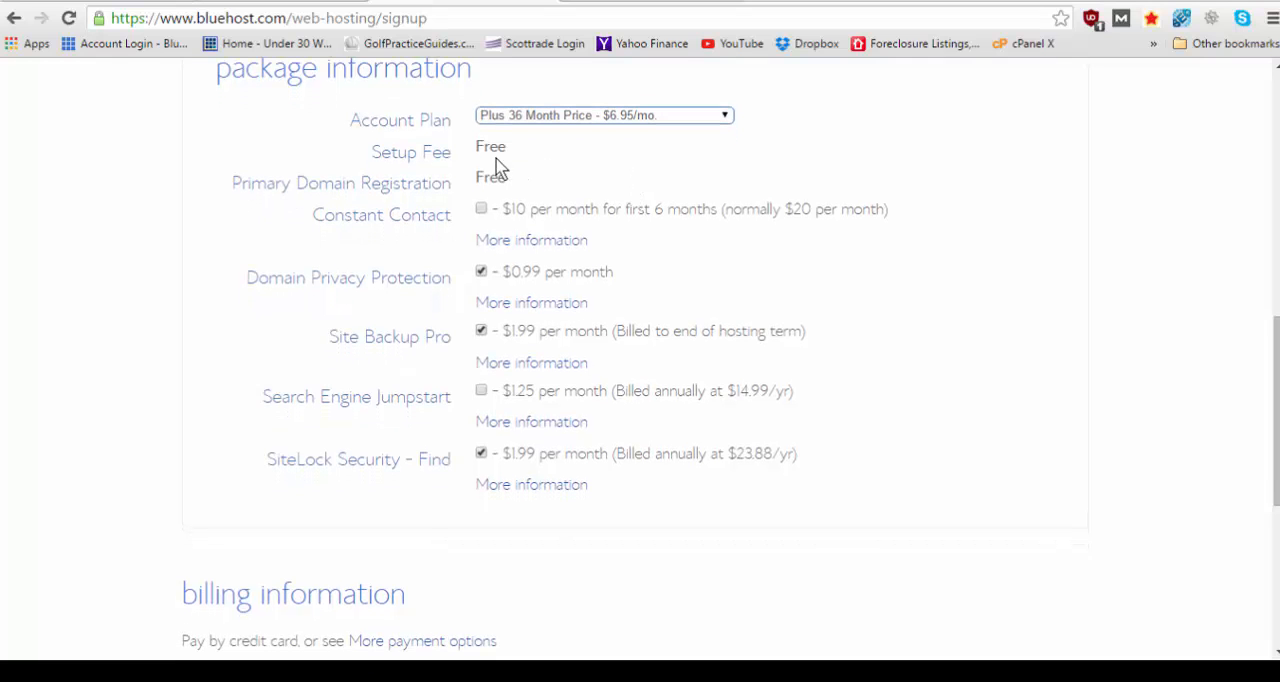
{"action": "mouse_move", "coordinate": [412, 188]}
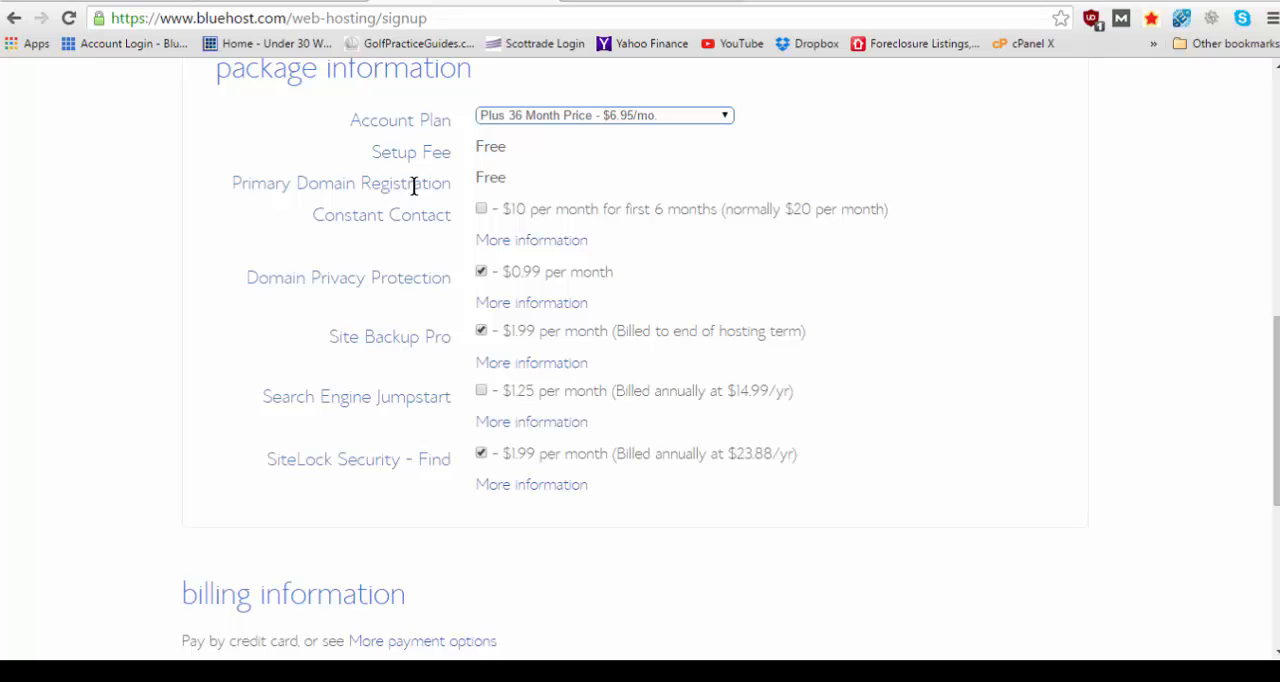
Deselect the SiteLock Security add-on in package information
{"action": "scroll", "scroll_direction": "down", "scroll_amount": 3}
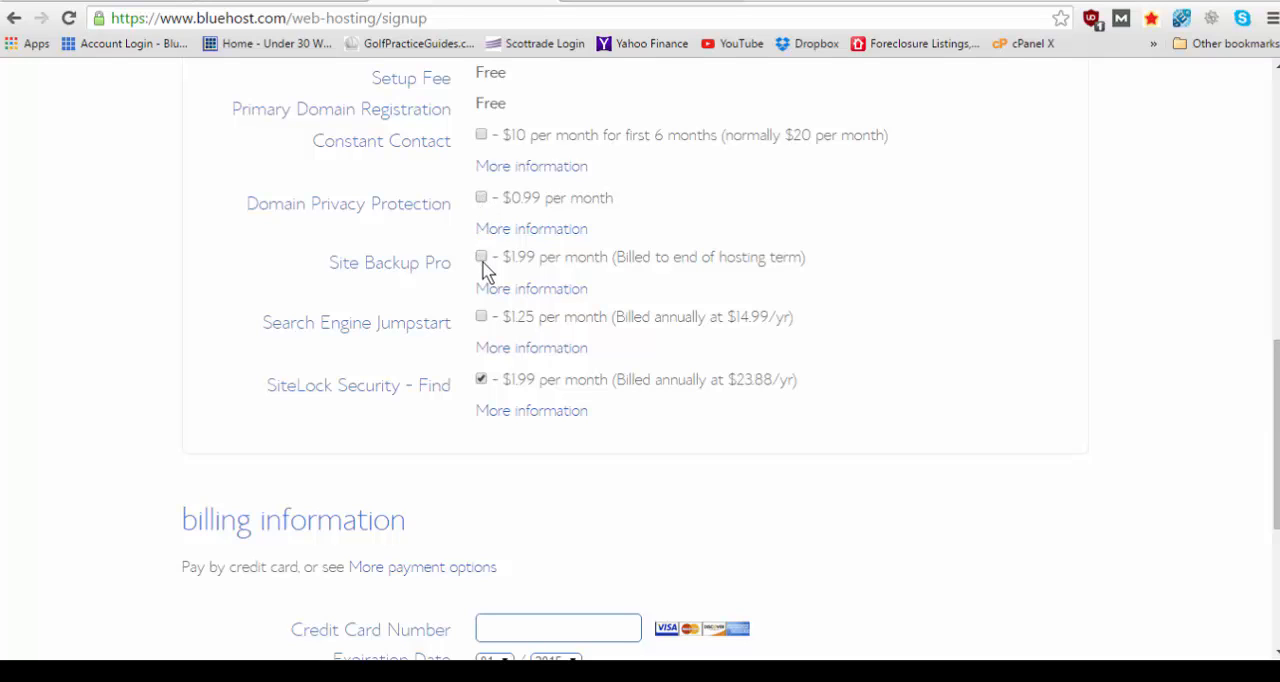
{"action": "left_click", "coordinate": [480, 378]}
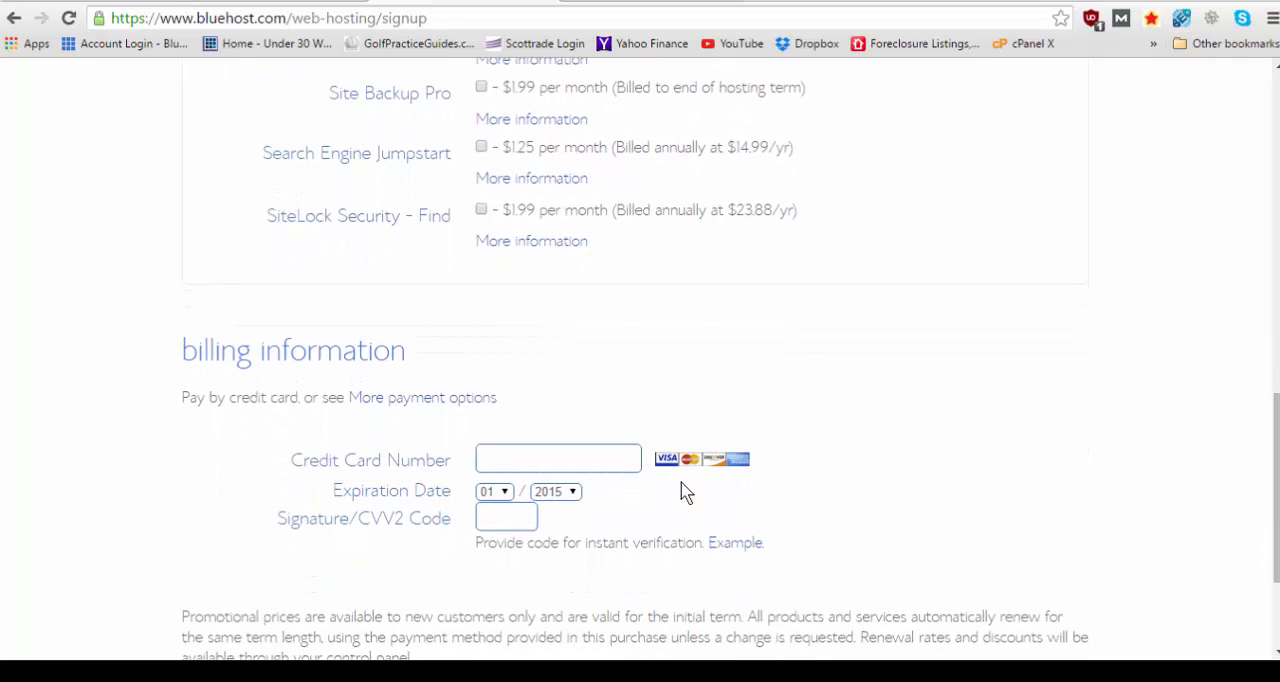
{"action": "scroll", "scroll_direction": "down", "scroll_amount": 3}
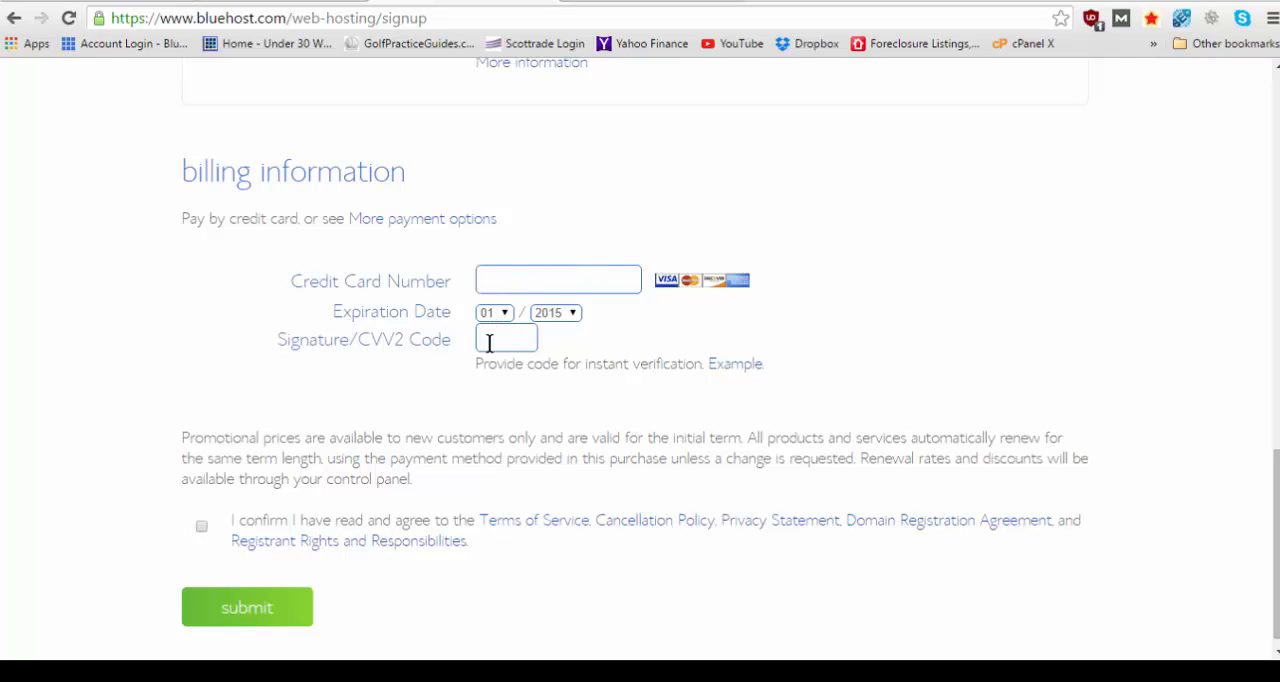
{"action": "scroll", "scroll_direction": "down", "scroll_amount": 3}
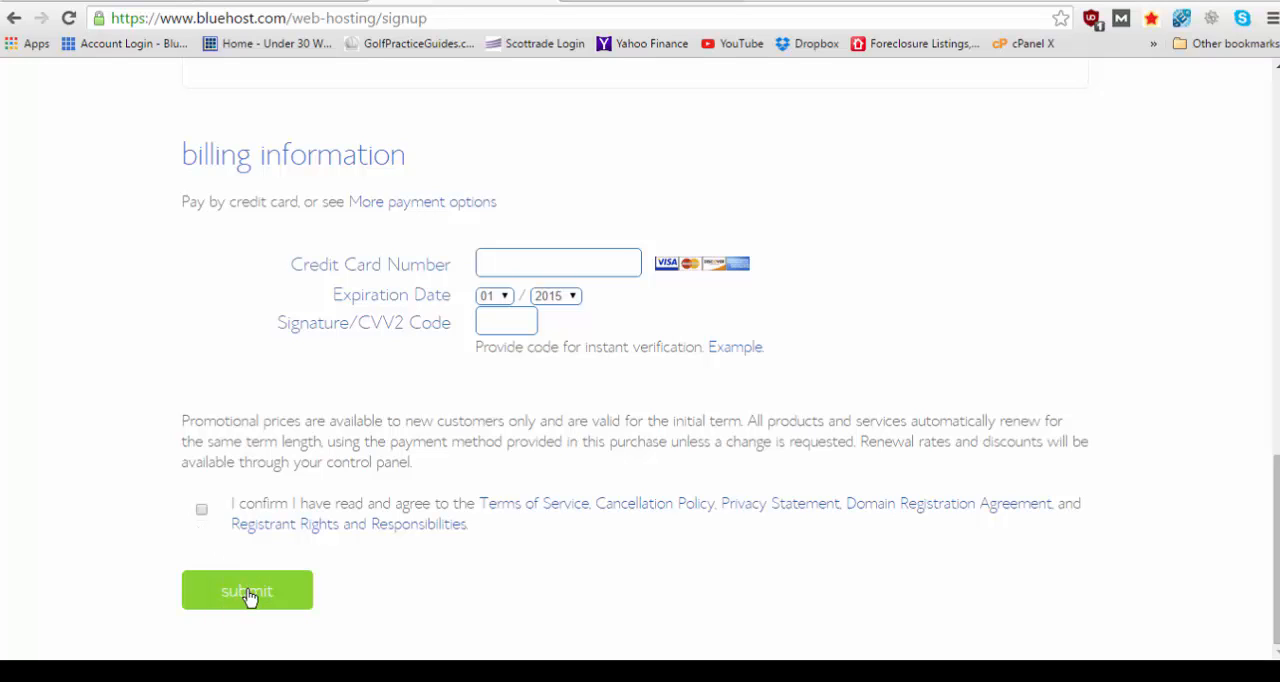
{"action": "mouse_move", "coordinate": [528, 240]}
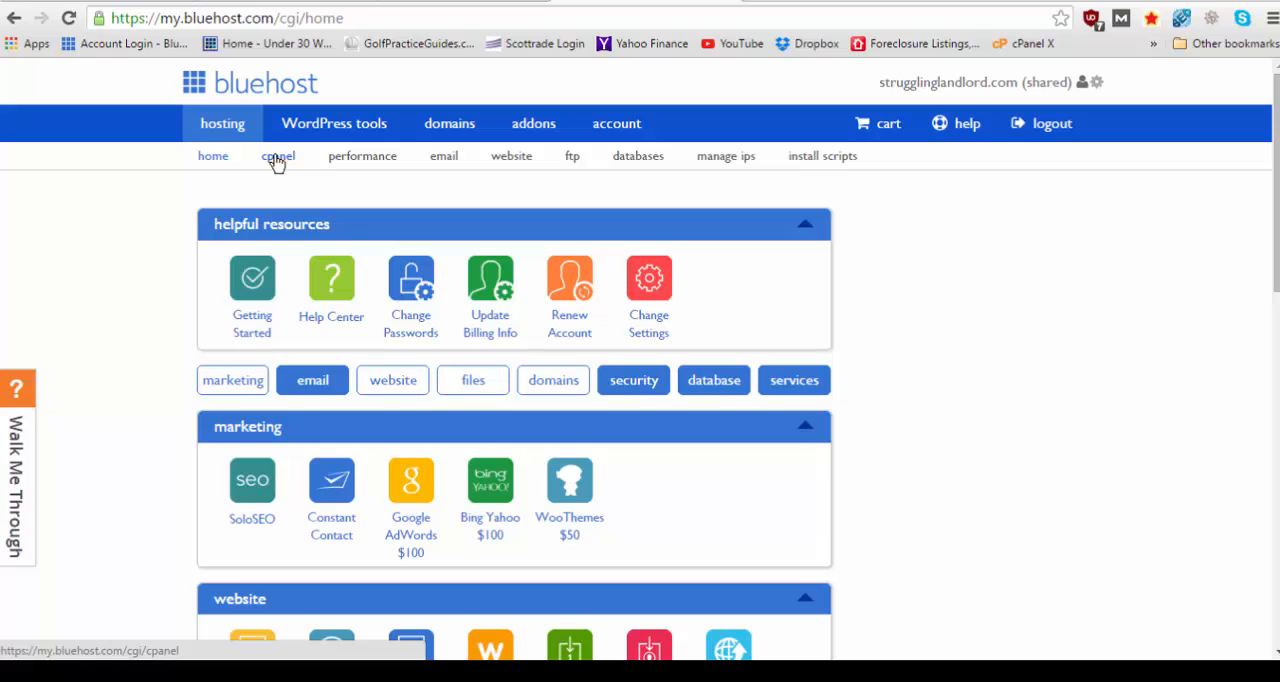
{"action": "scroll", "scroll_direction": "down", "scroll_amount": 3}
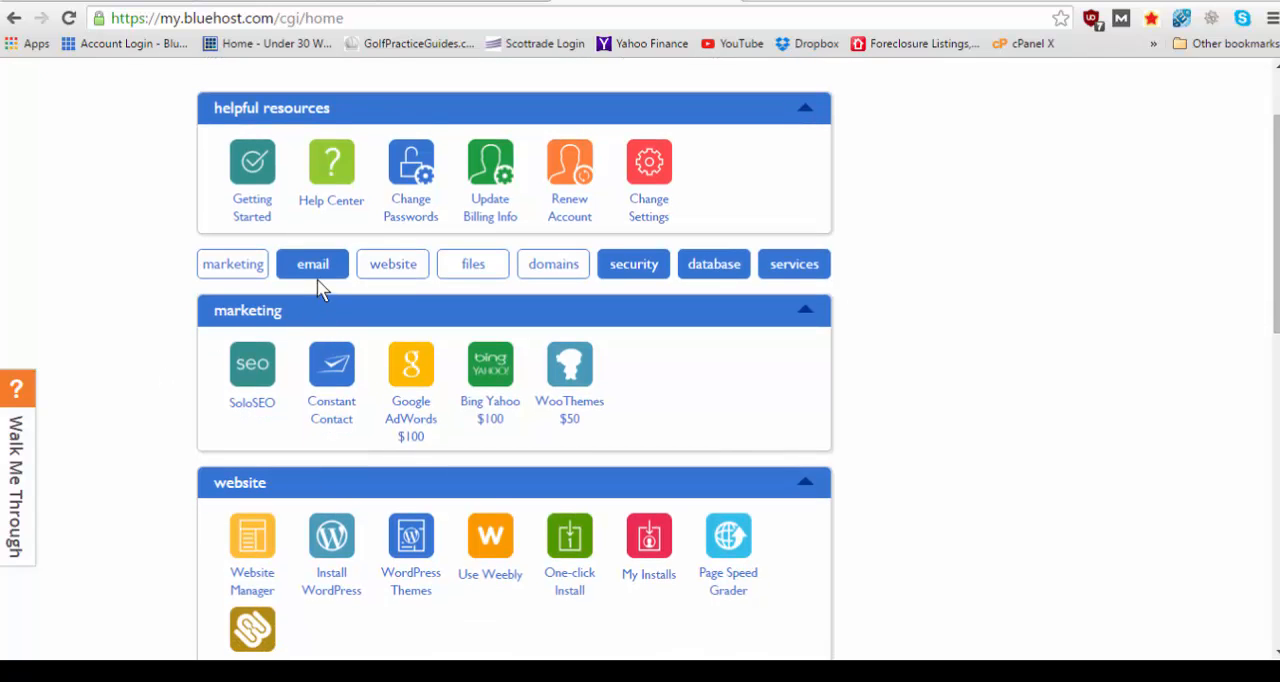
{"action": "scroll", "scroll_direction": "down", "scroll_amount": 3}
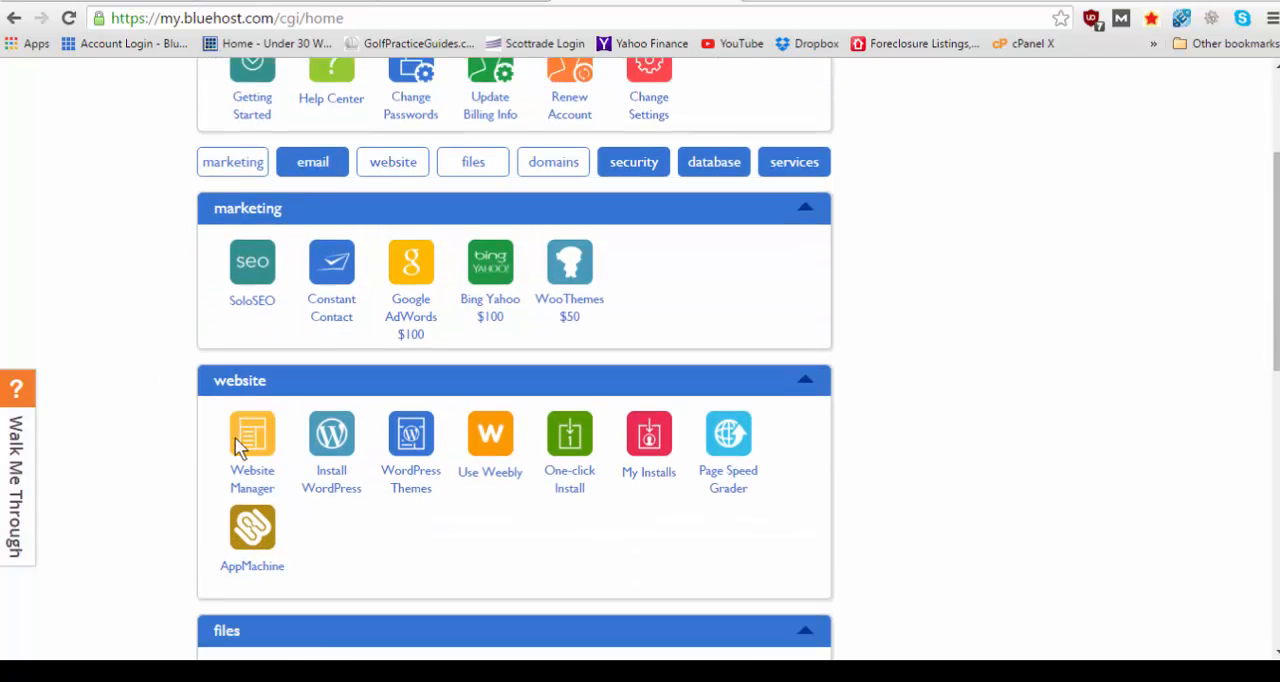
{"action": "scroll", "scroll_direction": "down", "scroll_amount": 3}
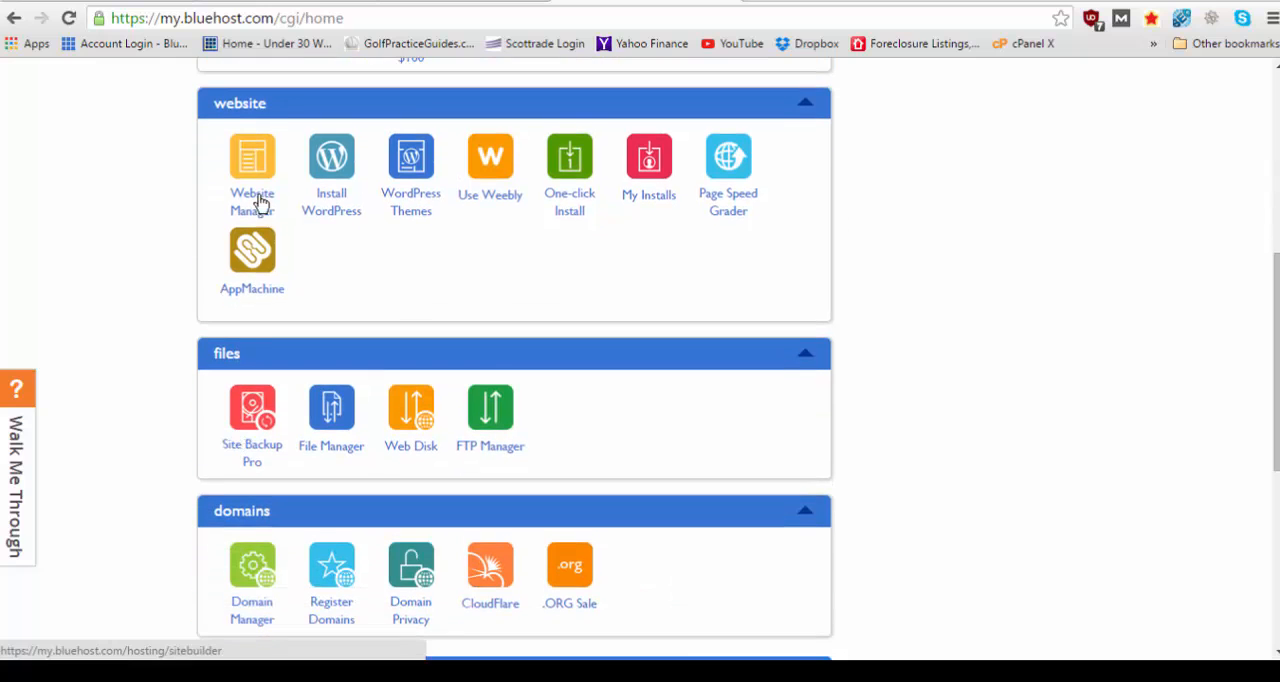
{"action": "mouse_move", "coordinate": [236, 378]}
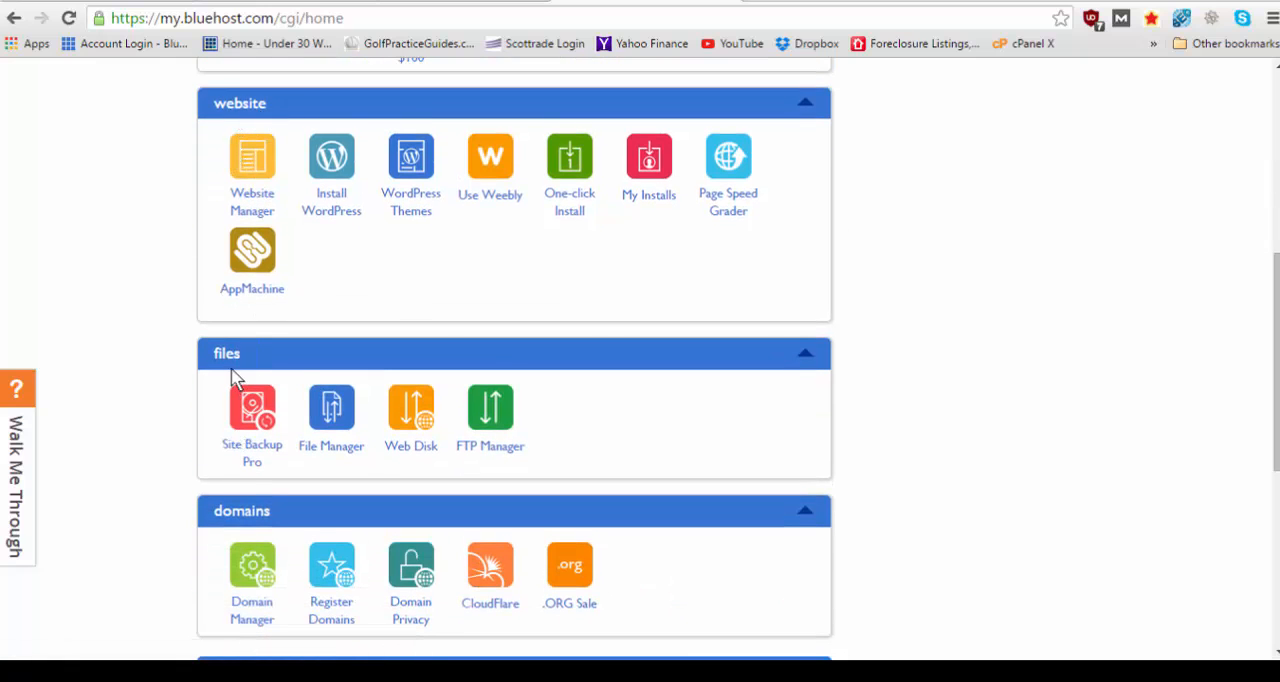
{"action": "scroll", "scroll_direction": "down", "scroll_amount": 3}
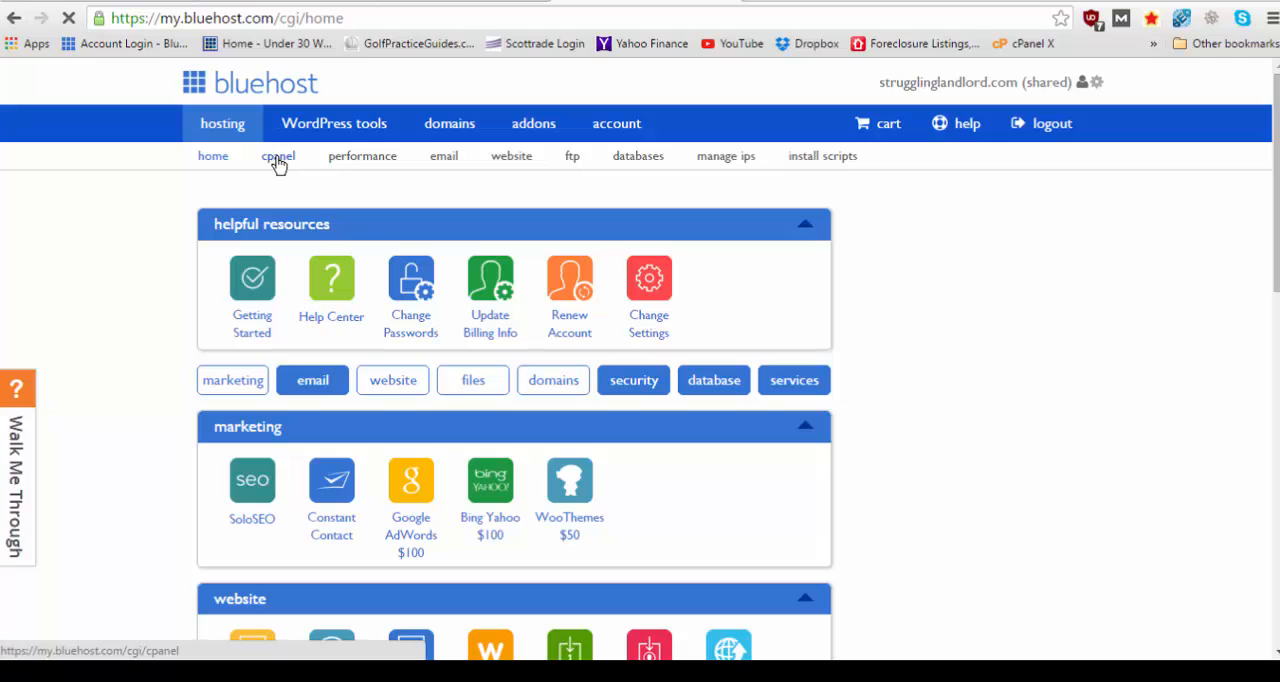
Open the cPanel and scroll through its sections down to preferences
{"action": "left_click", "coordinate": [276, 156]}
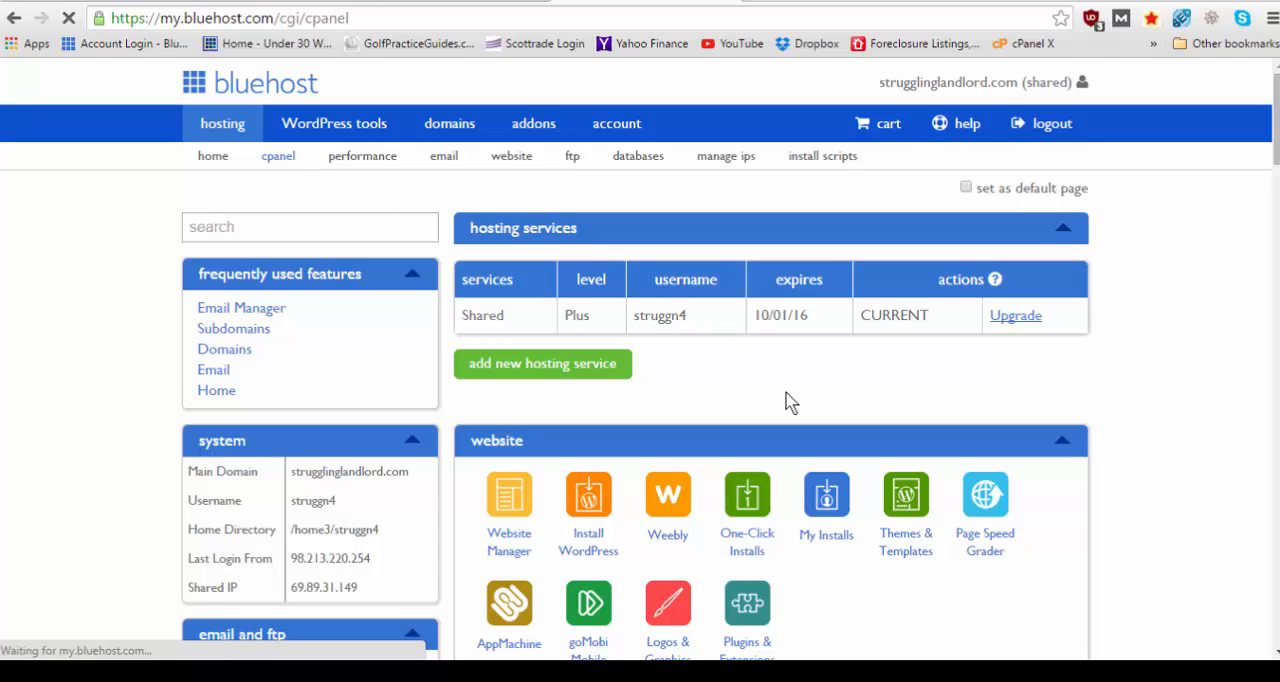
{"action": "scroll", "scroll_direction": "down", "scroll_amount": 3}
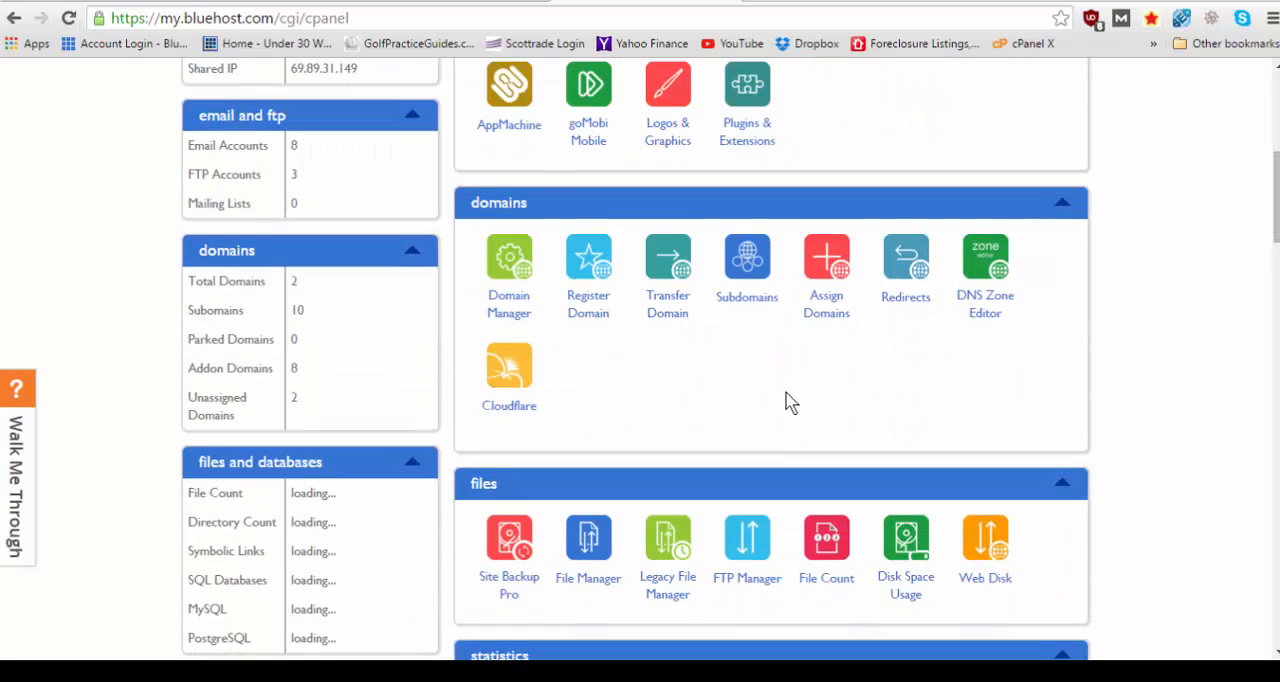
{"action": "scroll", "scroll_direction": "down", "scroll_amount": 3}
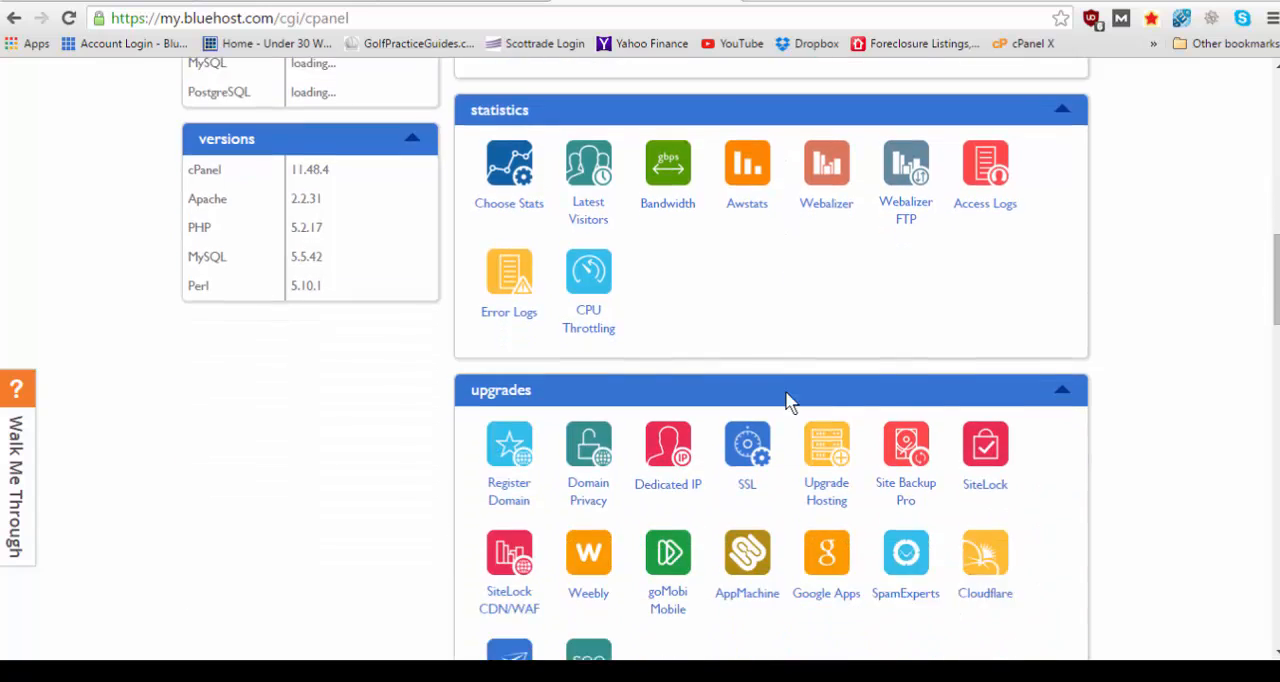
{"action": "scroll", "scroll_direction": "down", "scroll_amount": 3}
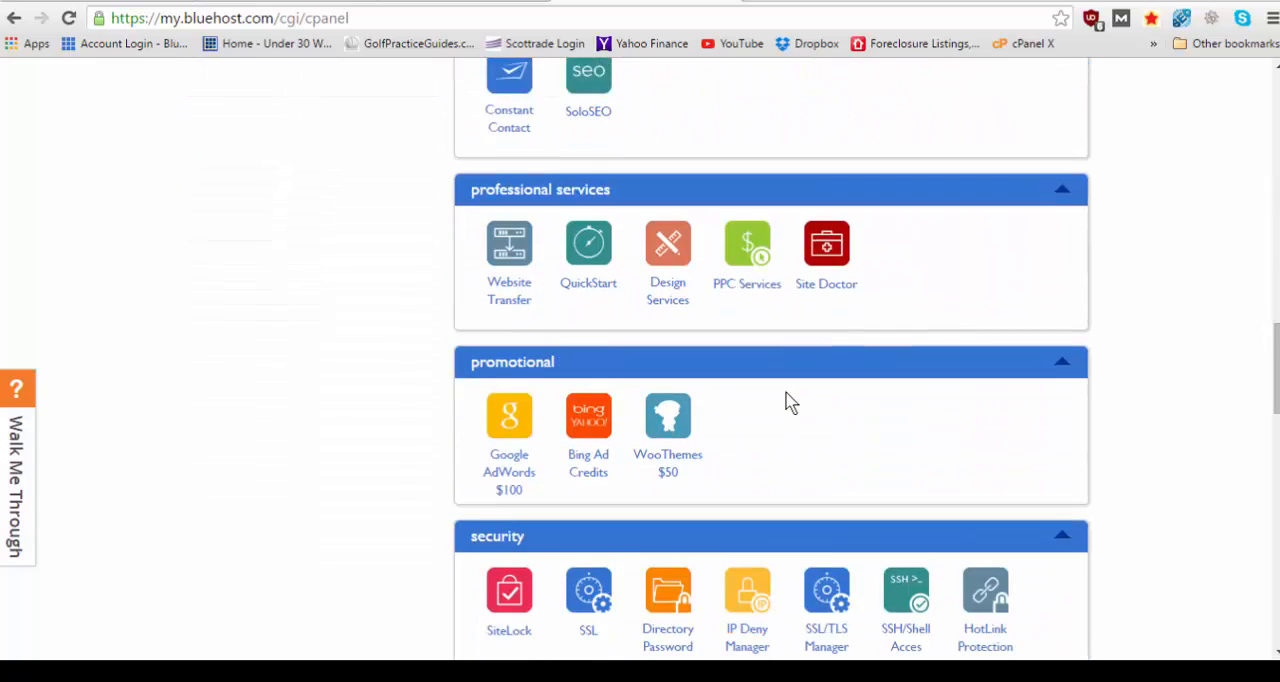
{"action": "scroll", "scroll_direction": "down", "scroll_amount": 3}
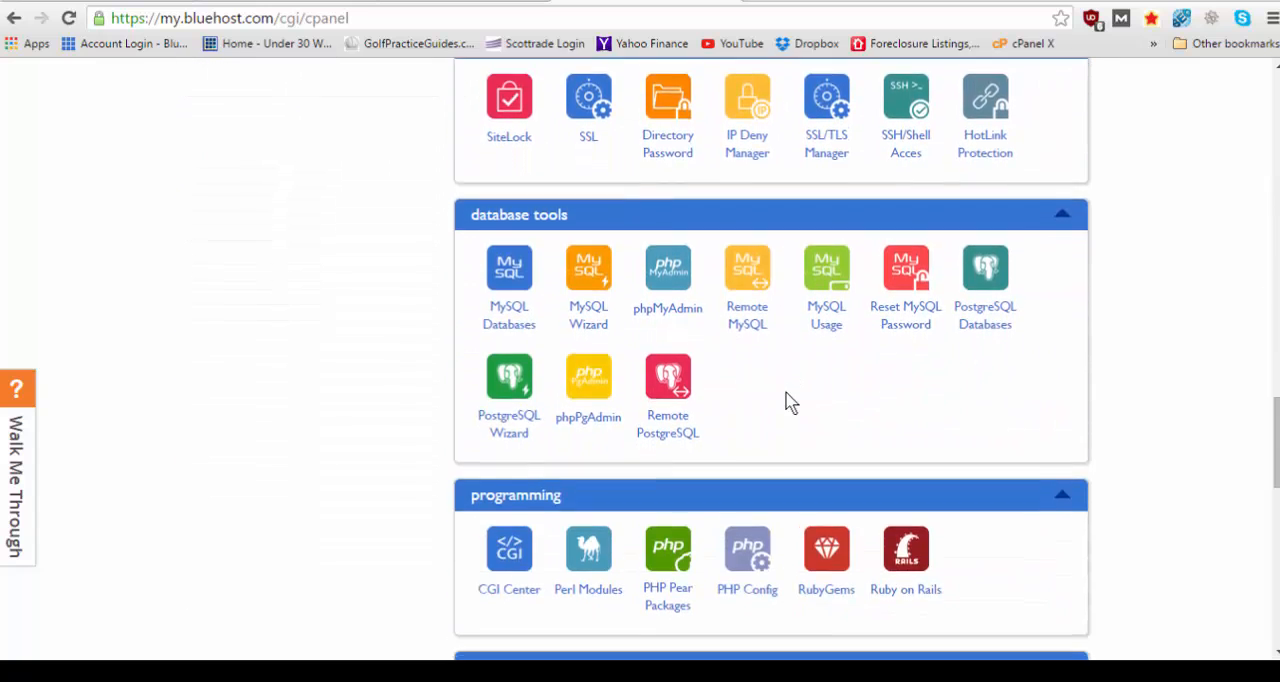
{"action": "scroll", "scroll_direction": "down", "scroll_amount": 3}
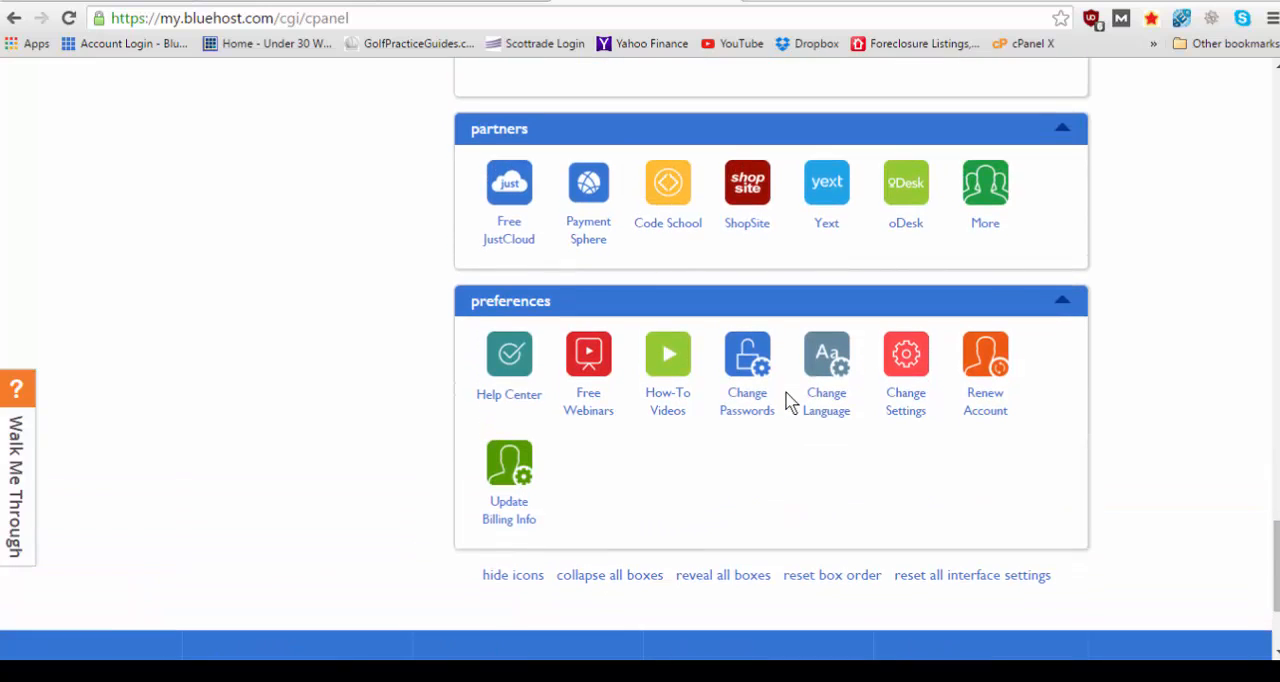
{"action": "mouse_move", "coordinate": [588, 402]}
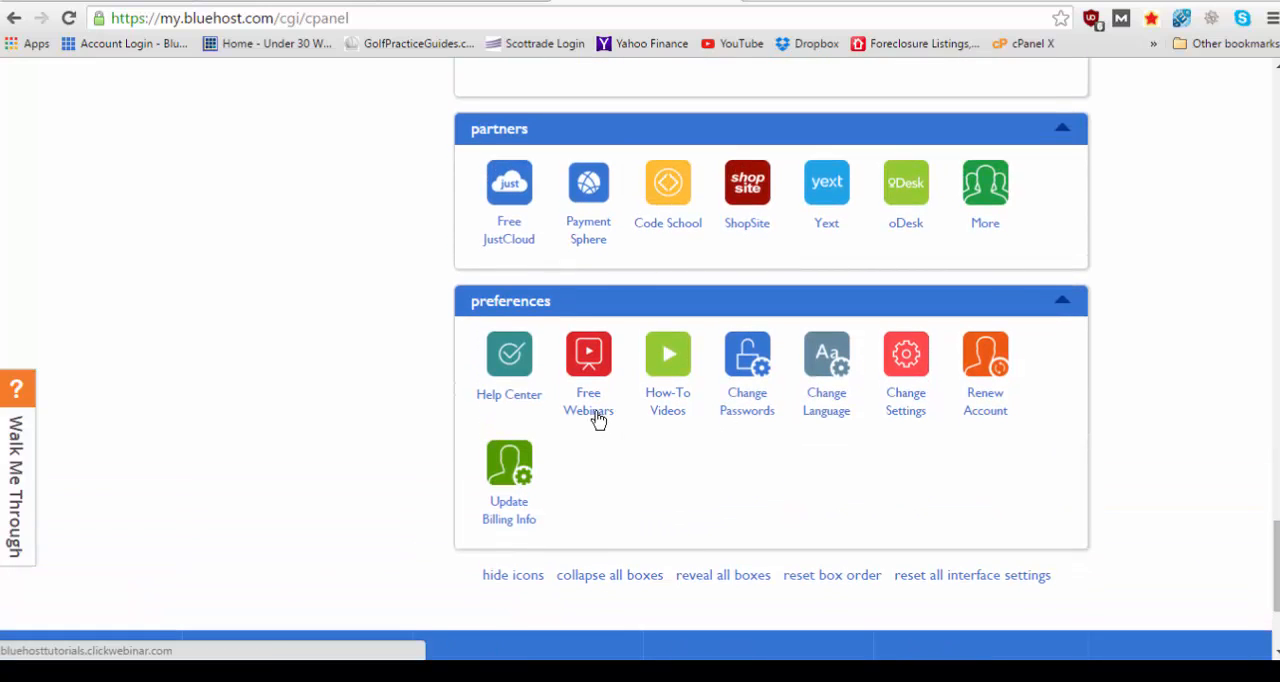
{"action": "mouse_move", "coordinate": [738, 434]}
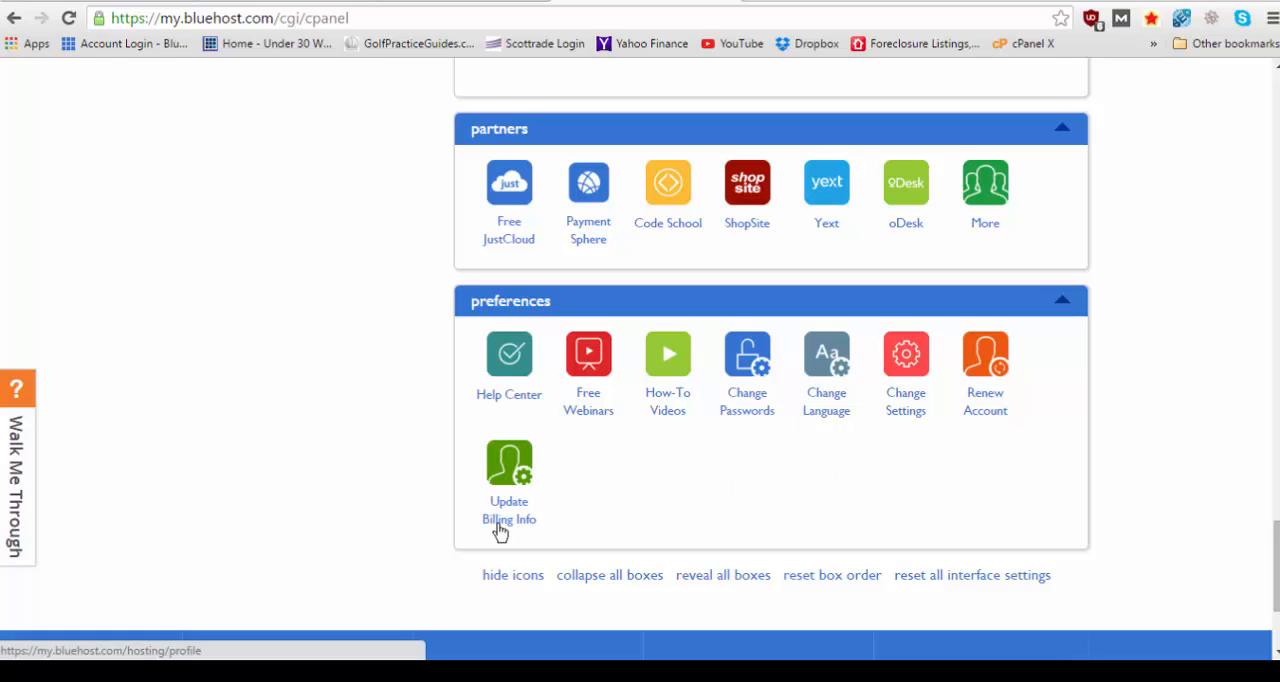
{"action": "mouse_move", "coordinate": [644, 304]}
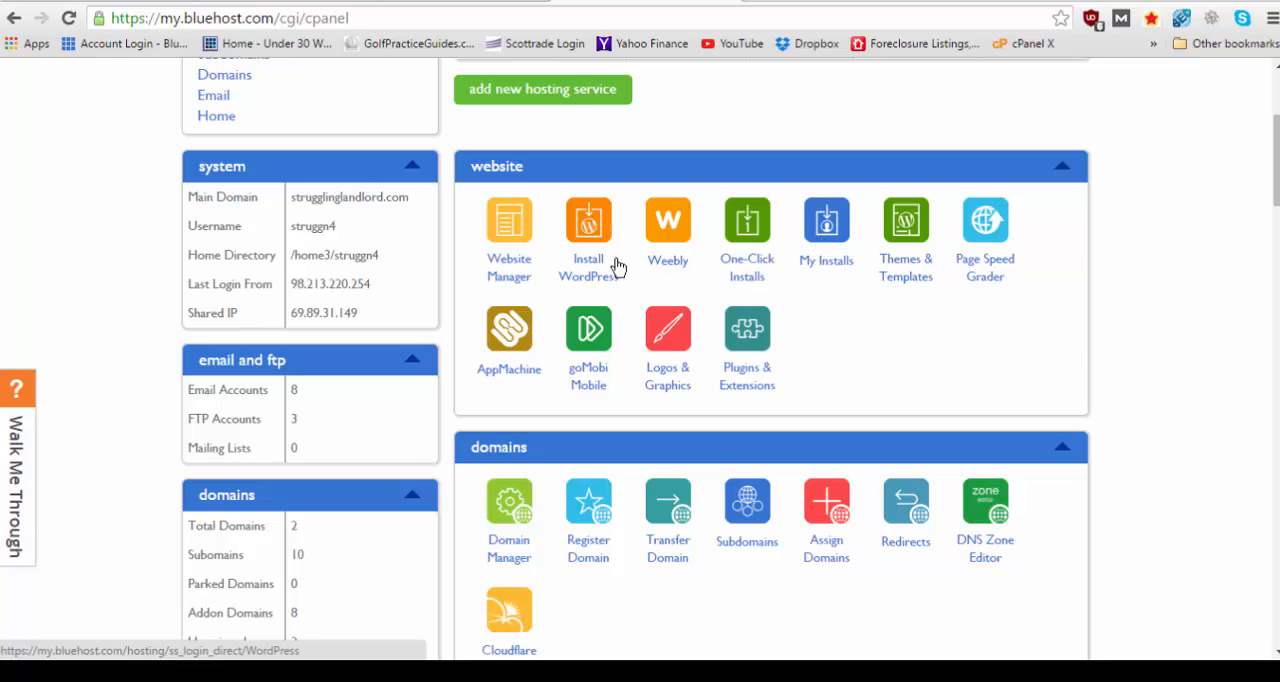
Open the Install WordPress offering and begin the free do-it-yourself install
{"action": "left_click", "coordinate": [588, 220]}
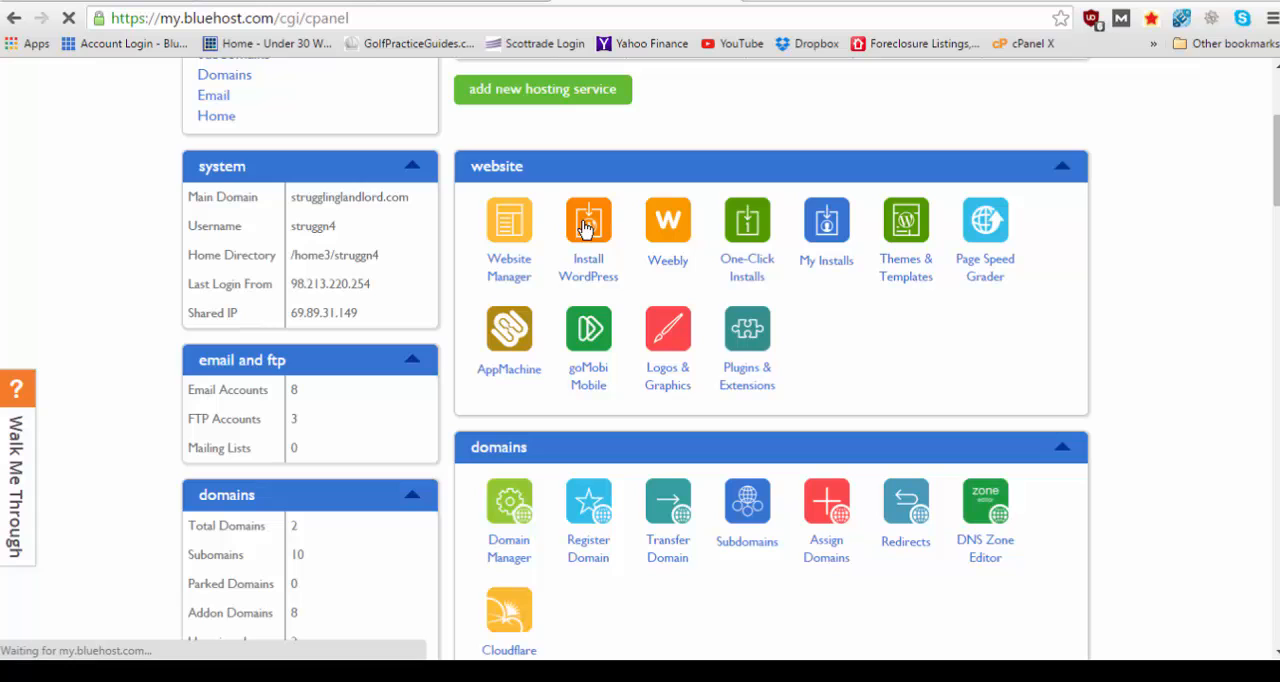
{"action": "left_click", "coordinate": [588, 220]}
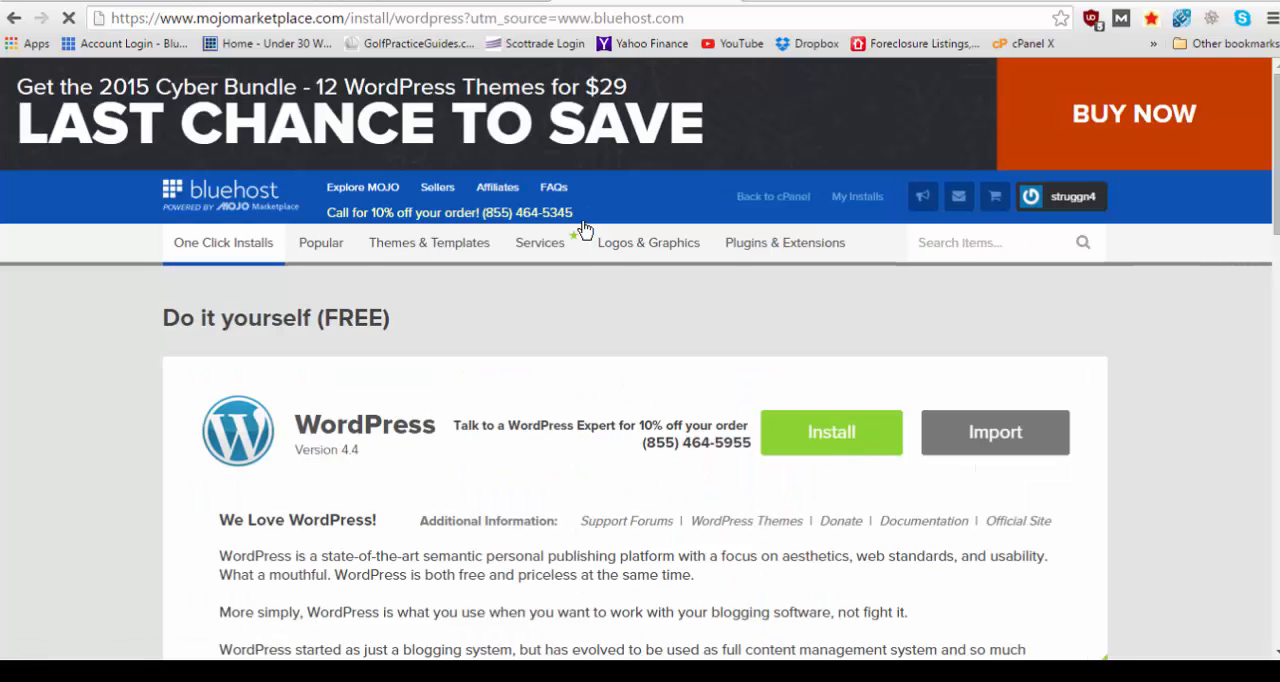
{"action": "scroll", "scroll_direction": "down", "scroll_amount": 3}
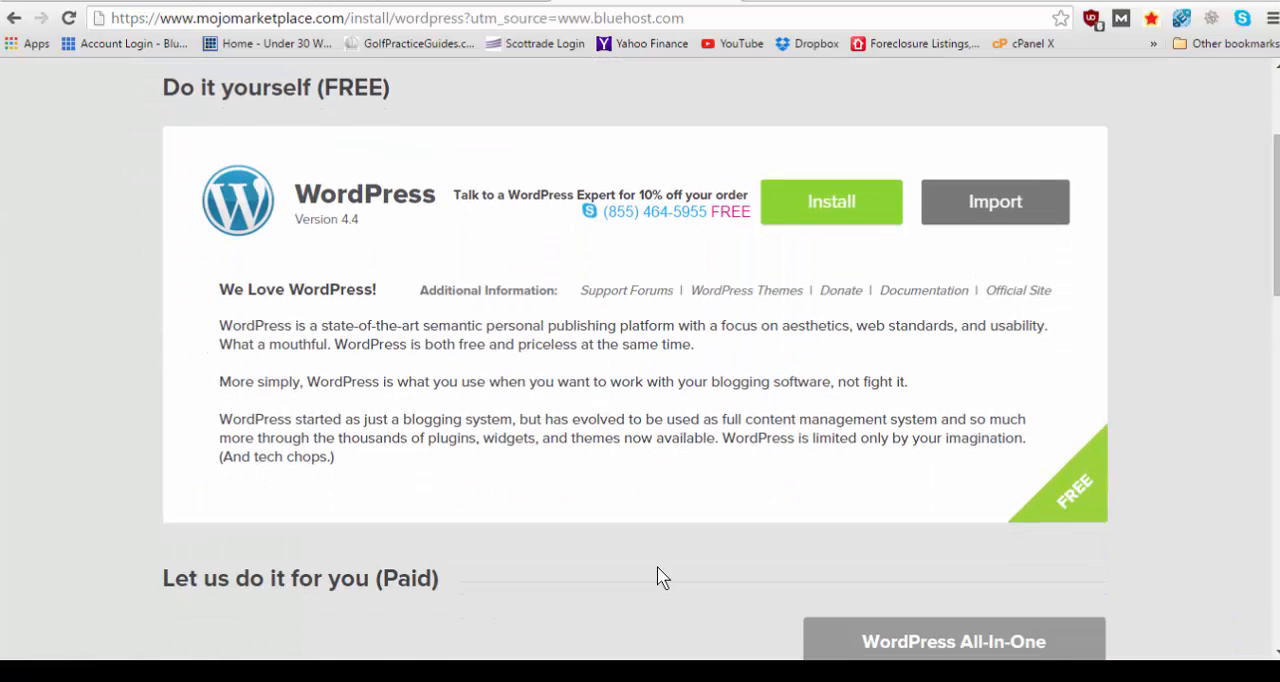
{"action": "mouse_move", "coordinate": [818, 200]}
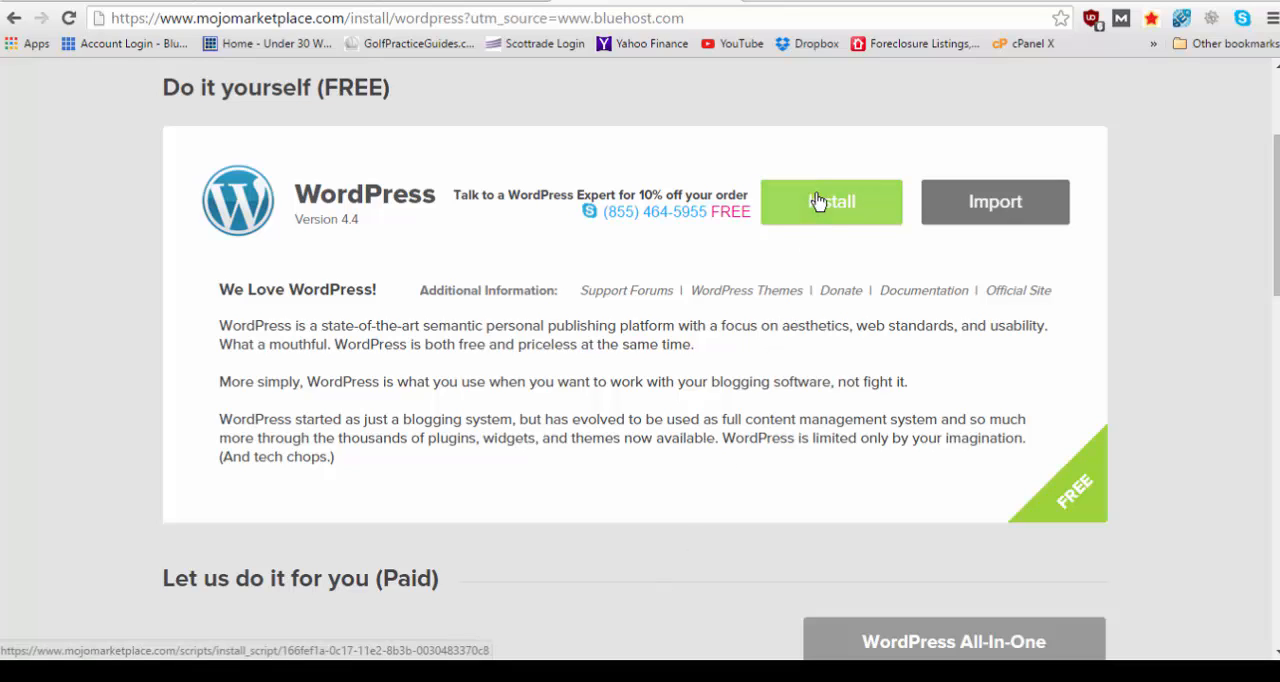
{"action": "left_click", "coordinate": [832, 200]}
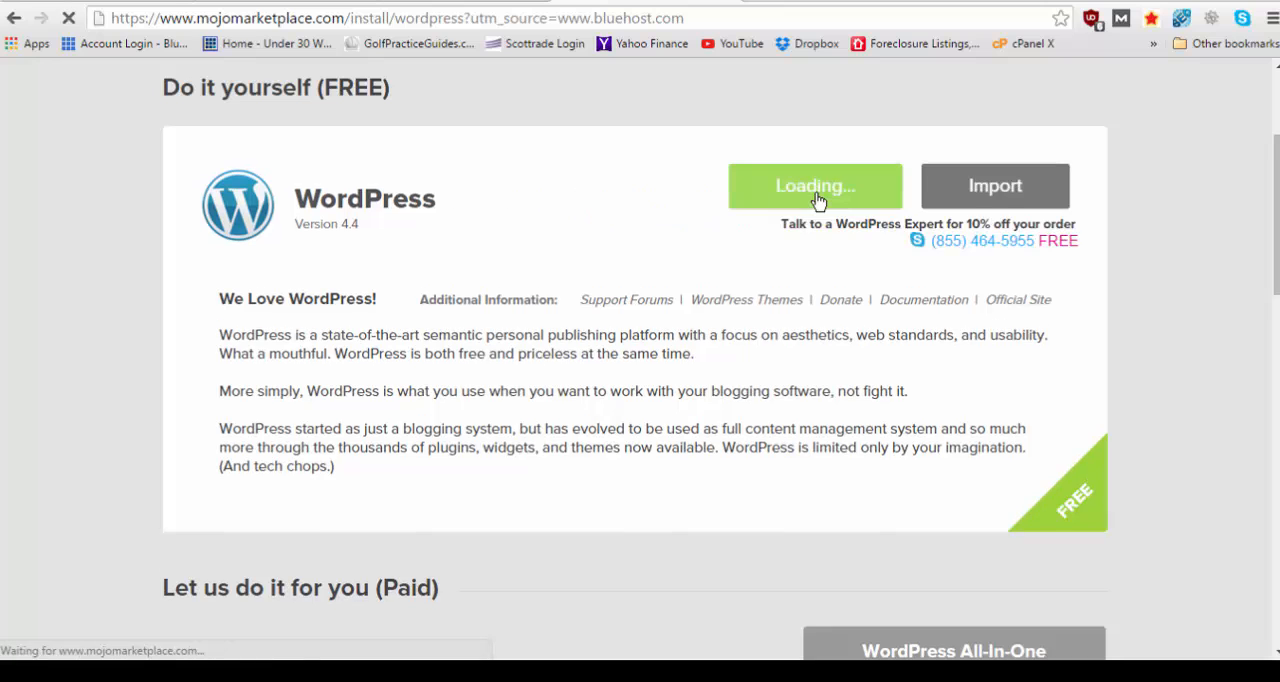
Pick foypropertygroup.com as the install domain and run Check Domain
{"action": "left_click", "coordinate": [816, 186]}
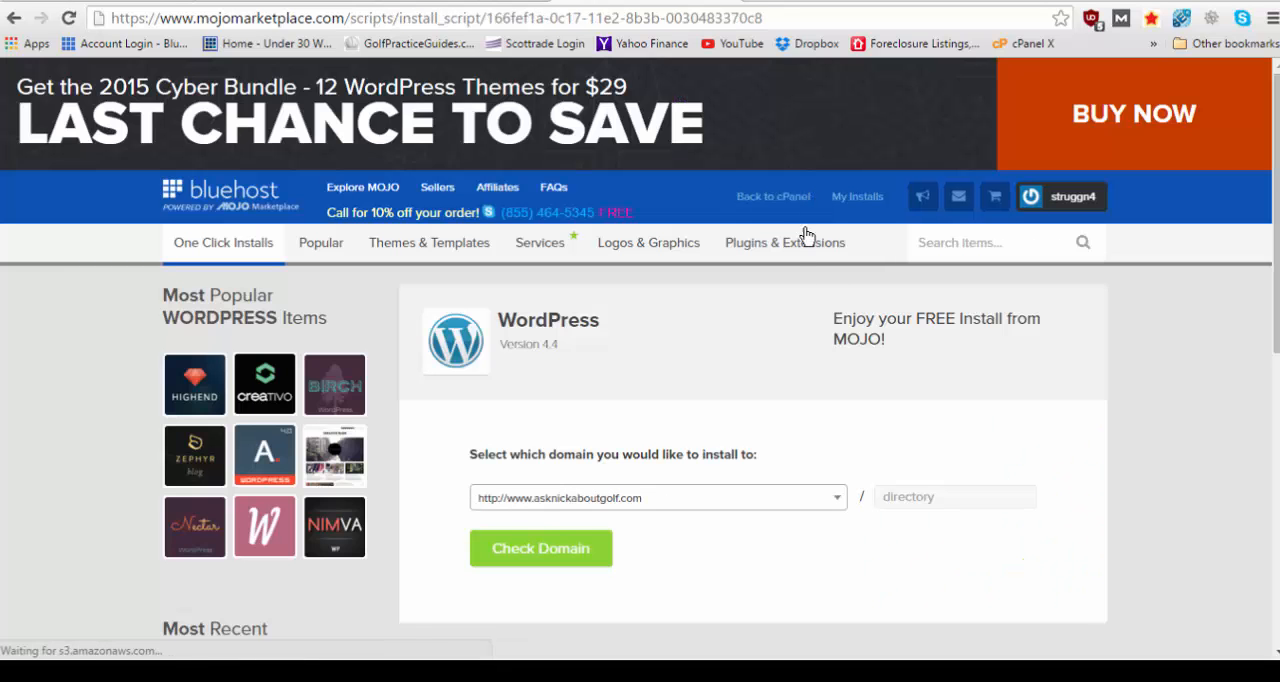
{"action": "scroll", "scroll_direction": "down", "scroll_amount": 3}
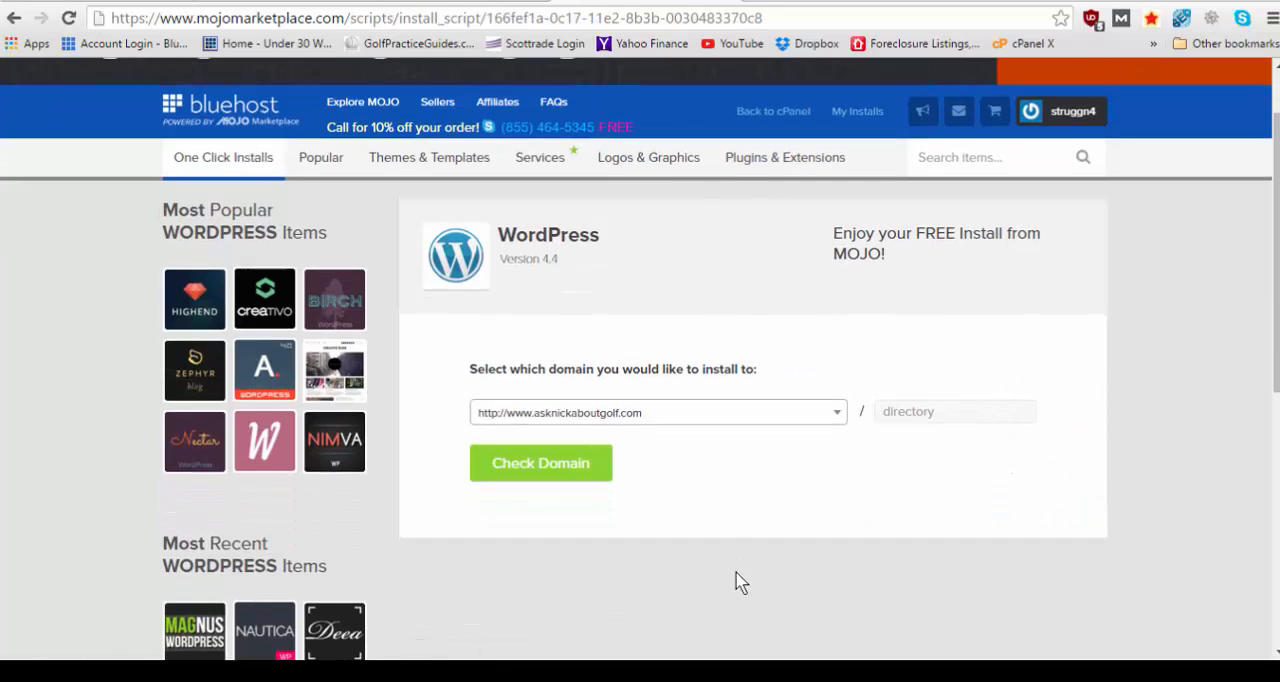
{"action": "scroll", "scroll_direction": "down", "scroll_amount": 3}
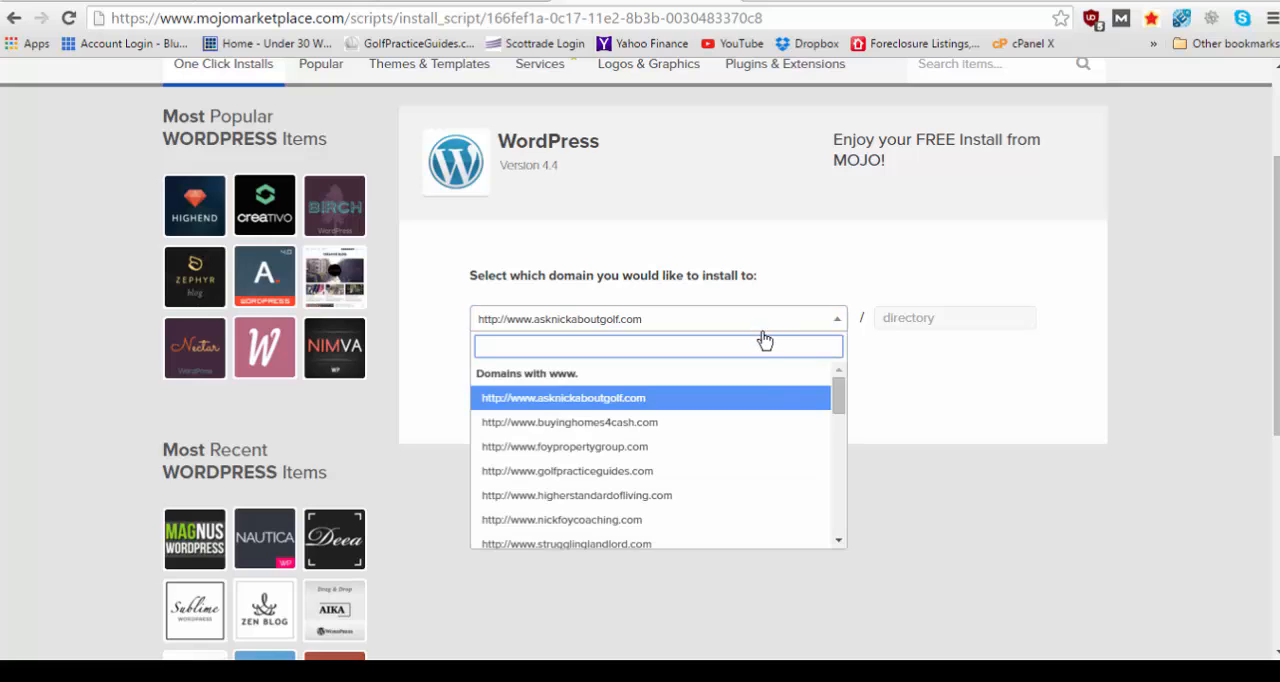
{"action": "scroll", "scroll_direction": "down", "scroll_amount": 3}
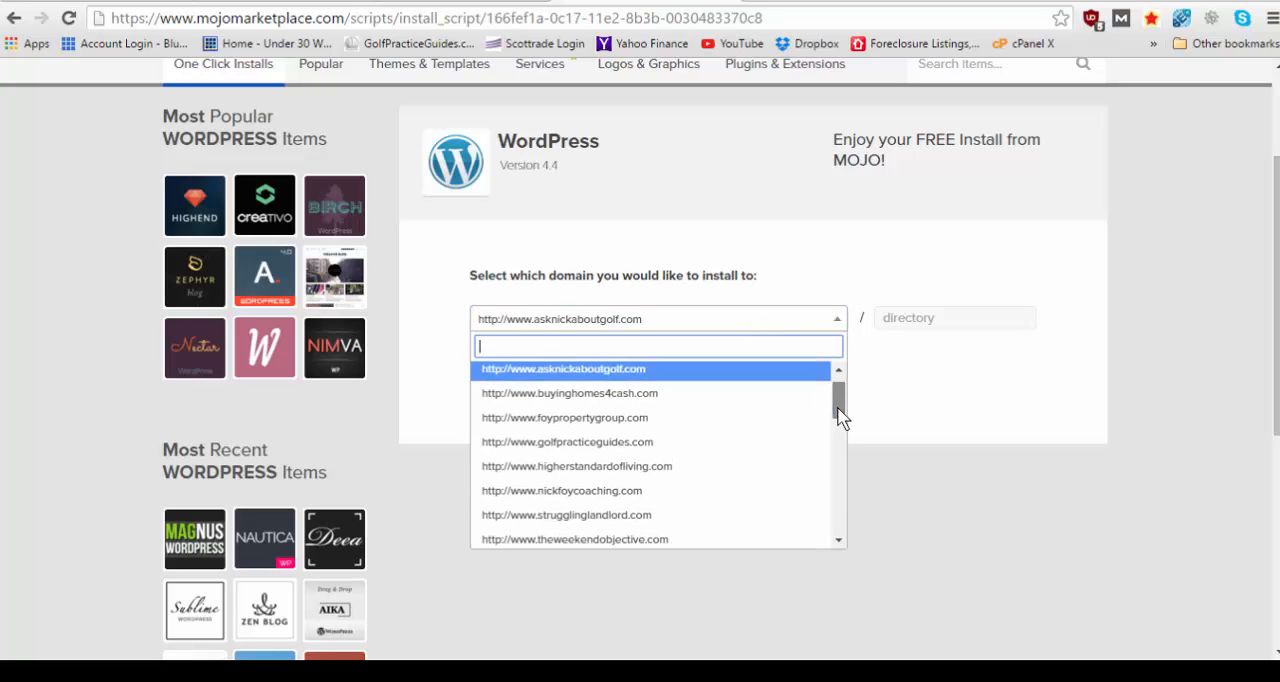
{"action": "left_click", "coordinate": [564, 416]}
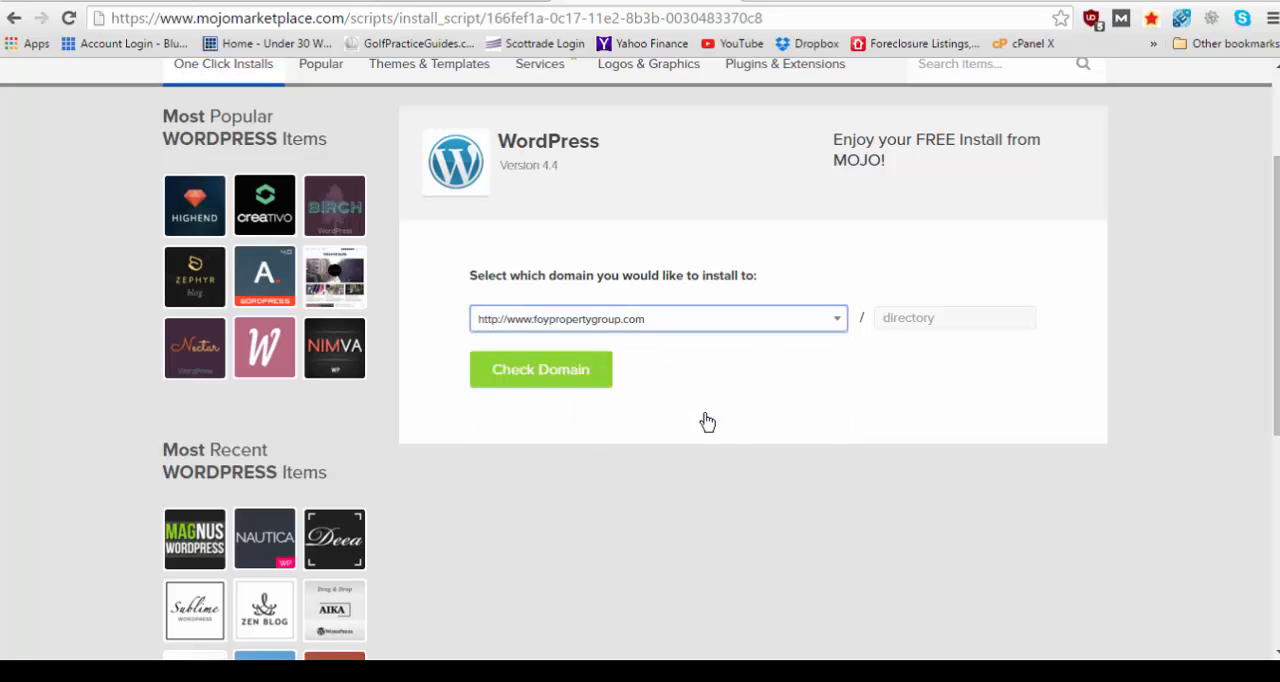
{"action": "mouse_move", "coordinate": [536, 330]}
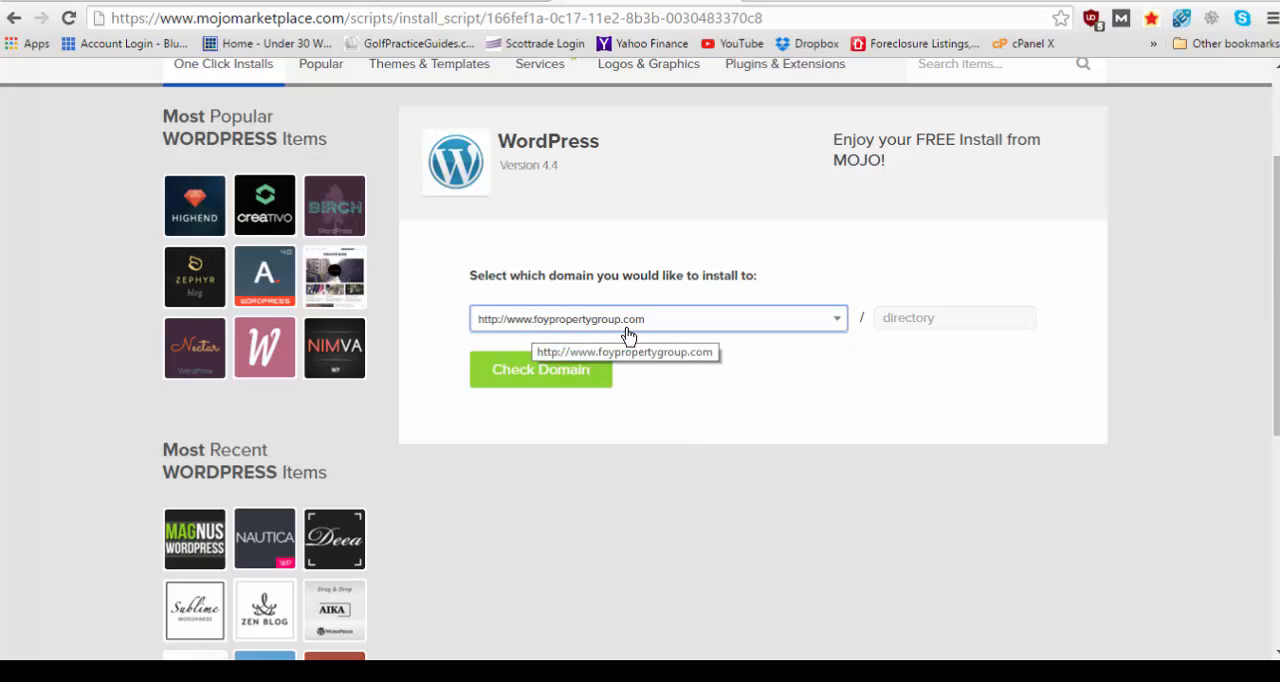
{"action": "mouse_move", "coordinate": [612, 448]}
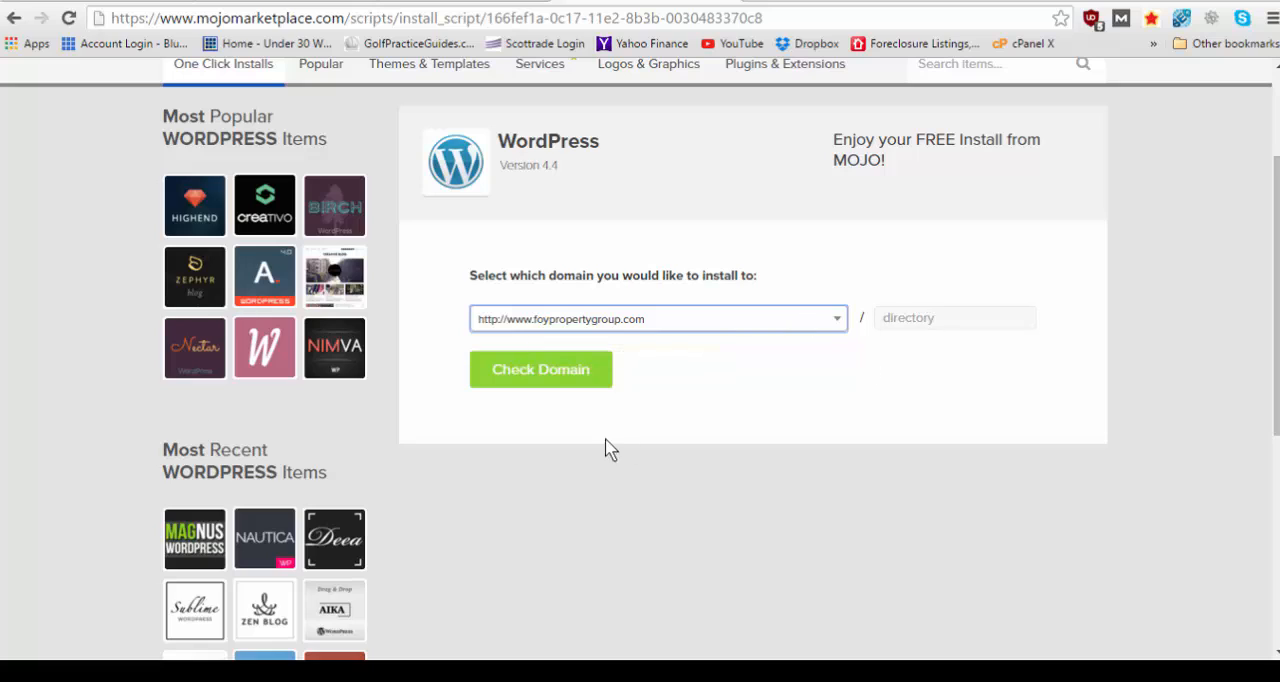
{"action": "left_click", "coordinate": [540, 368]}
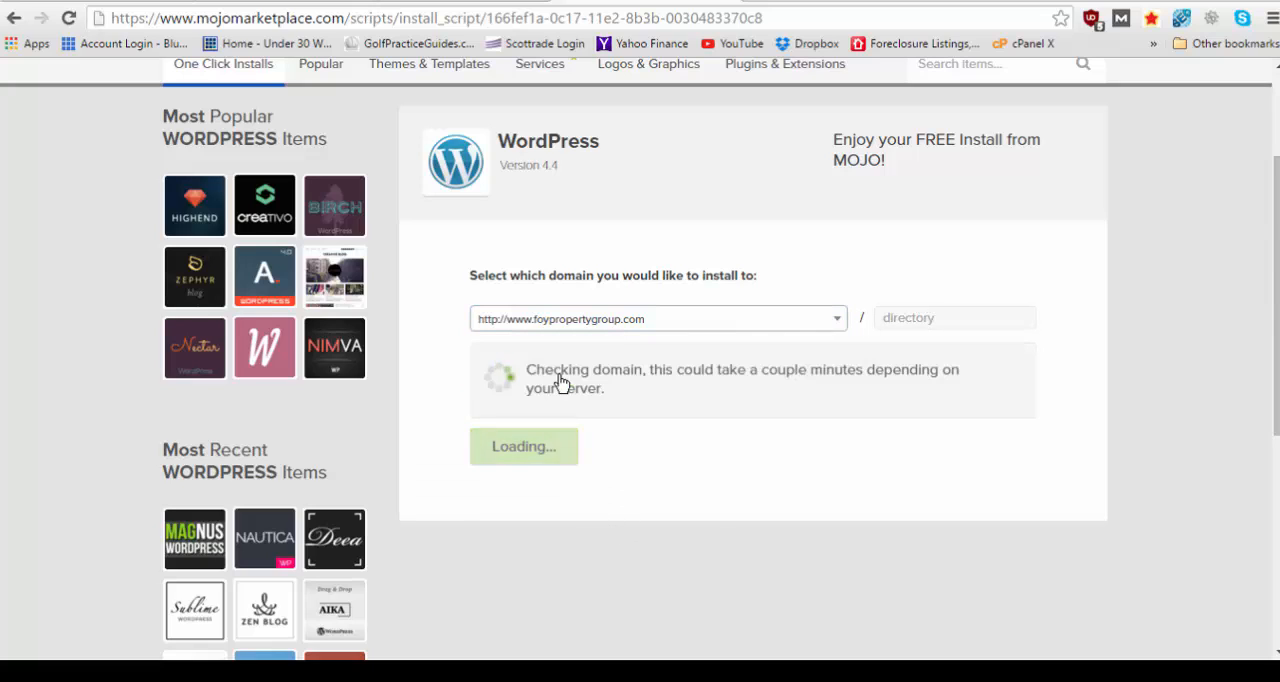
{"action": "mouse_move", "coordinate": [716, 518]}
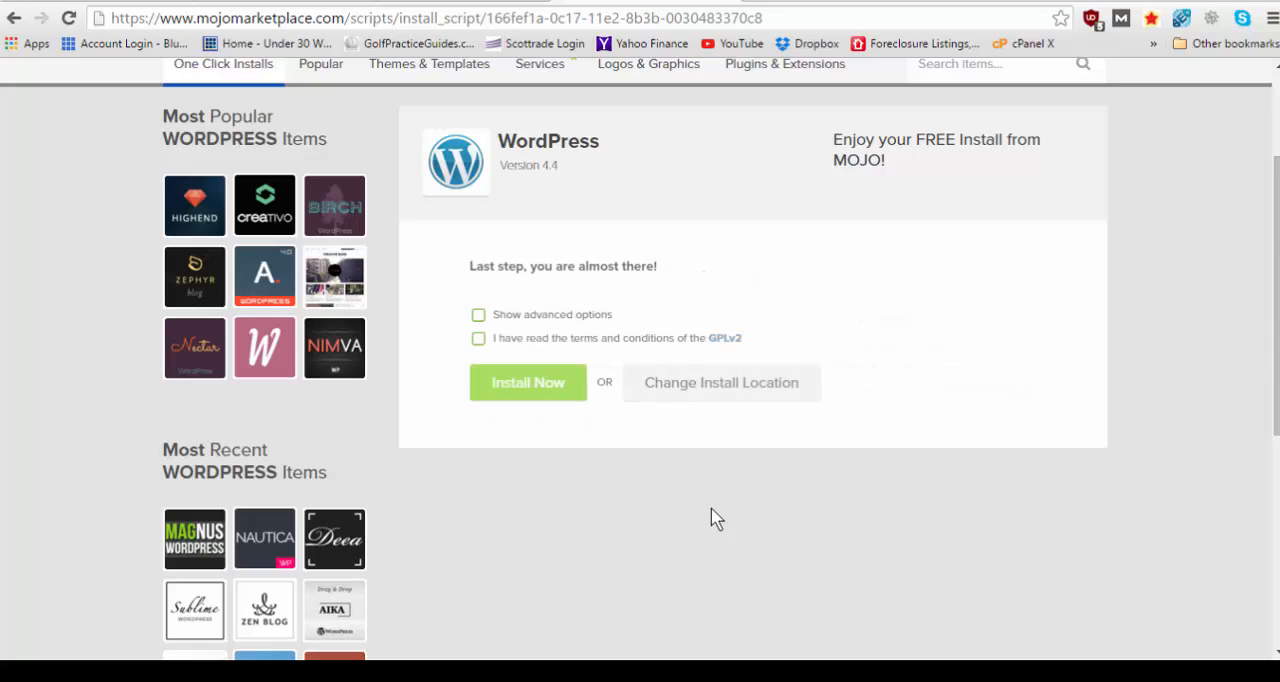
{"action": "mouse_move", "coordinate": [604, 400]}
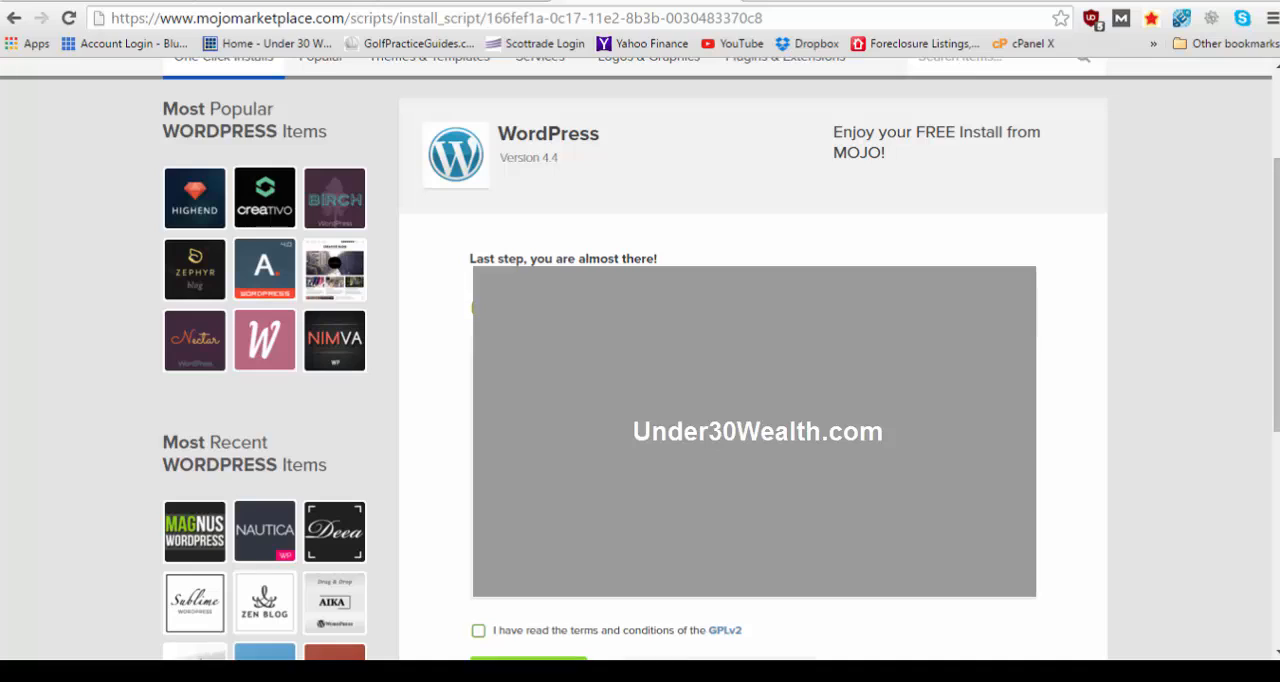
Accept the GPLv2 terms and start the installation with Install Now
{"action": "left_click", "coordinate": [478, 330]}
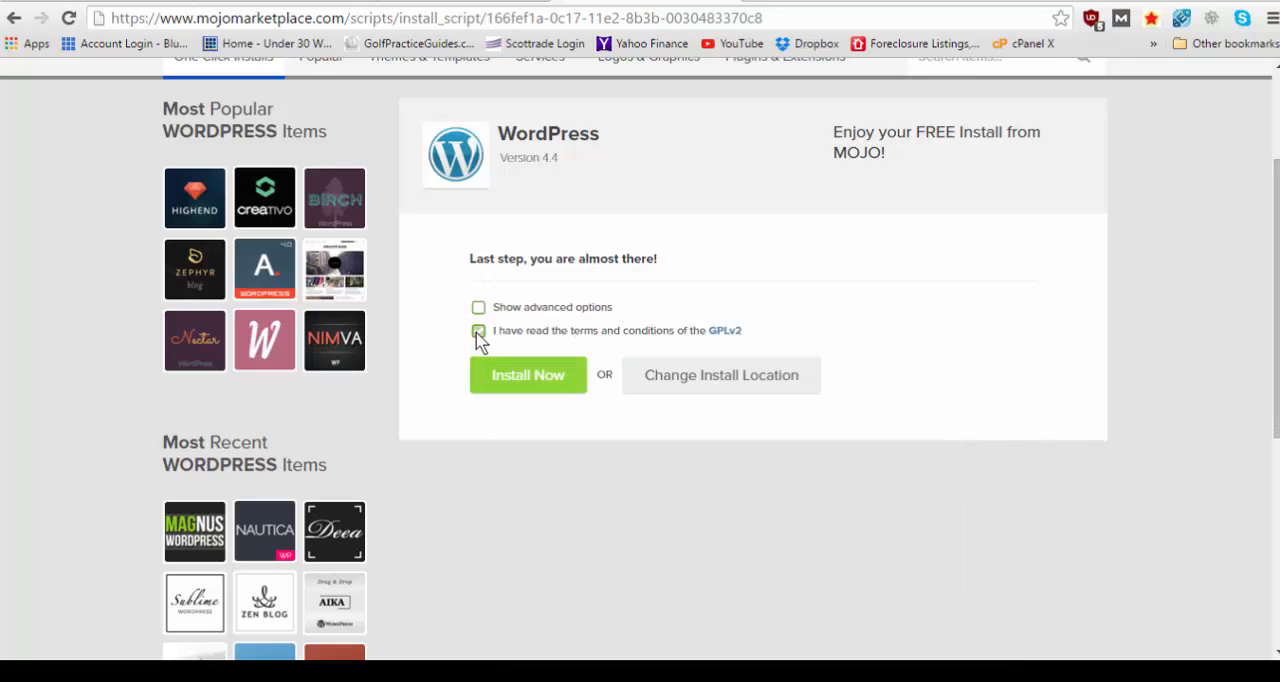
{"action": "left_click", "coordinate": [478, 332]}
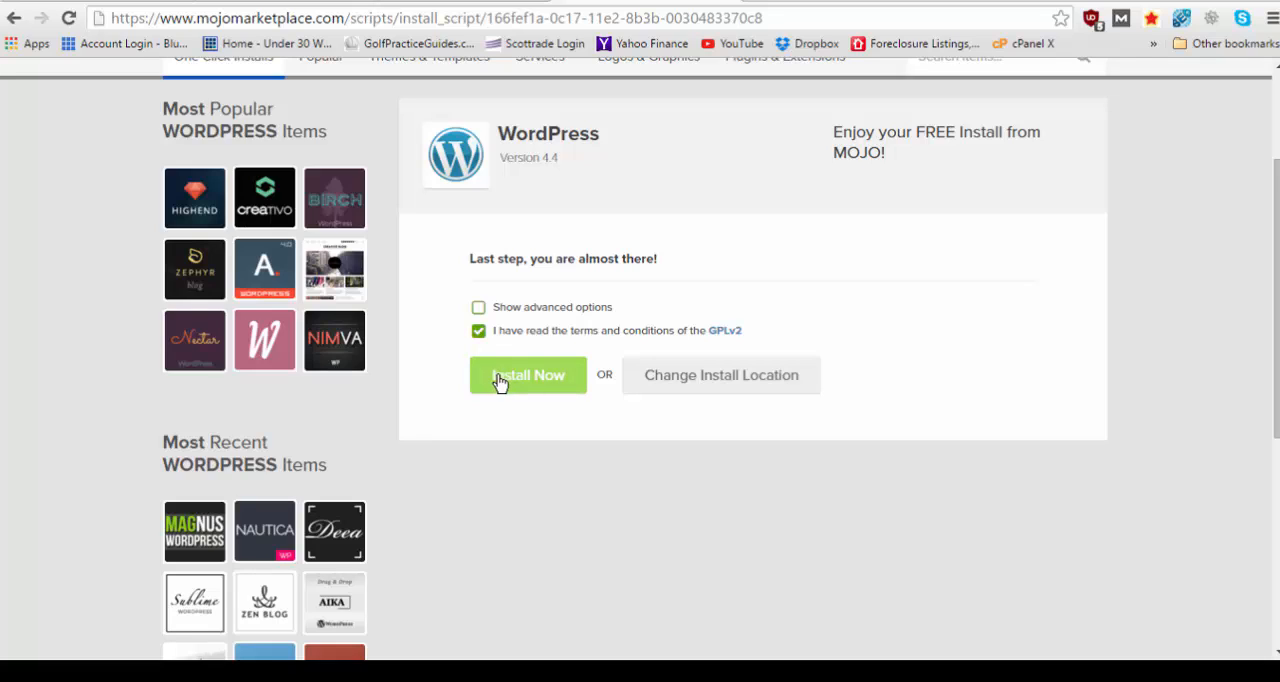
{"action": "mouse_move", "coordinate": [528, 388]}
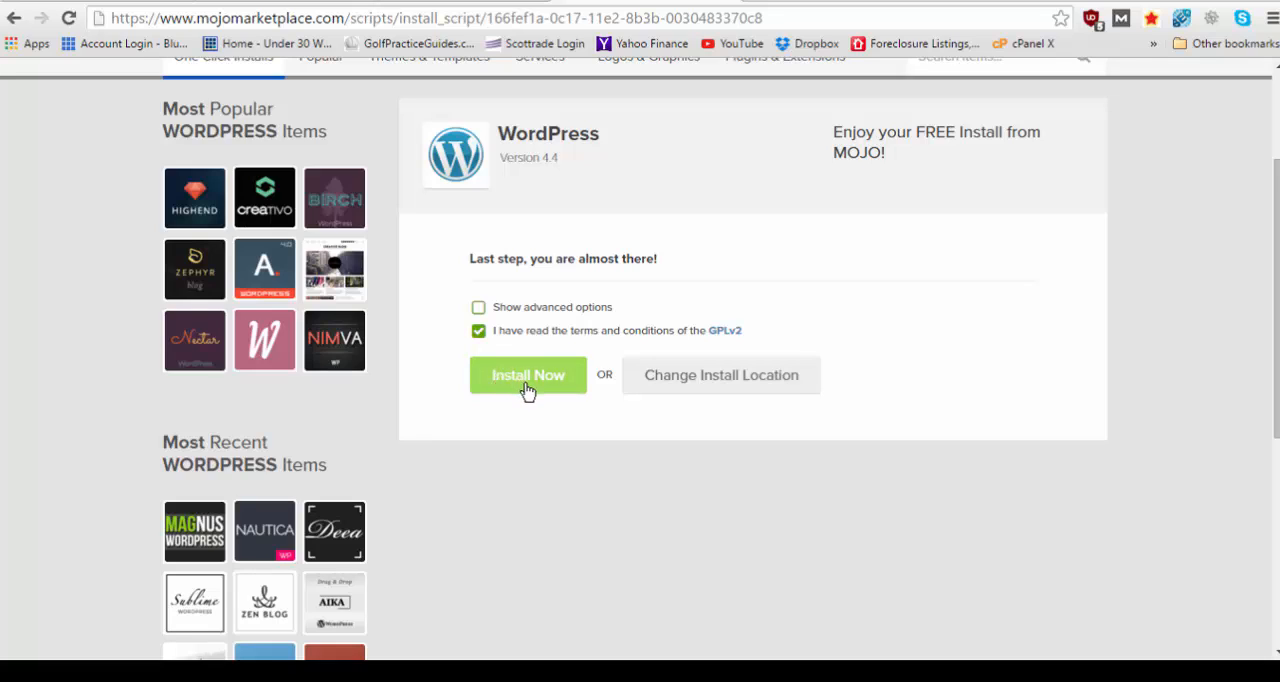
{"action": "left_click", "coordinate": [528, 374]}
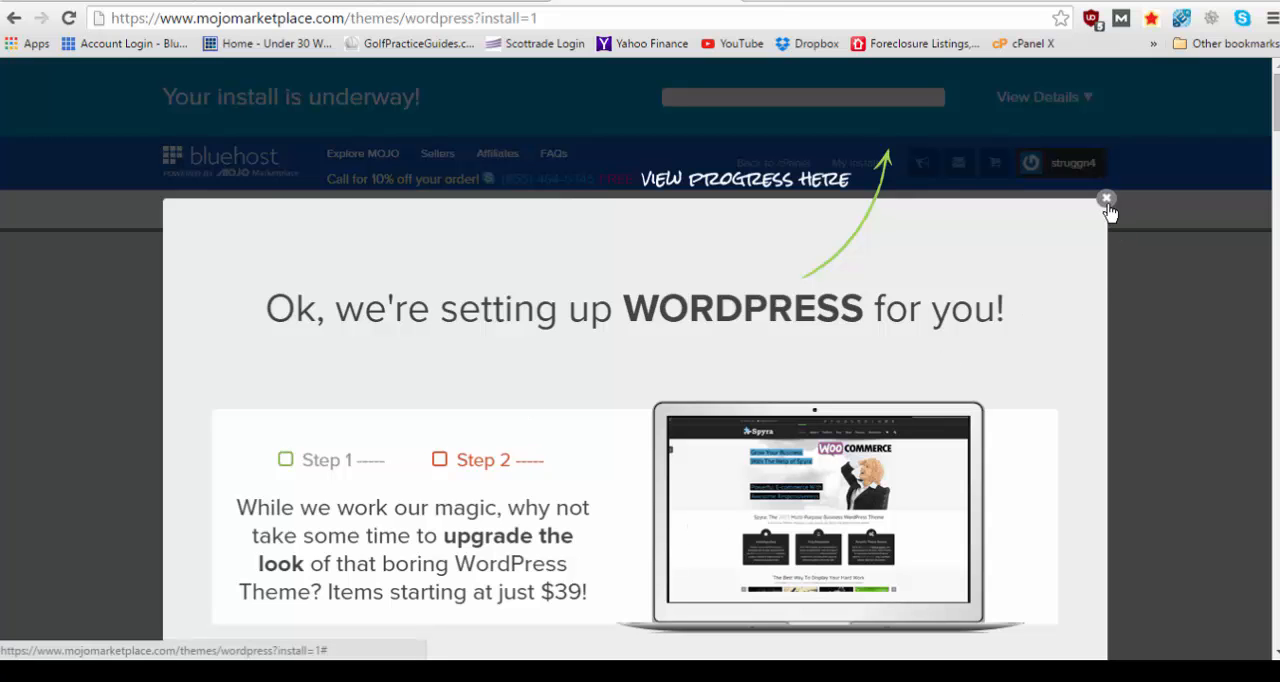
Dismiss the theme upgrade notice and browse the themes list while the install finishes
{"action": "left_click", "coordinate": [1108, 200]}
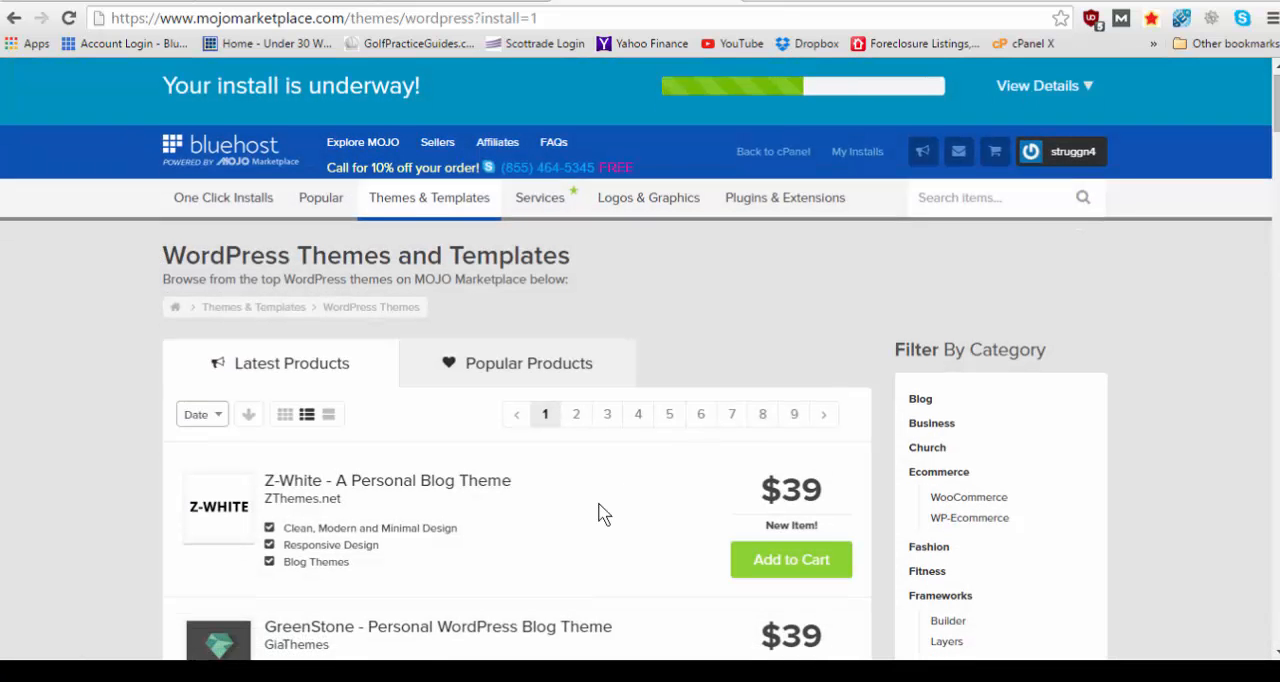
{"action": "scroll", "scroll_direction": "down", "scroll_amount": 3}
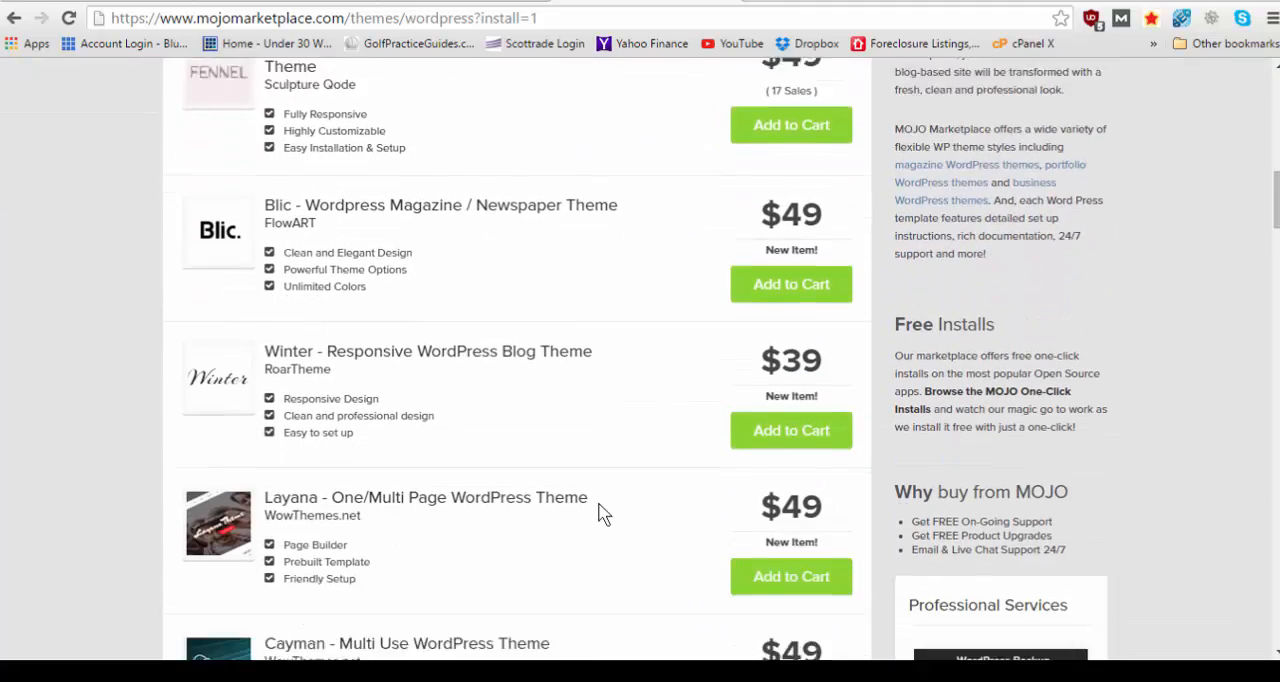
{"action": "scroll", "scroll_direction": "down", "scroll_amount": 3}
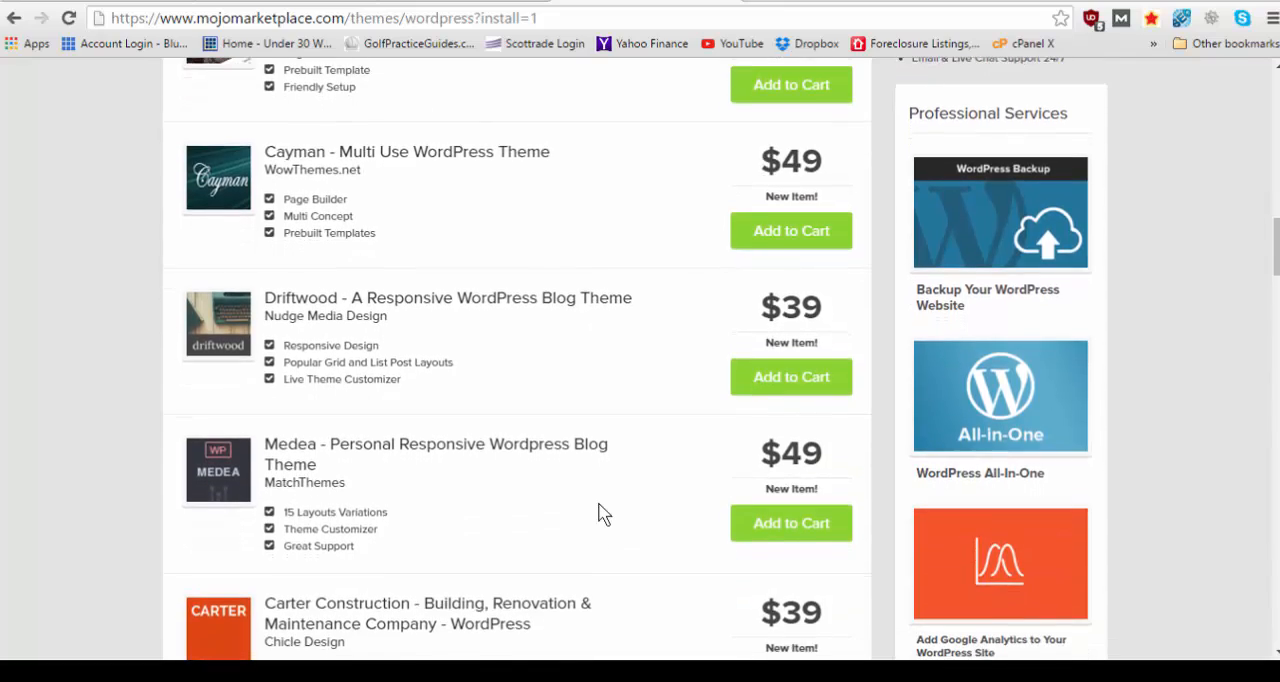
{"action": "scroll", "scroll_direction": "up", "scroll_amount": 3}
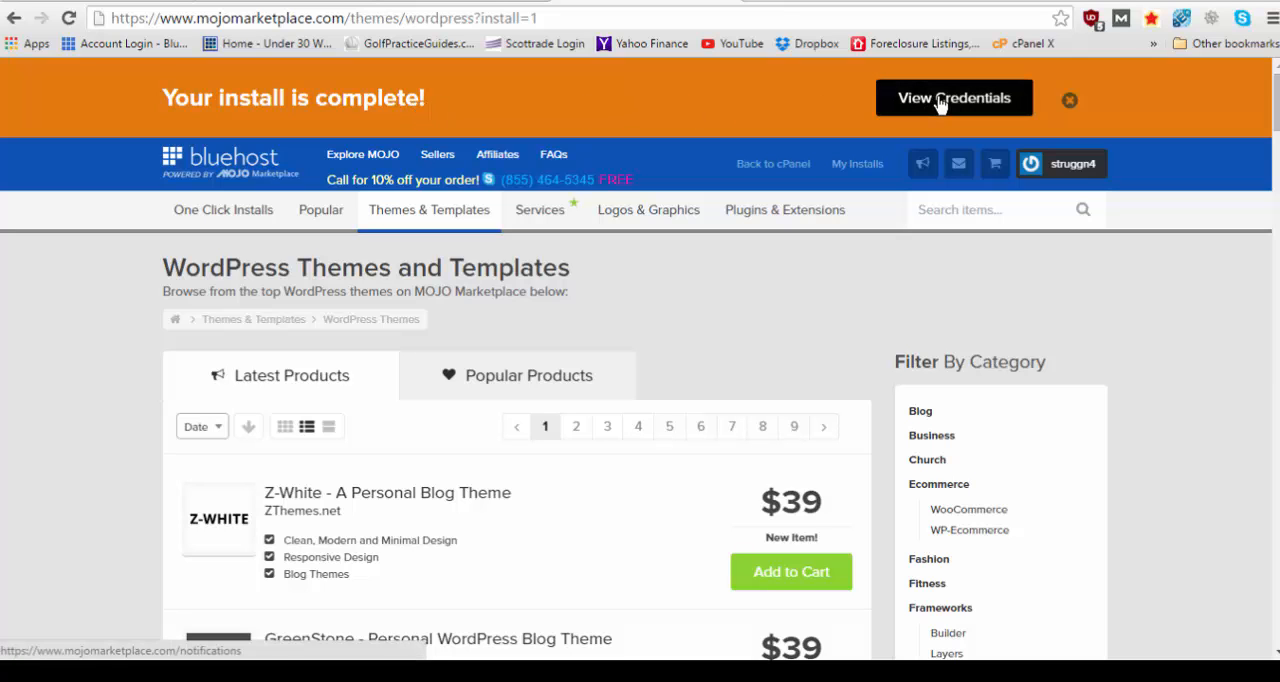
View the finished install's credentials from the Notification Center and visit foypropertygroup.com
{"action": "left_click", "coordinate": [952, 98]}
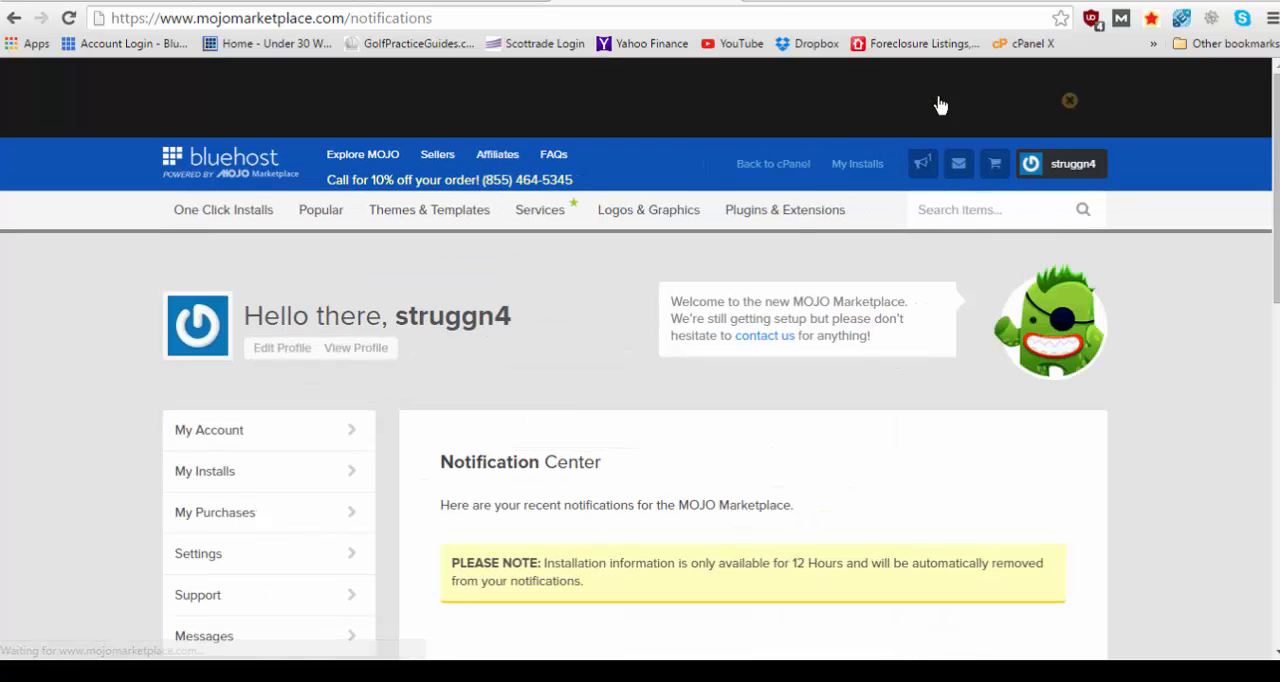
{"action": "scroll", "scroll_direction": "down", "scroll_amount": 3}
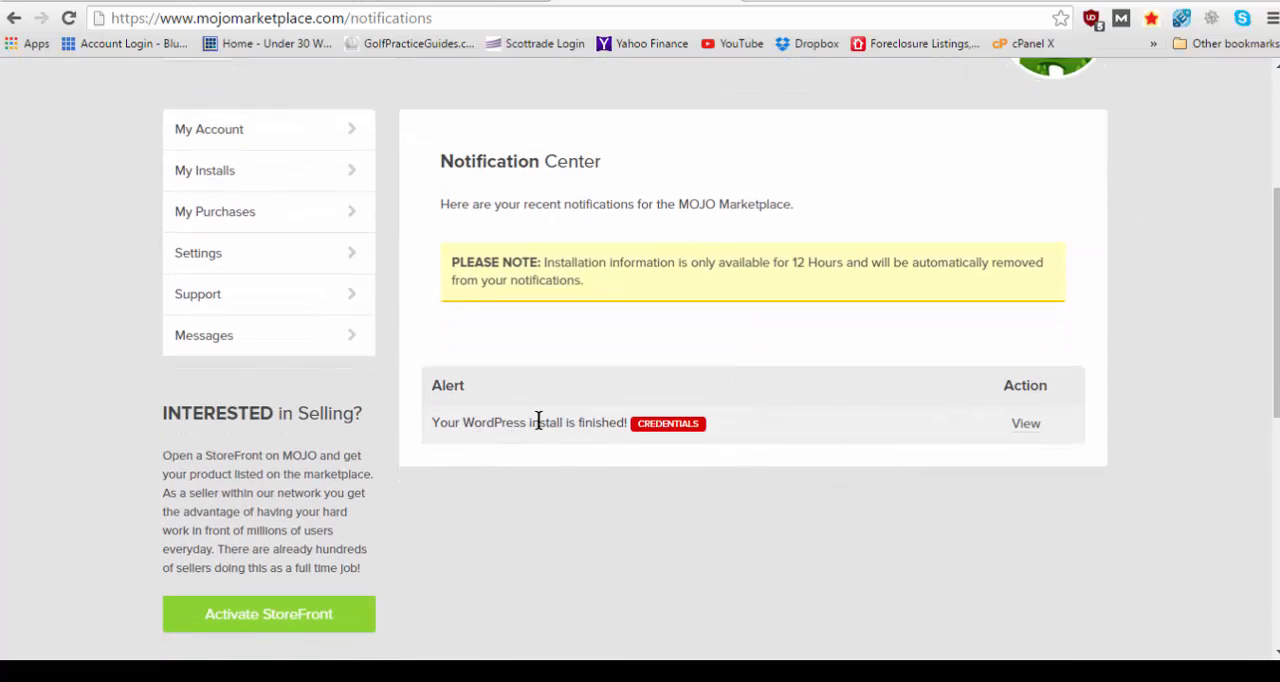
{"action": "mouse_move", "coordinate": [712, 436]}
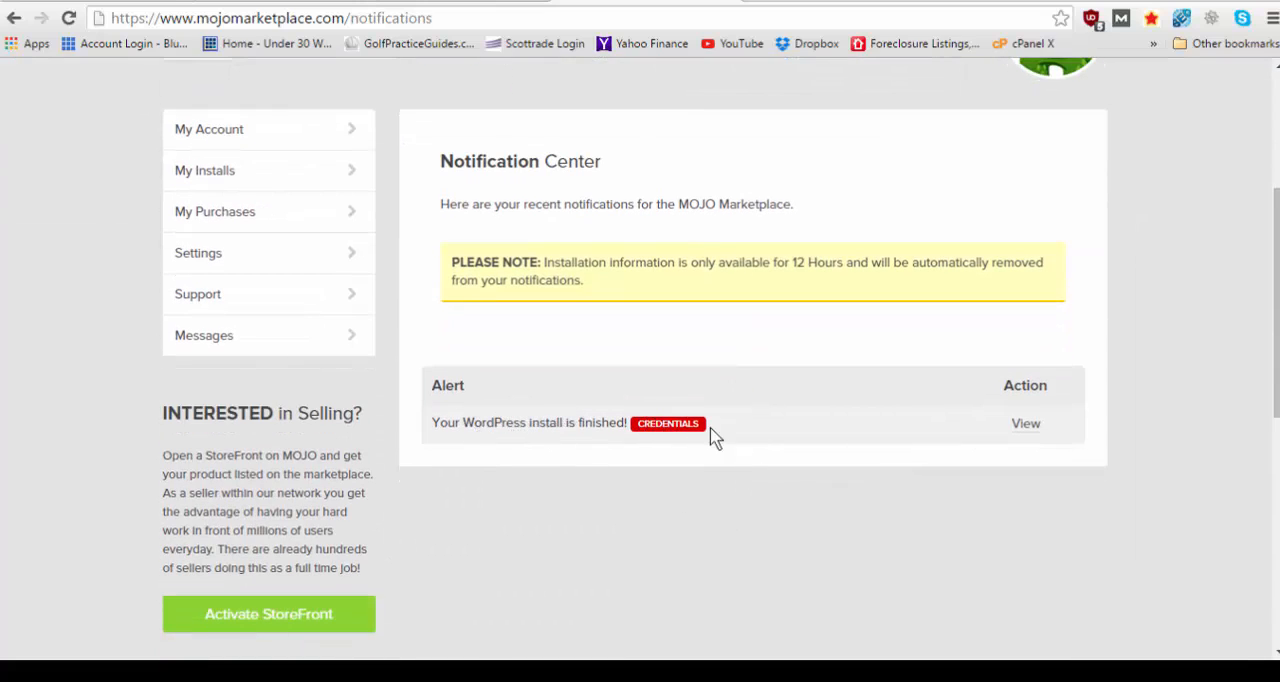
{"action": "left_click", "coordinate": [1024, 424]}
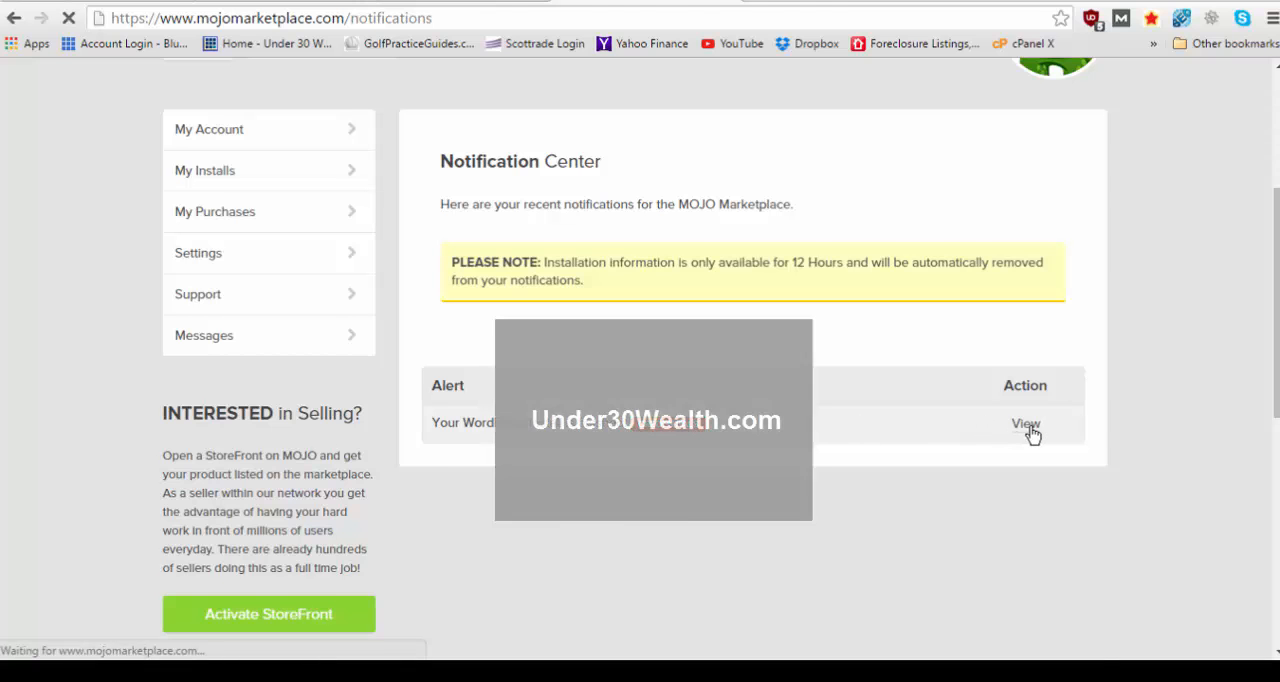
{"action": "left_click", "coordinate": [1024, 424]}
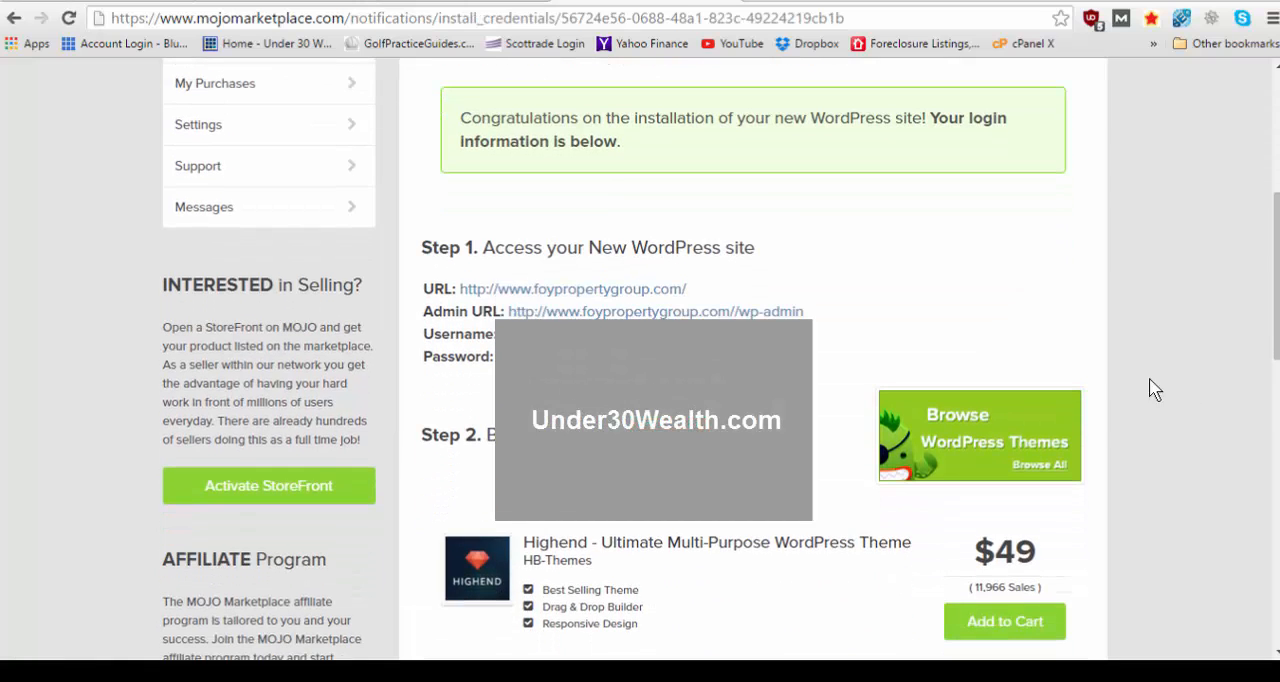
{"action": "mouse_move", "coordinate": [976, 336]}
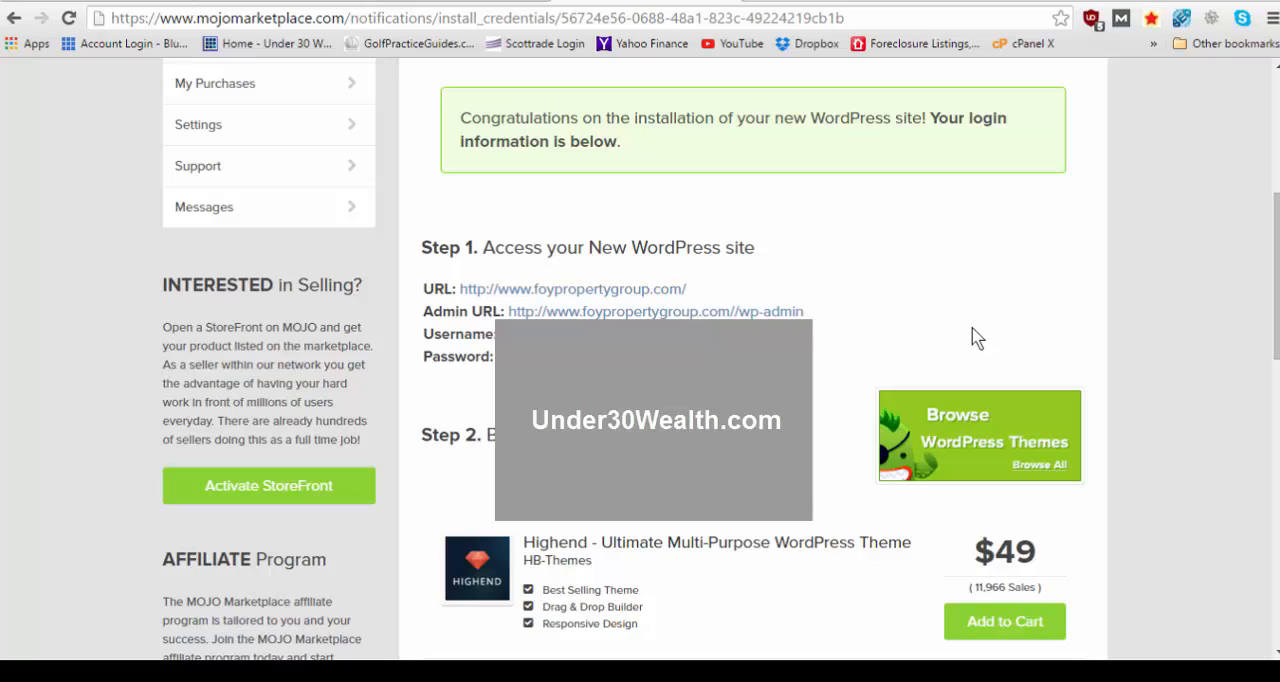
{"action": "mouse_move", "coordinate": [952, 330]}
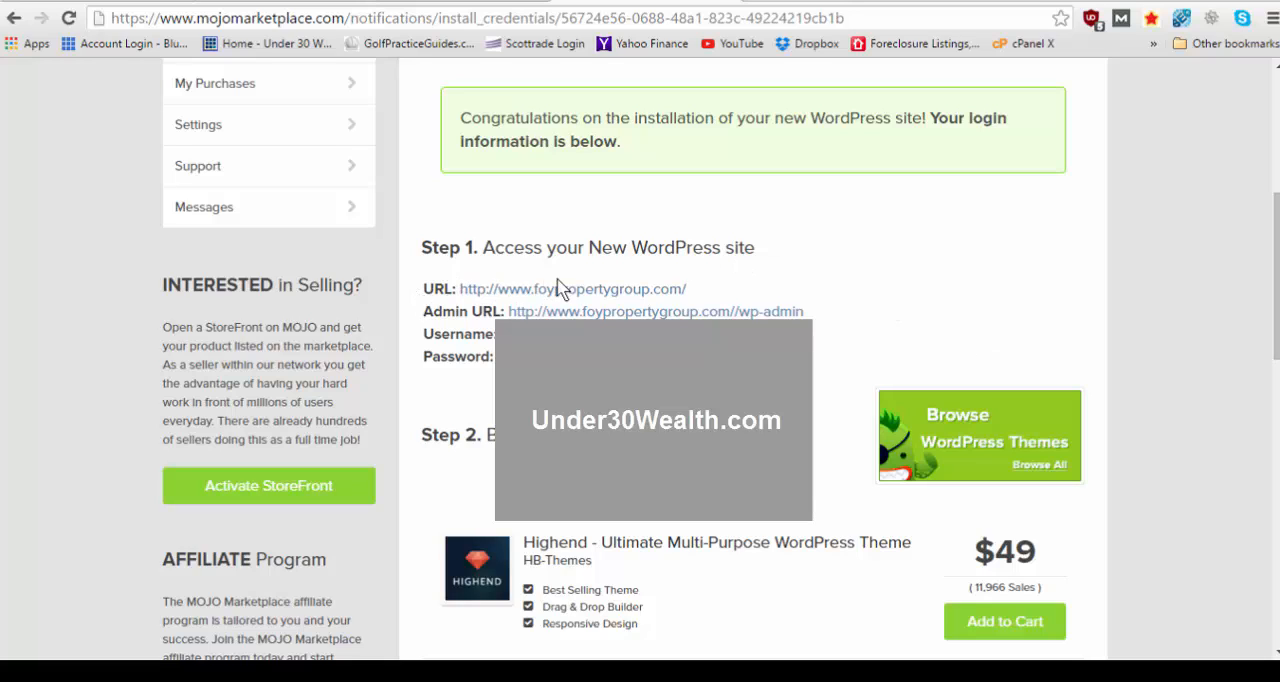
{"action": "mouse_move", "coordinate": [436, 312]}
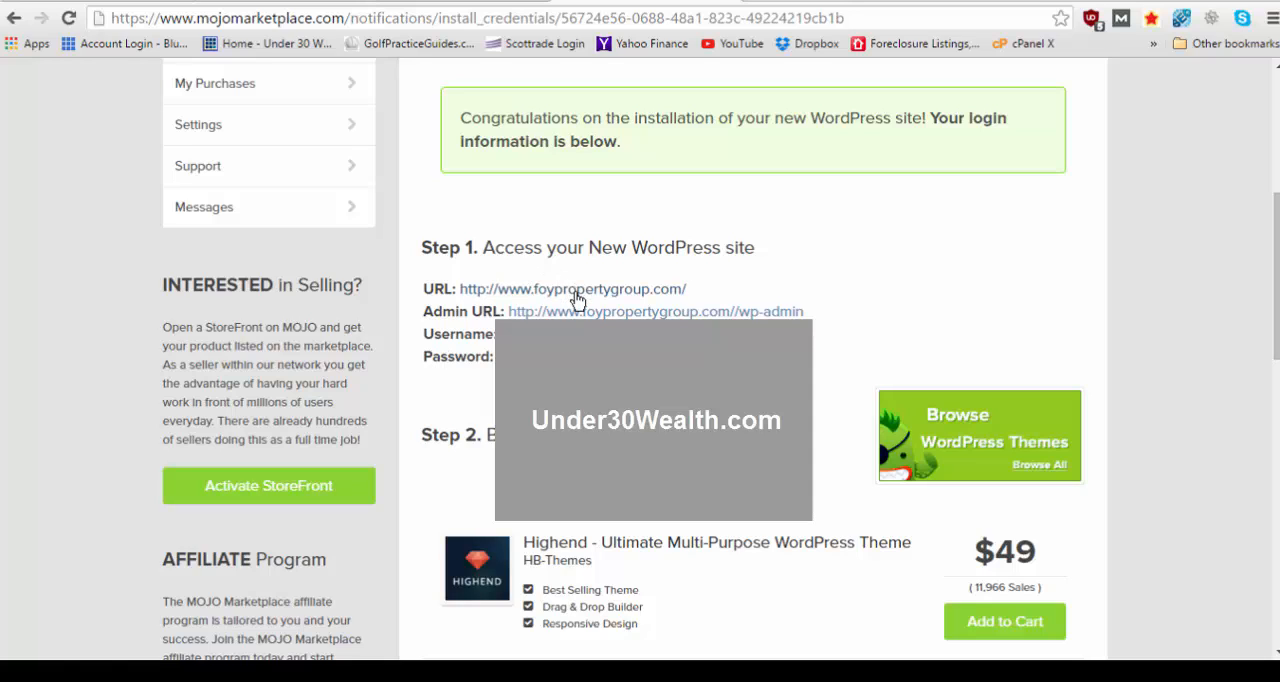
{"action": "left_click", "coordinate": [572, 288]}
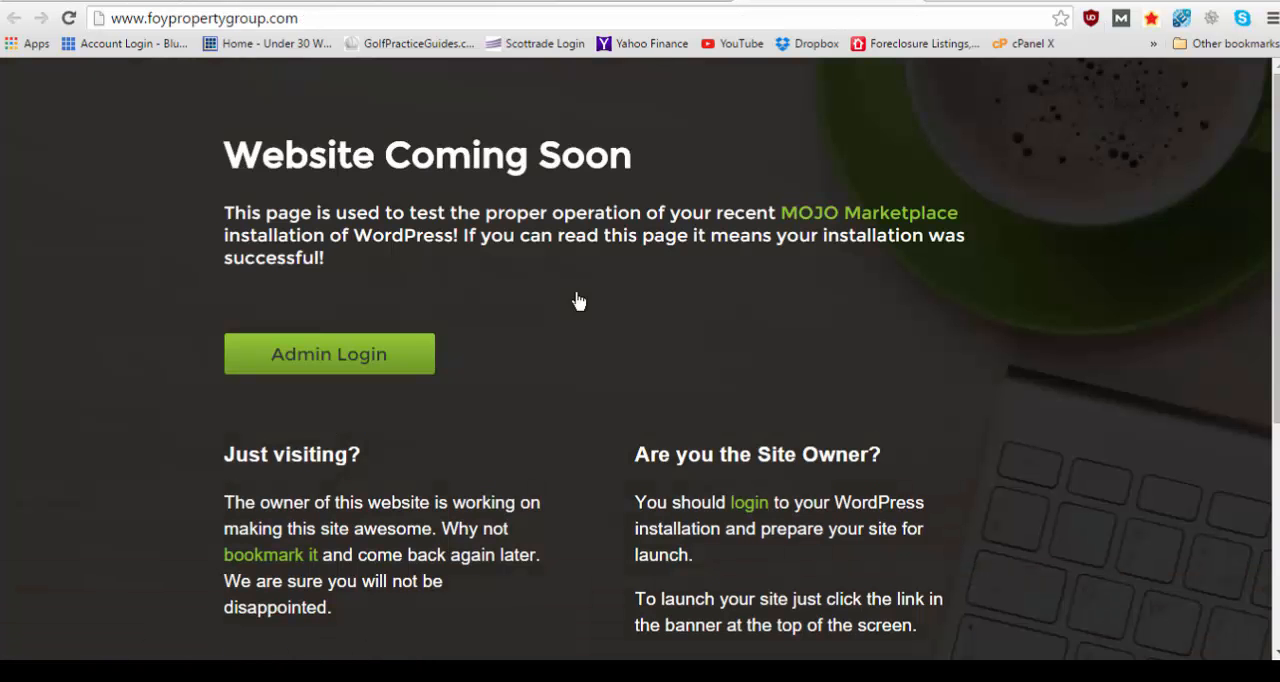
{"action": "mouse_move", "coordinate": [296, 204]}
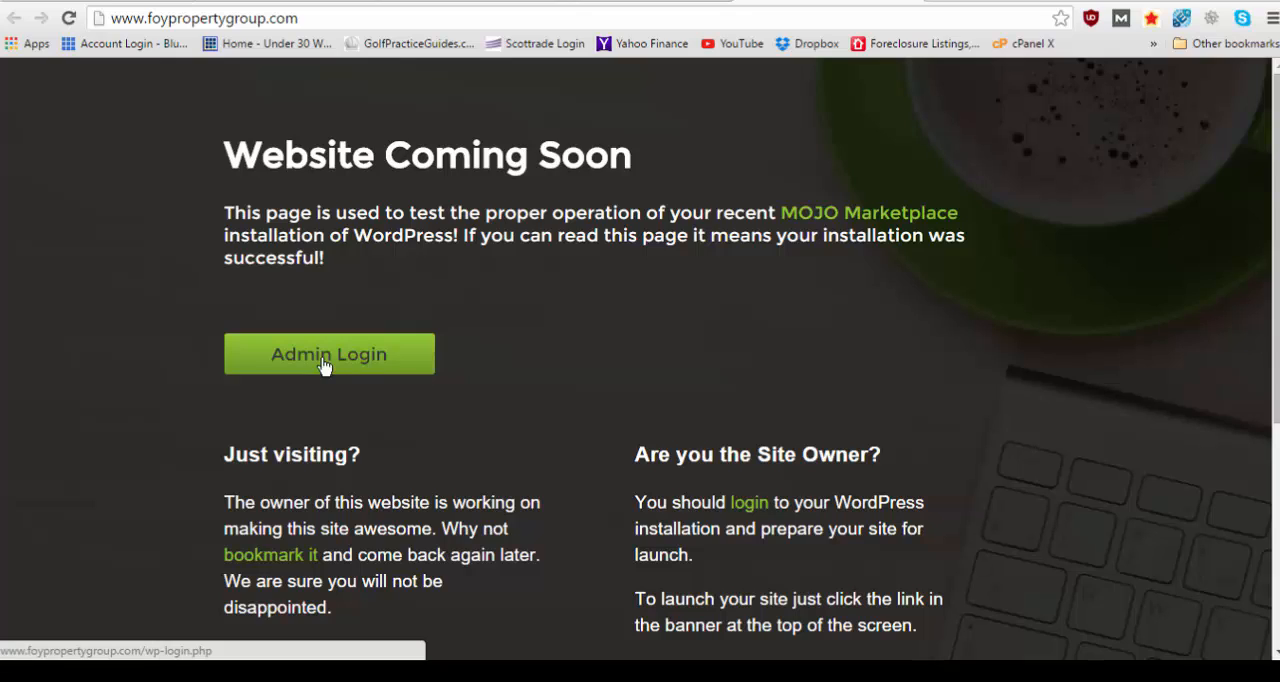
{"action": "mouse_move", "coordinate": [230, 18]}
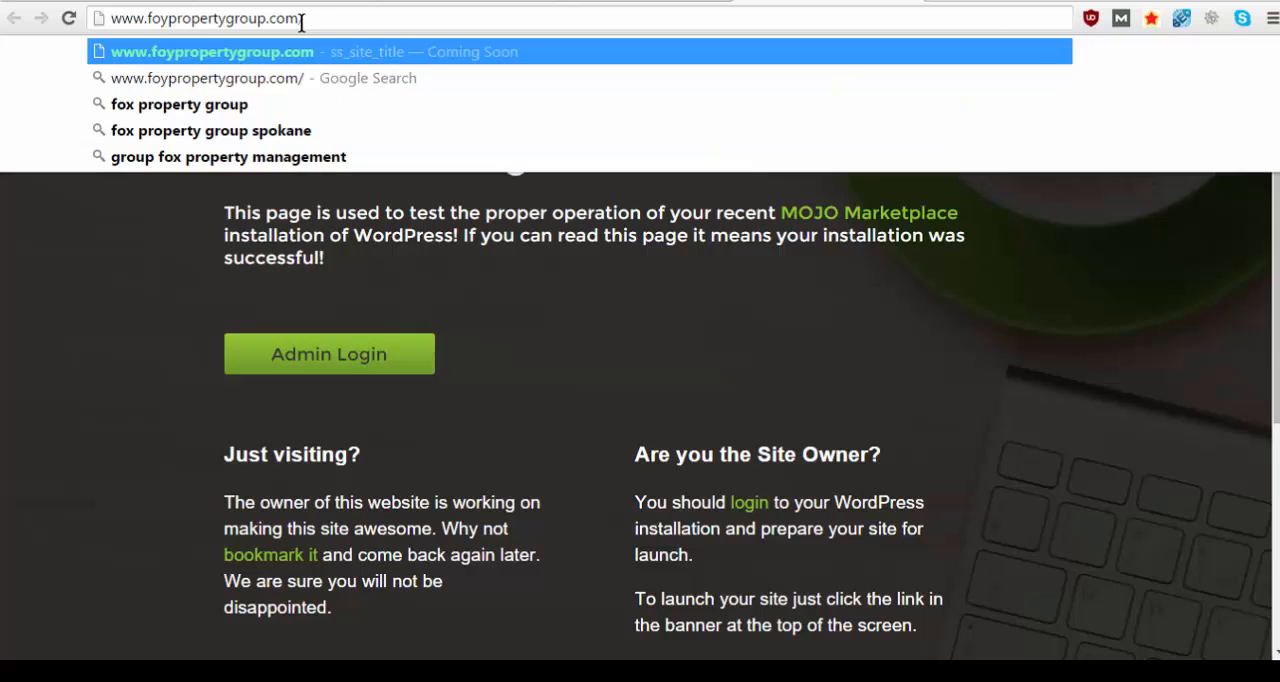
Go to the site's /wp-admin address and continue to the Admin Login
{"action": "type", "text": "/wp-"}
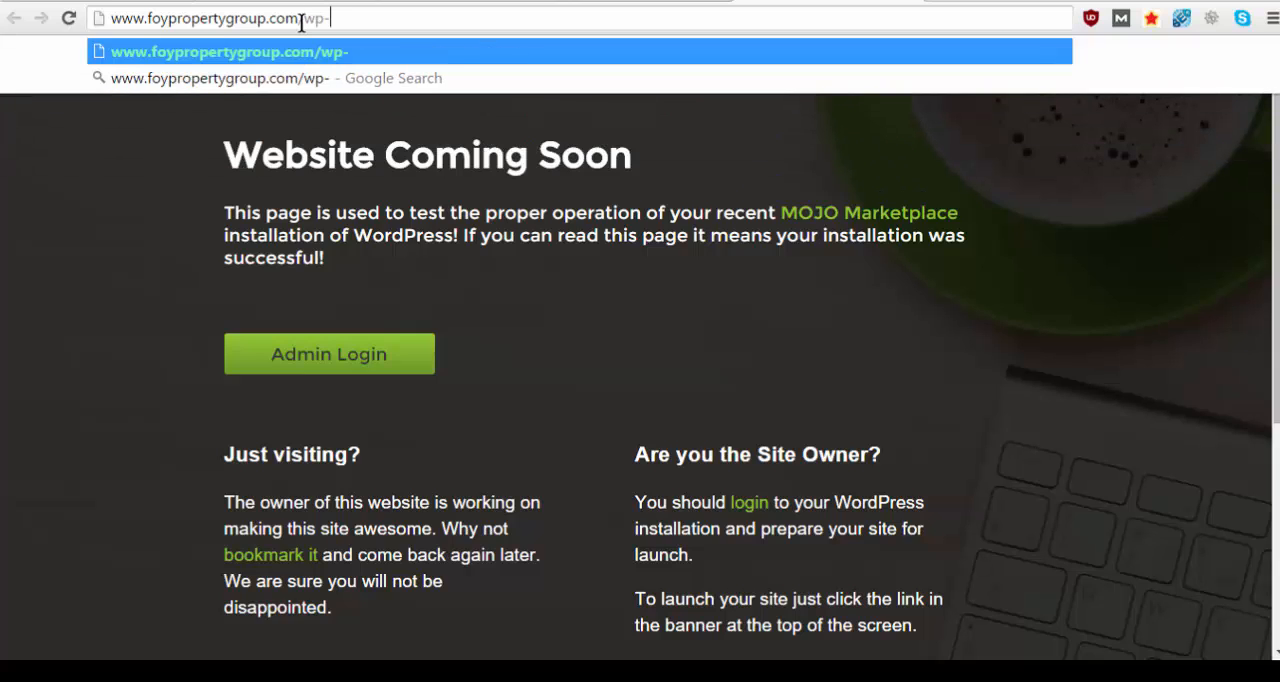
{"action": "type", "text": "admin"}
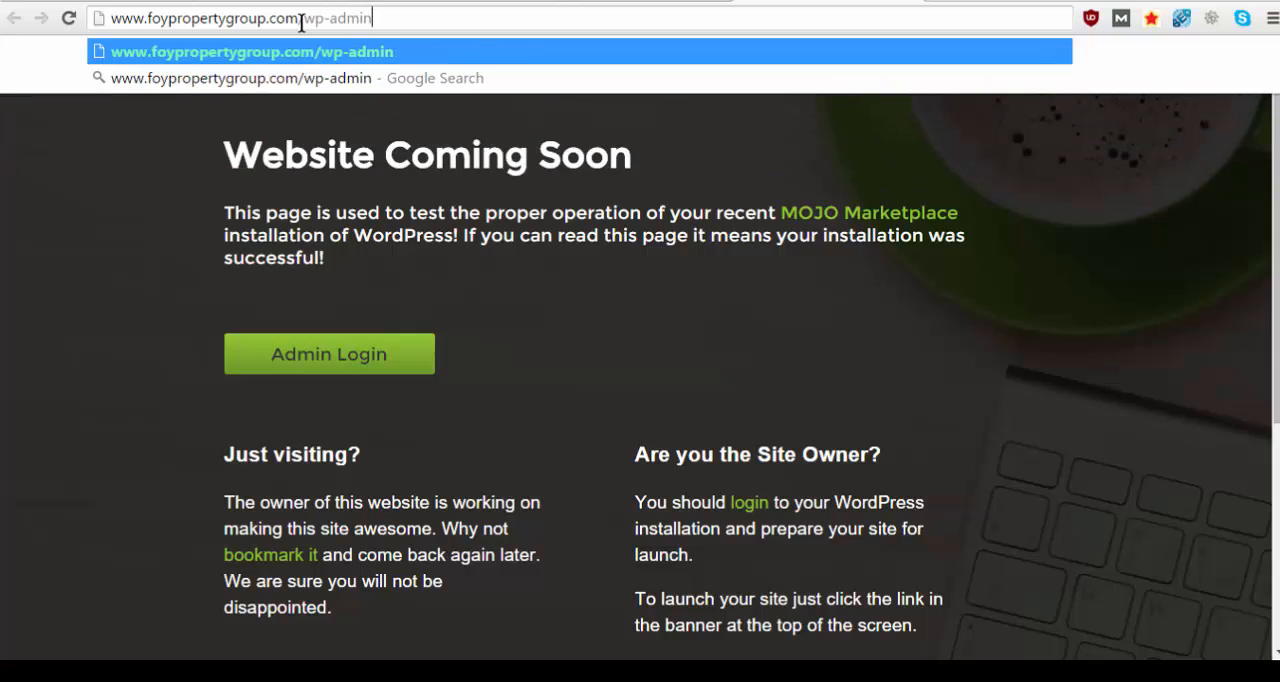
{"action": "mouse_move", "coordinate": [350, 356]}
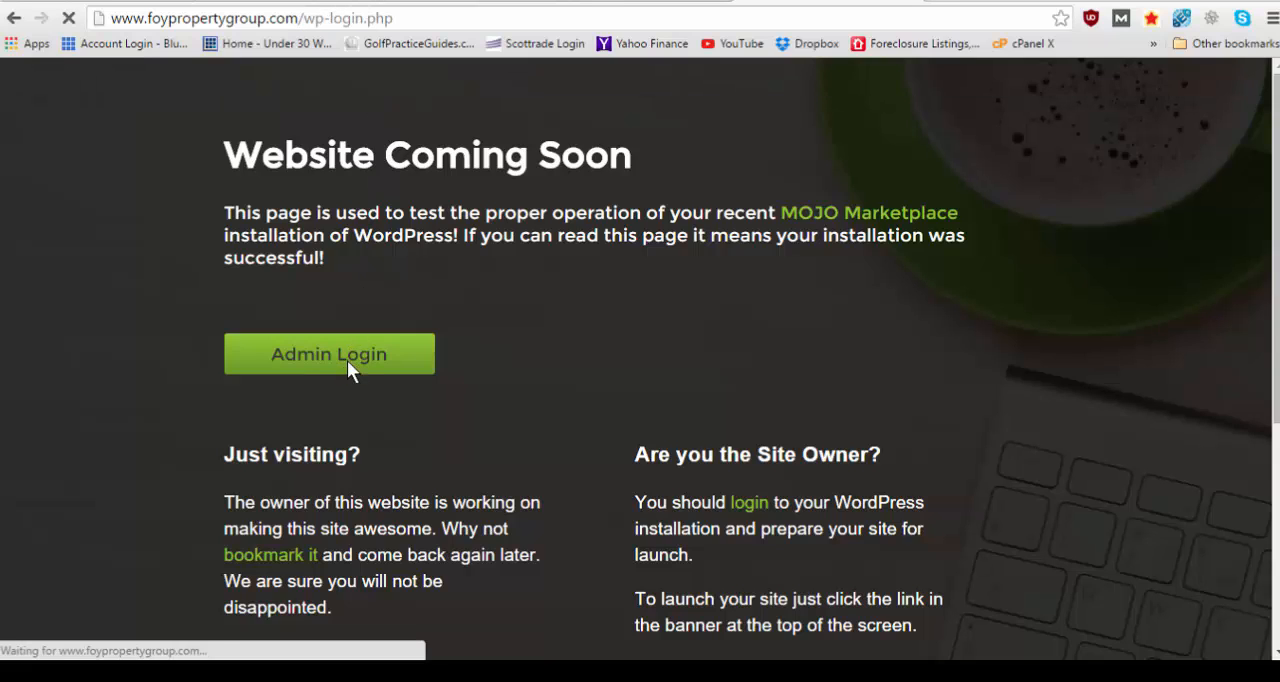
{"action": "left_click", "coordinate": [328, 354]}
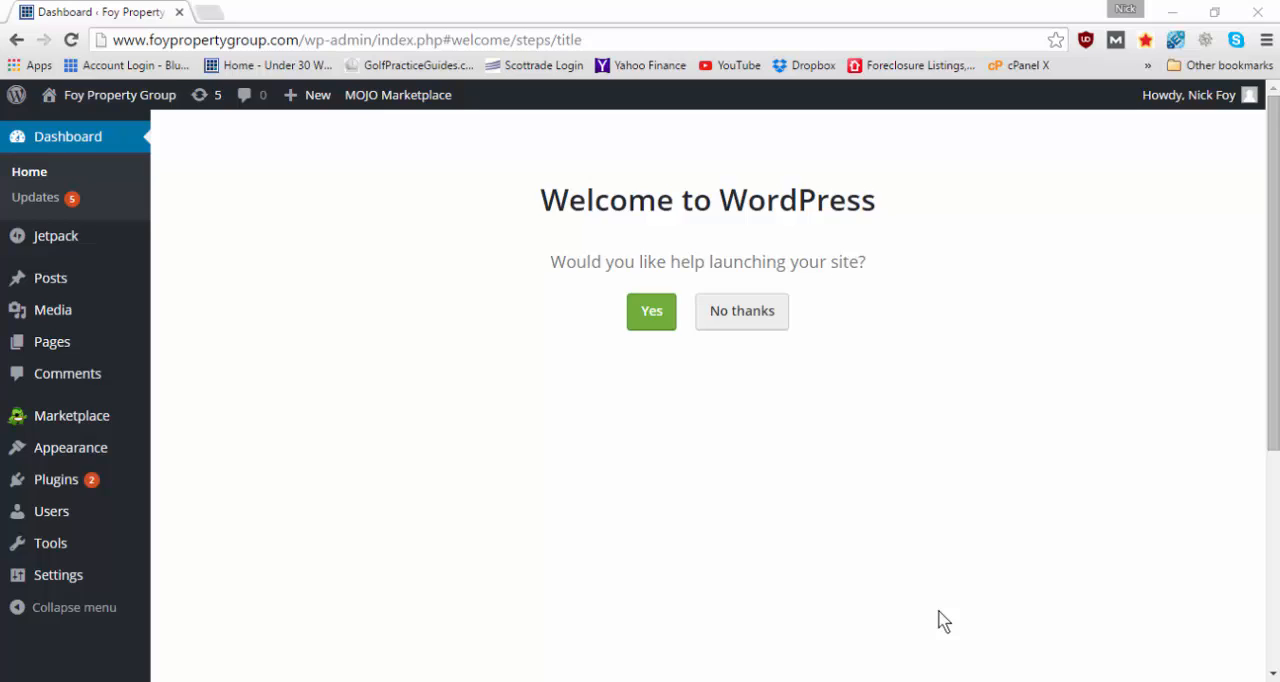
{"action": "mouse_move", "coordinate": [524, 544]}
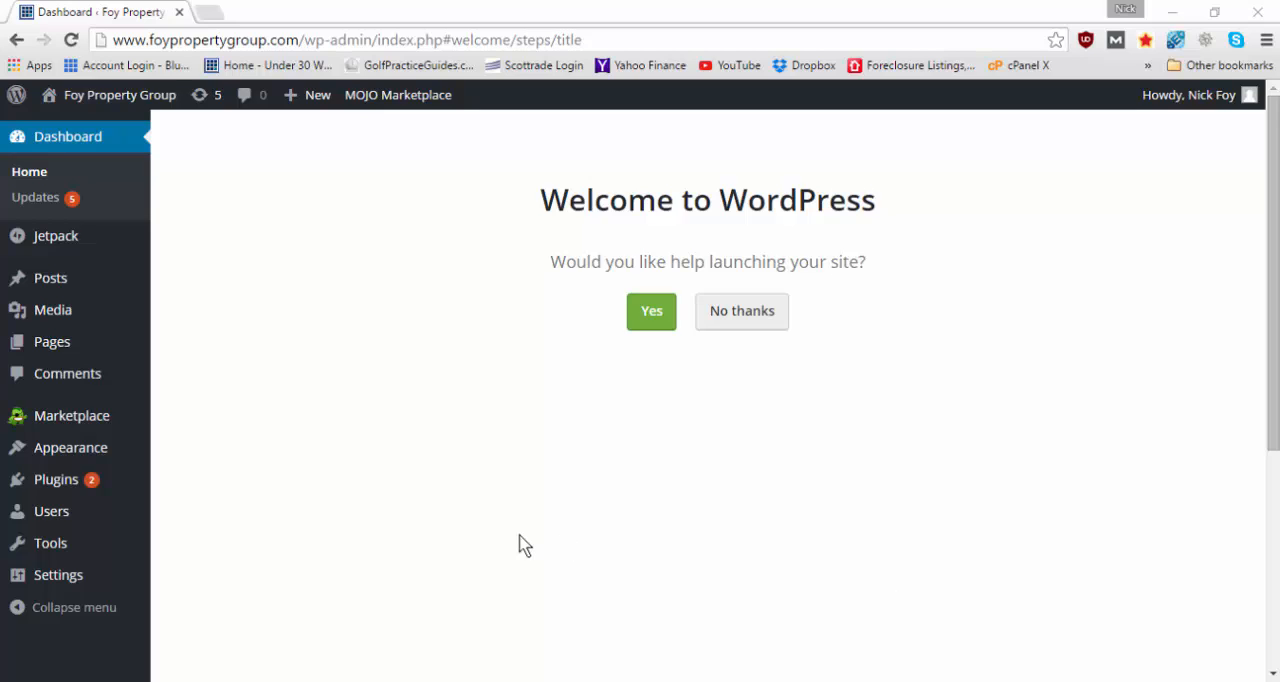
{"action": "mouse_move", "coordinate": [384, 436]}
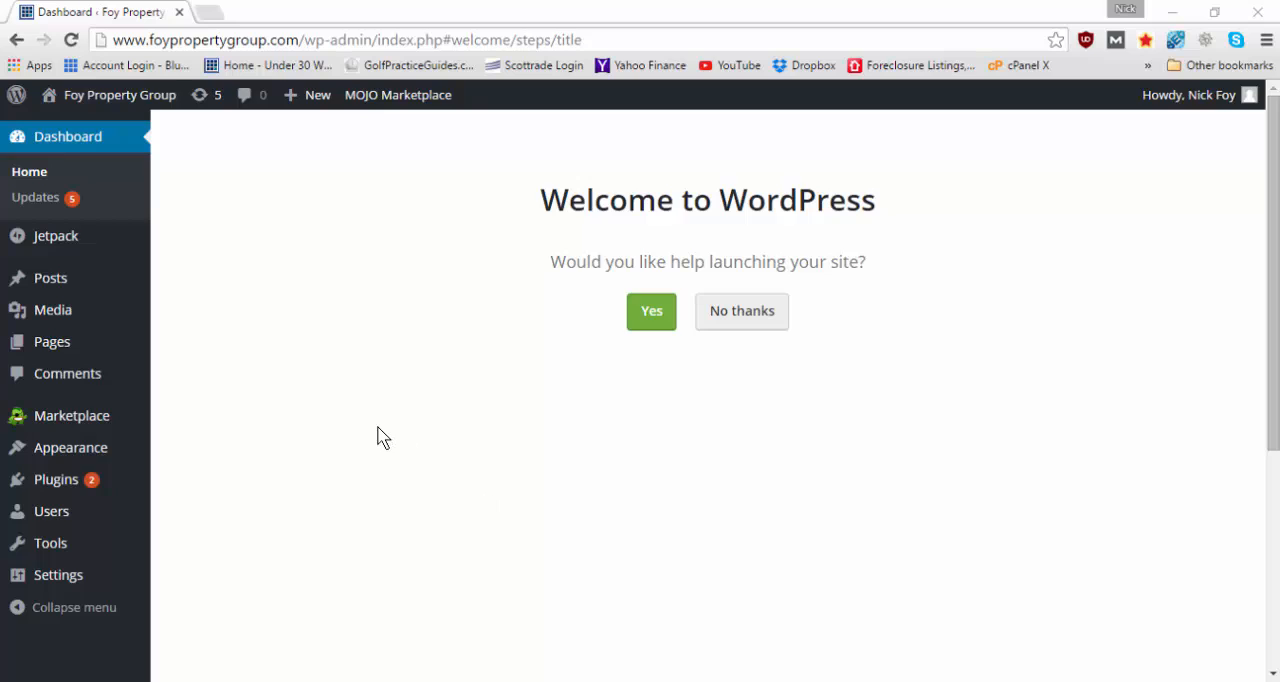
{"action": "mouse_move", "coordinate": [50, 276]}
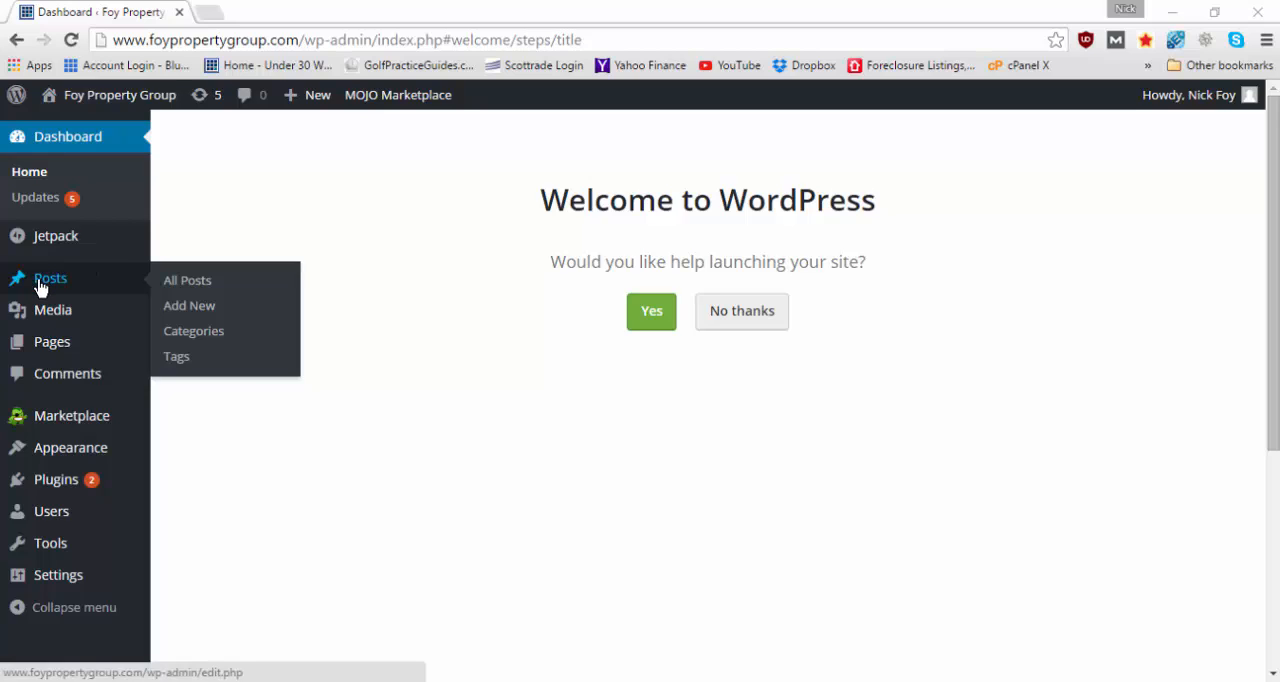
{"action": "mouse_move", "coordinate": [92, 292]}
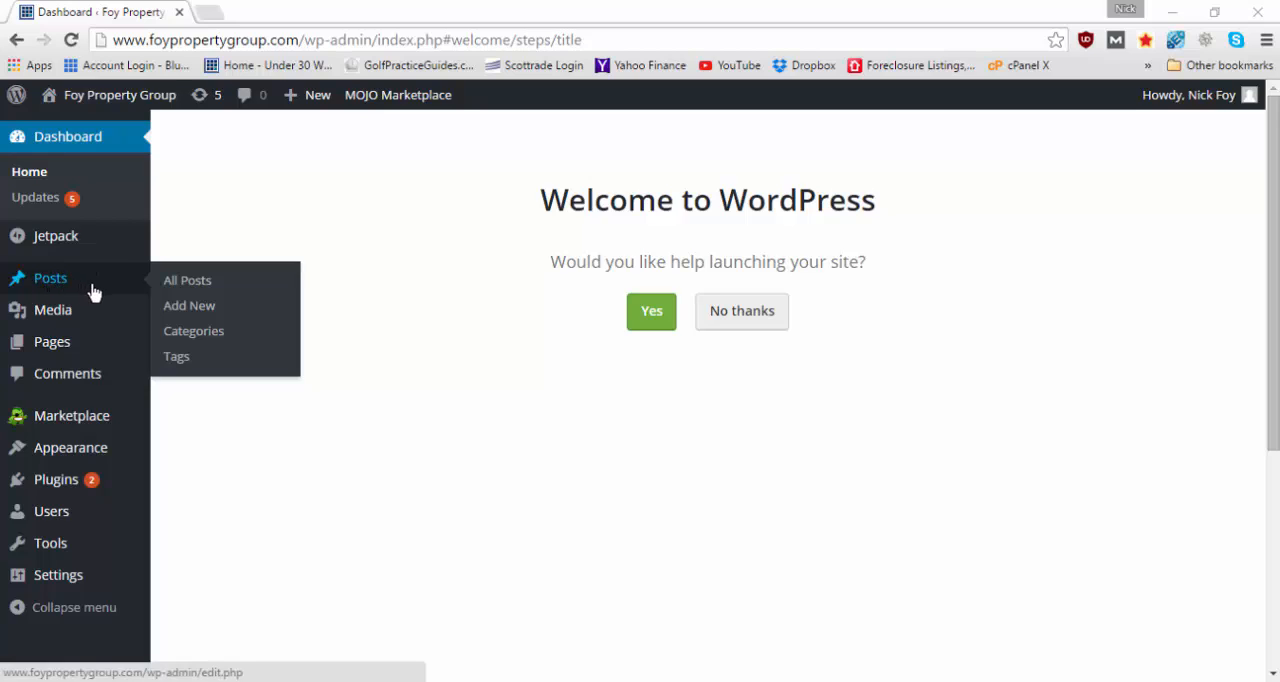
{"action": "mouse_move", "coordinate": [188, 280]}
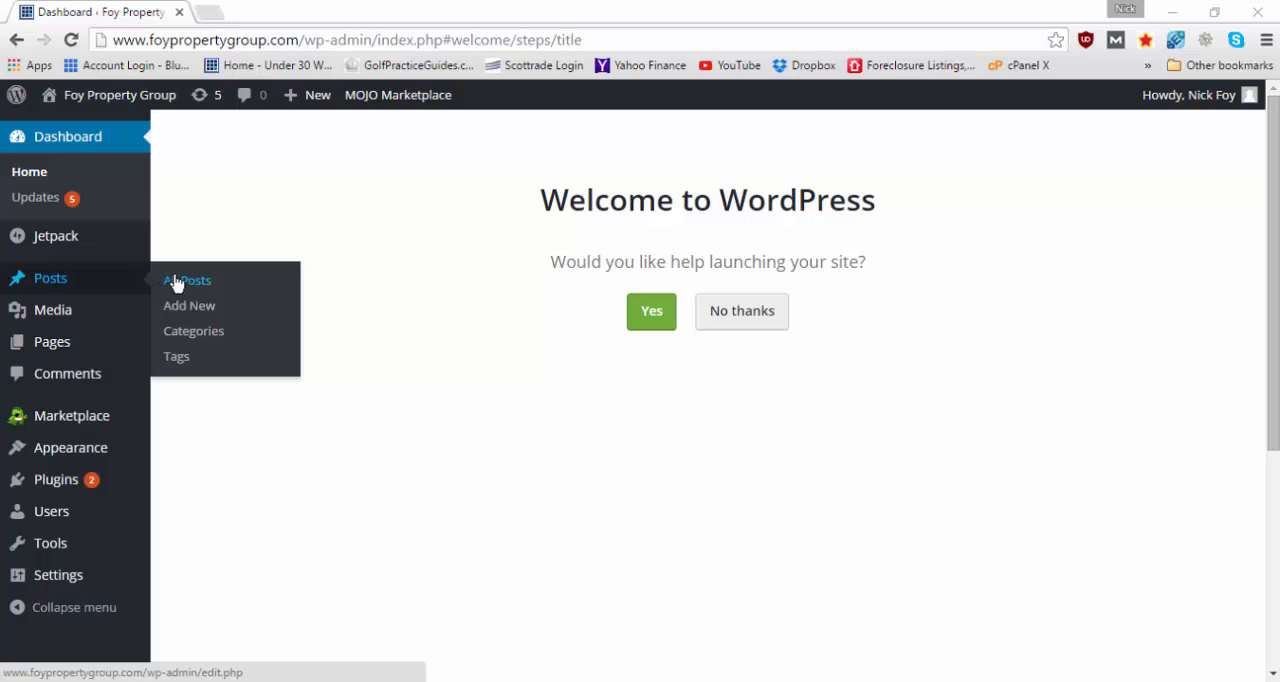
{"action": "mouse_move", "coordinate": [188, 304]}
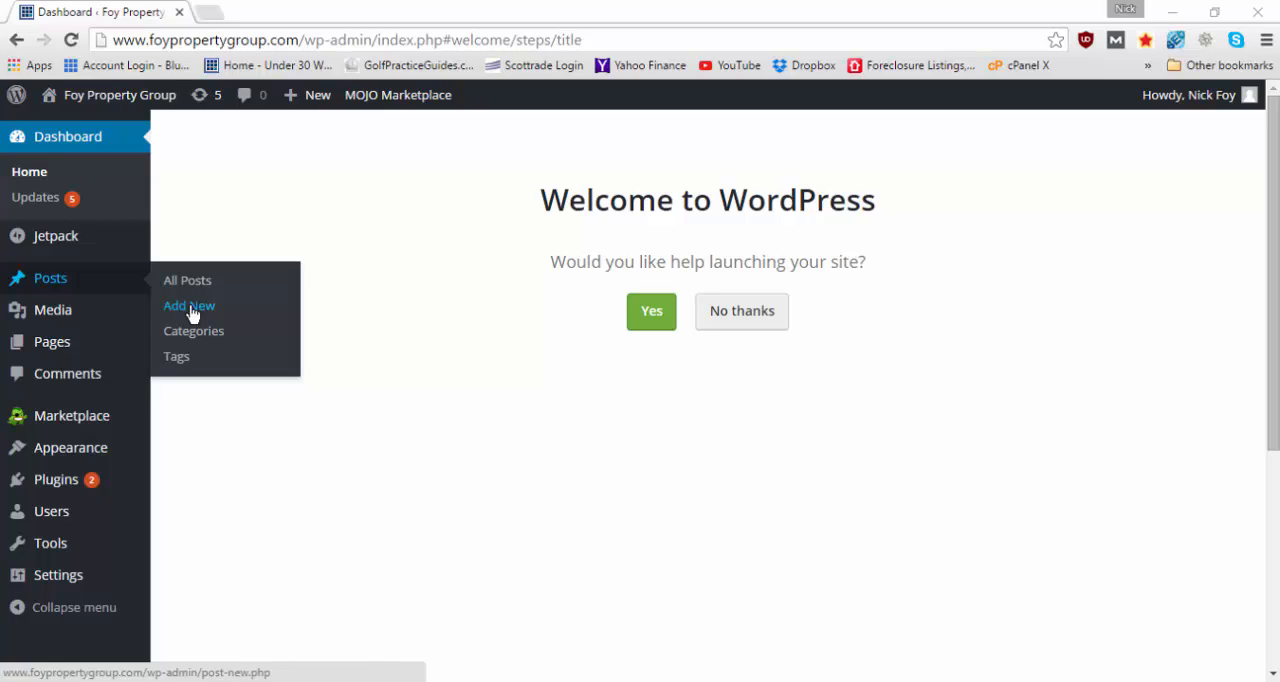
{"action": "mouse_move", "coordinate": [188, 280]}
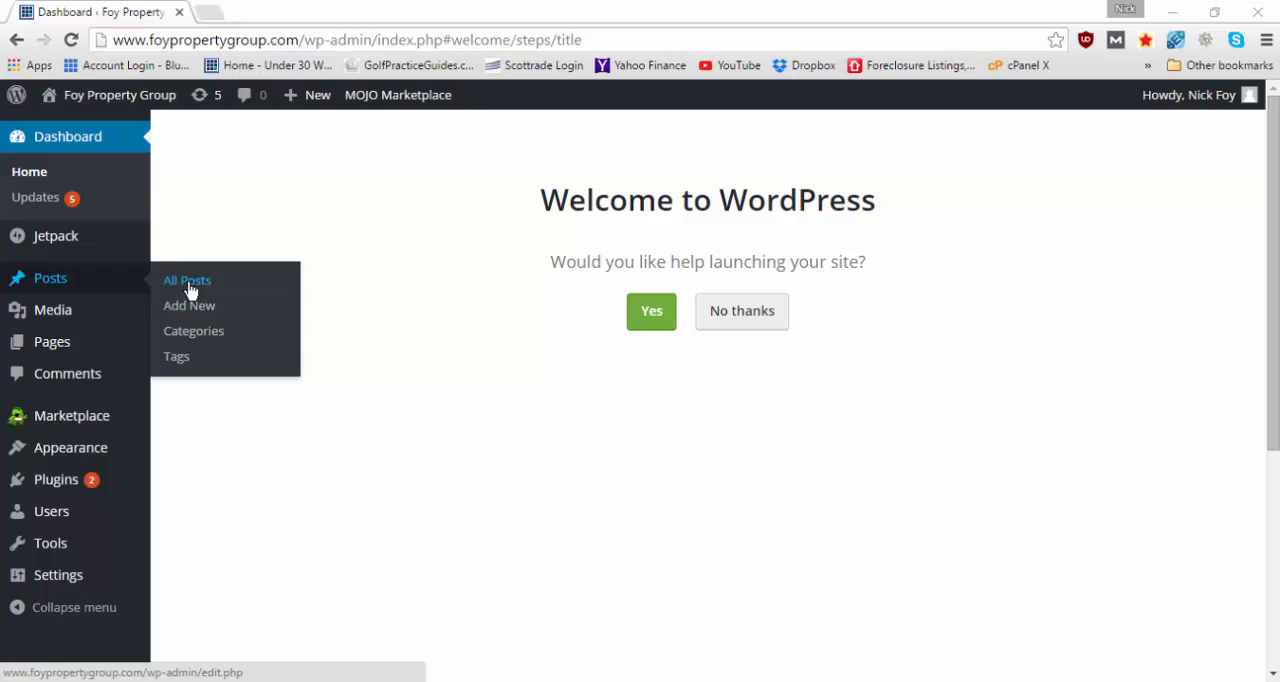
Trash the default 'Hello world!' post from All Posts
{"action": "left_click", "coordinate": [188, 280]}
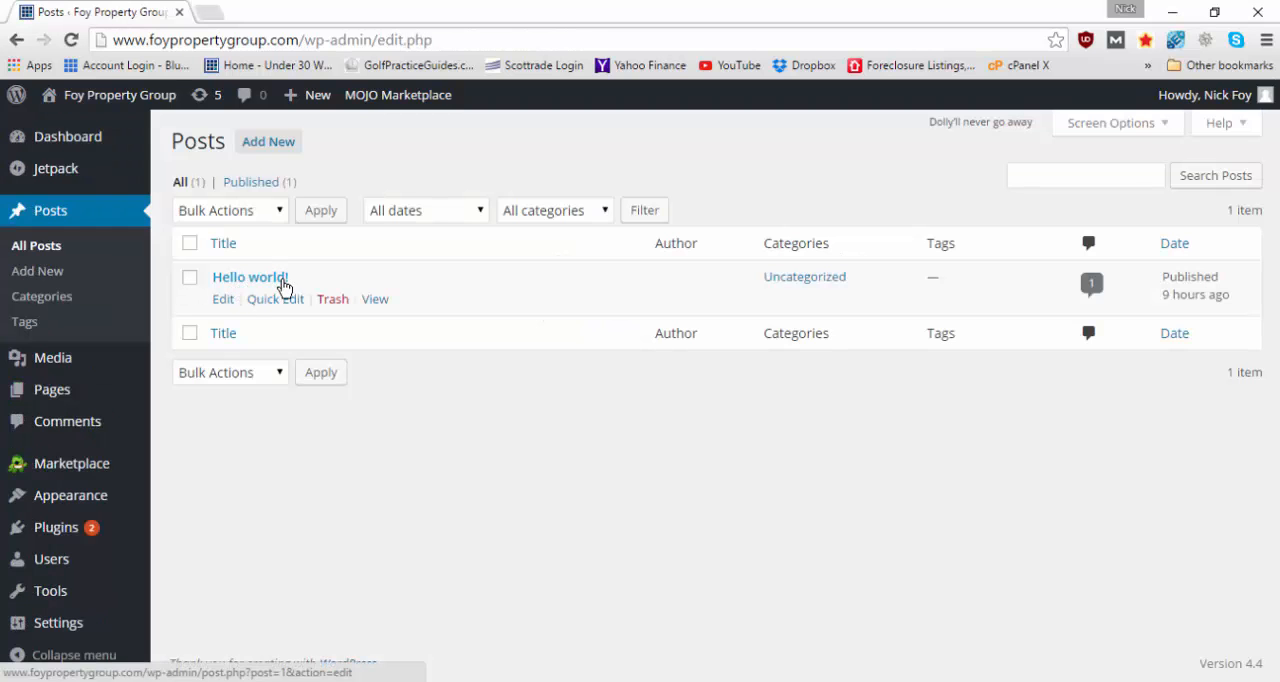
{"action": "mouse_move", "coordinate": [248, 276]}
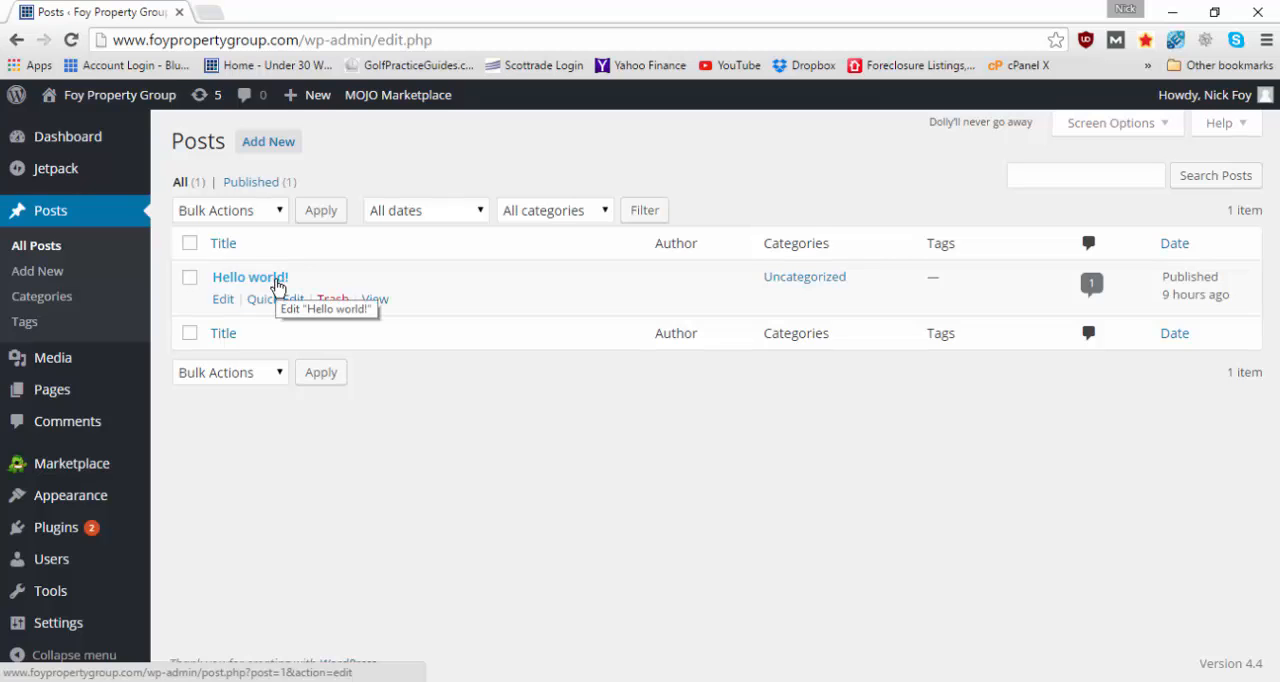
{"action": "mouse_move", "coordinate": [276, 298]}
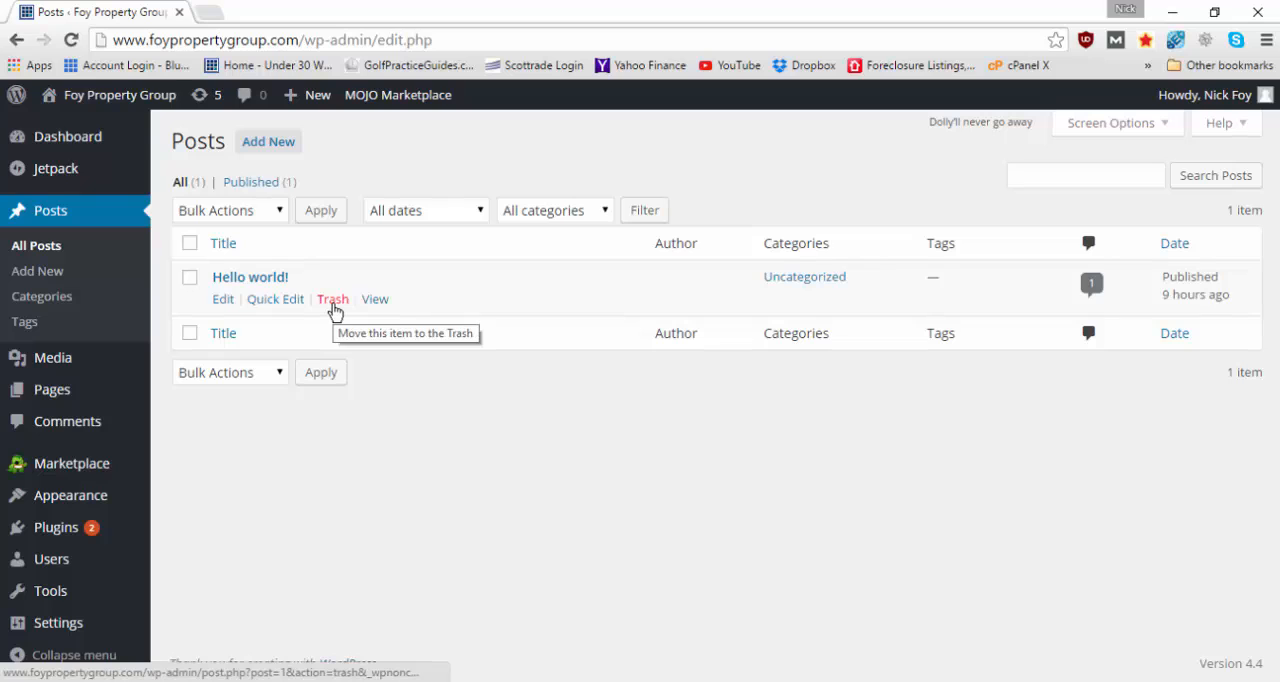
{"action": "left_click", "coordinate": [332, 300]}
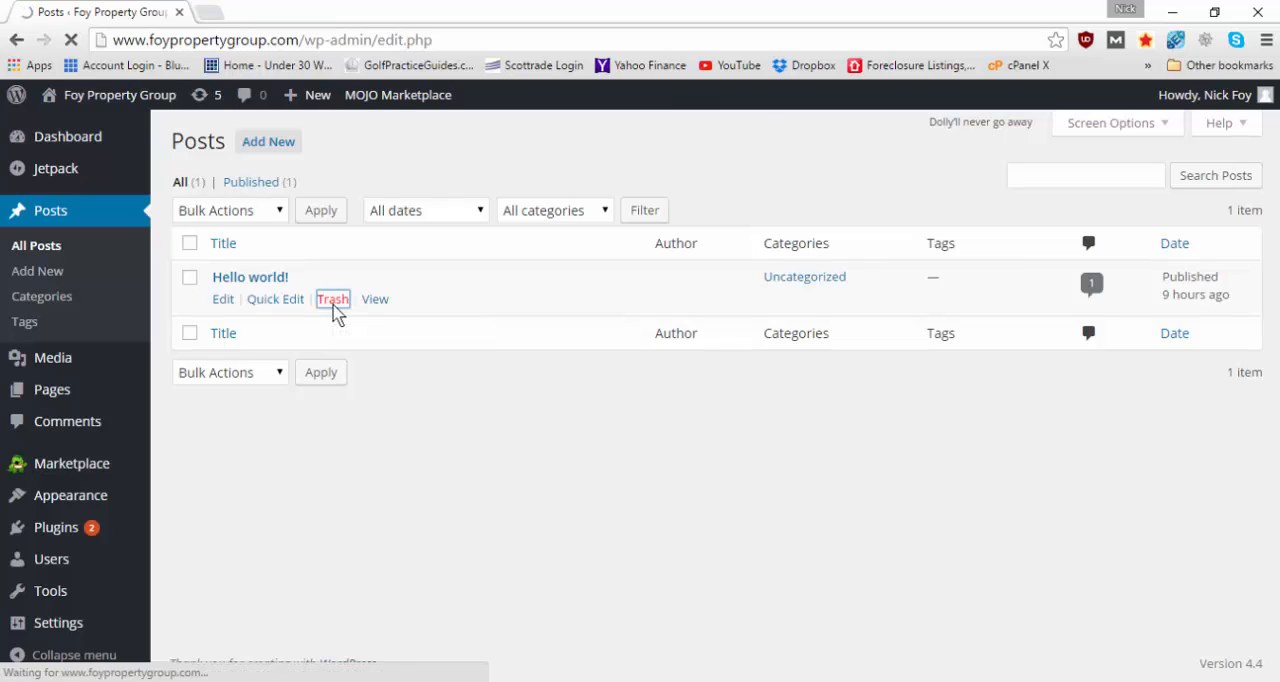
{"action": "left_click", "coordinate": [332, 300]}
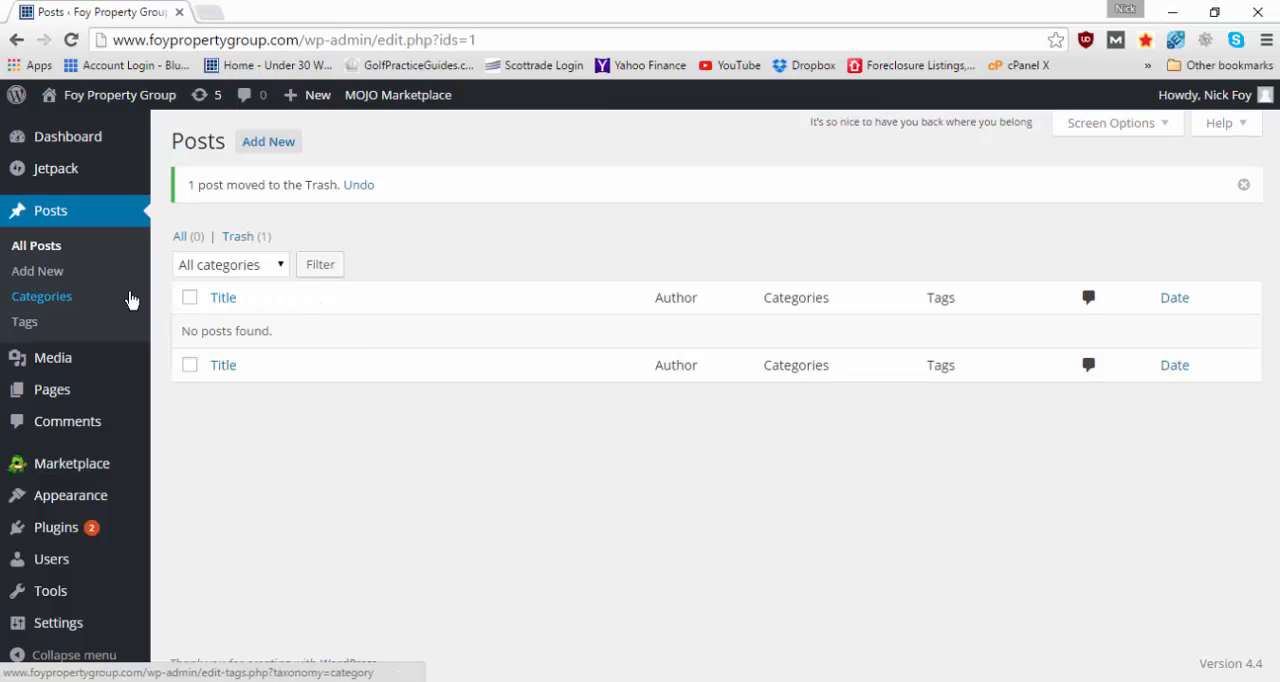
{"action": "mouse_move", "coordinate": [68, 420]}
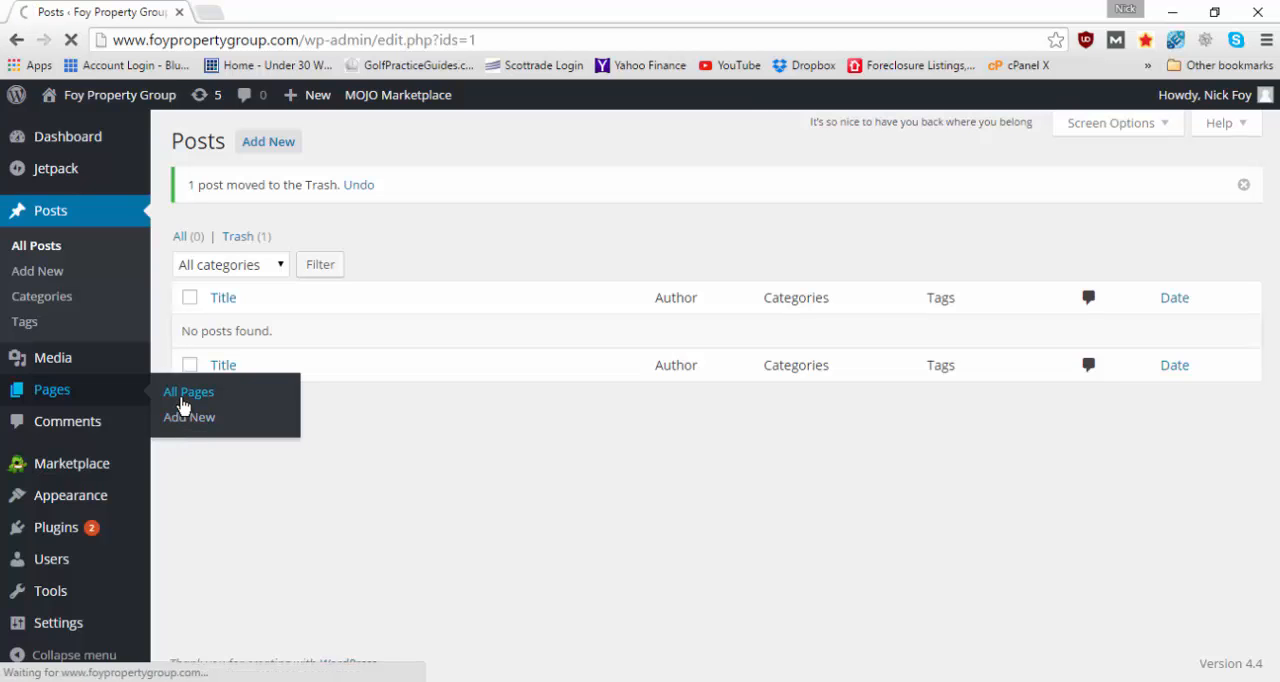
Trash the default Sample Page from All Pages
{"action": "left_click", "coordinate": [188, 392]}
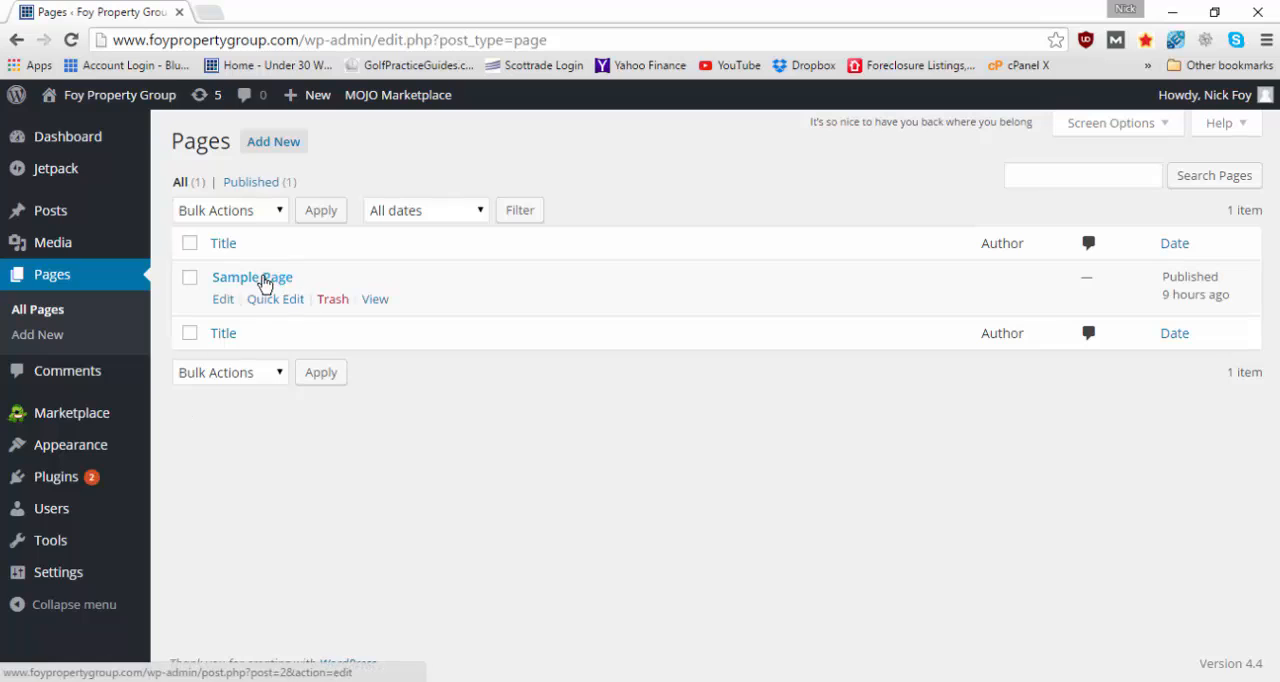
{"action": "left_click", "coordinate": [332, 300]}
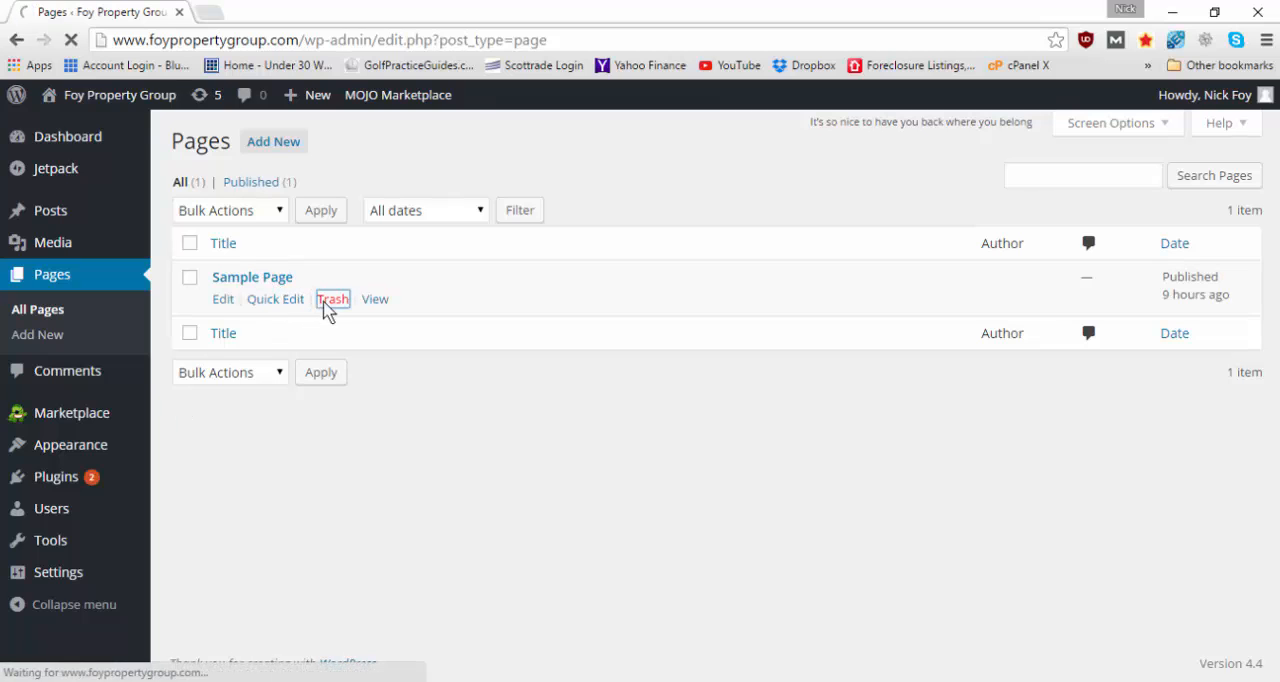
{"action": "left_click", "coordinate": [332, 300]}
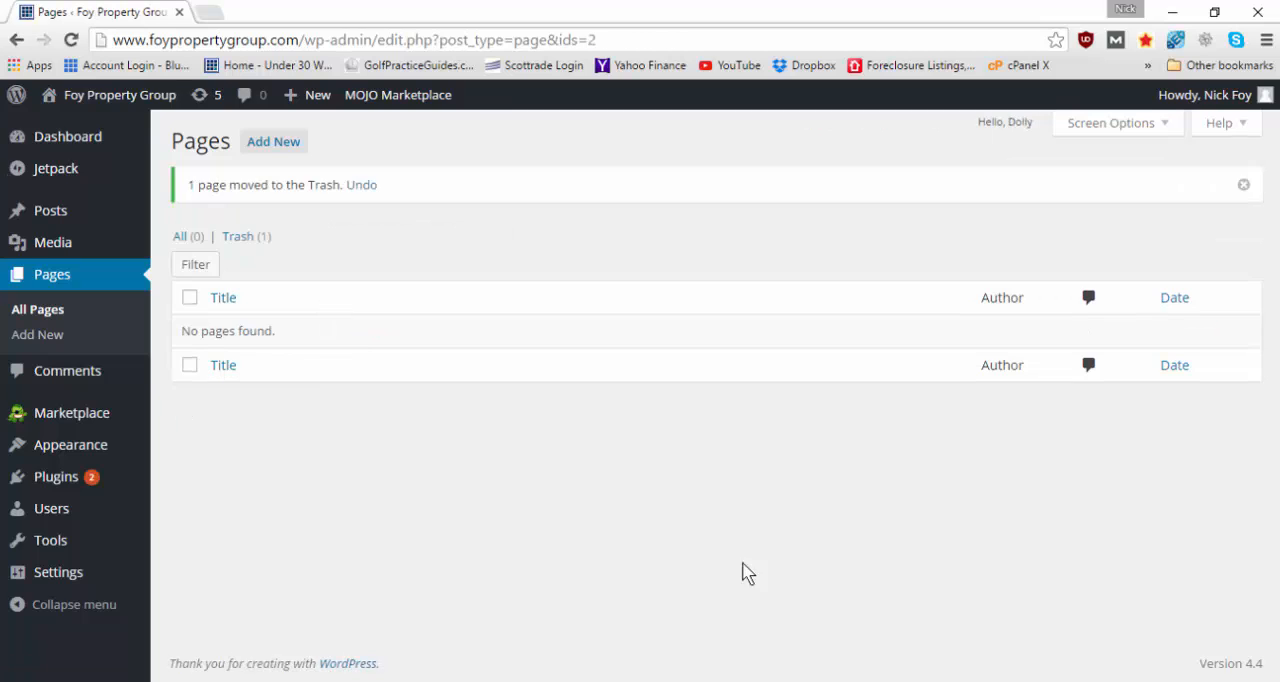
{"action": "mouse_move", "coordinate": [584, 584]}
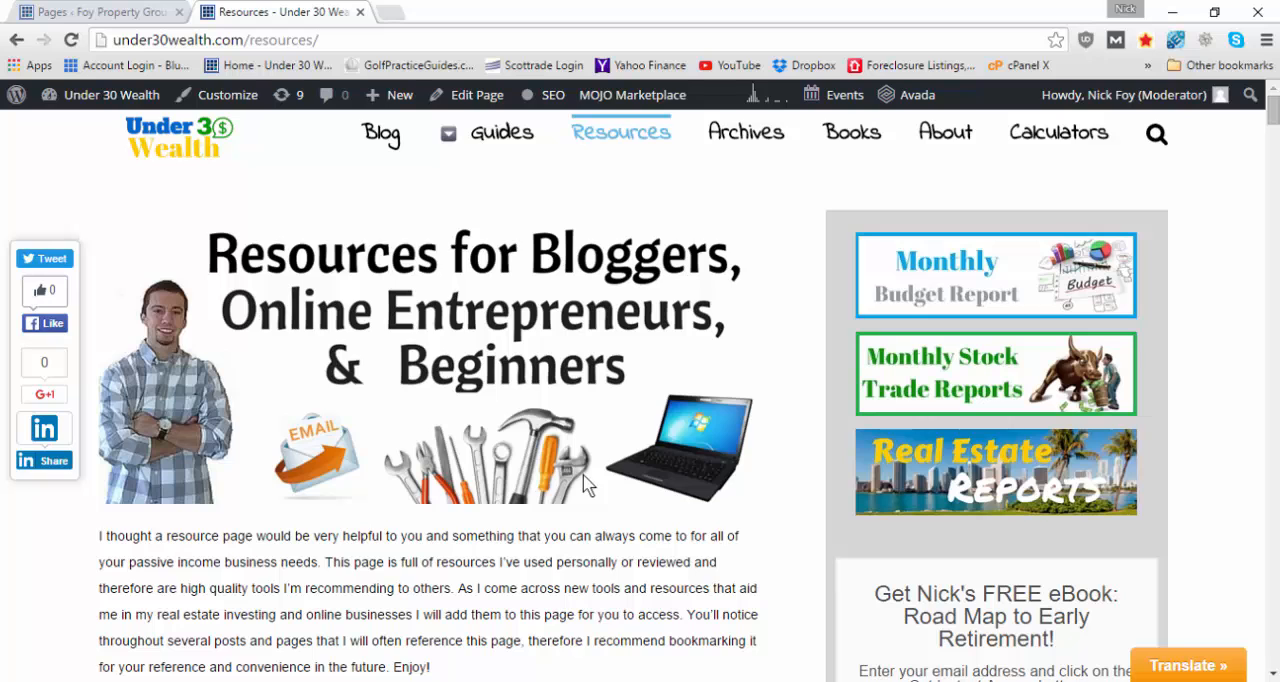
{"action": "mouse_move", "coordinate": [438, 338]}
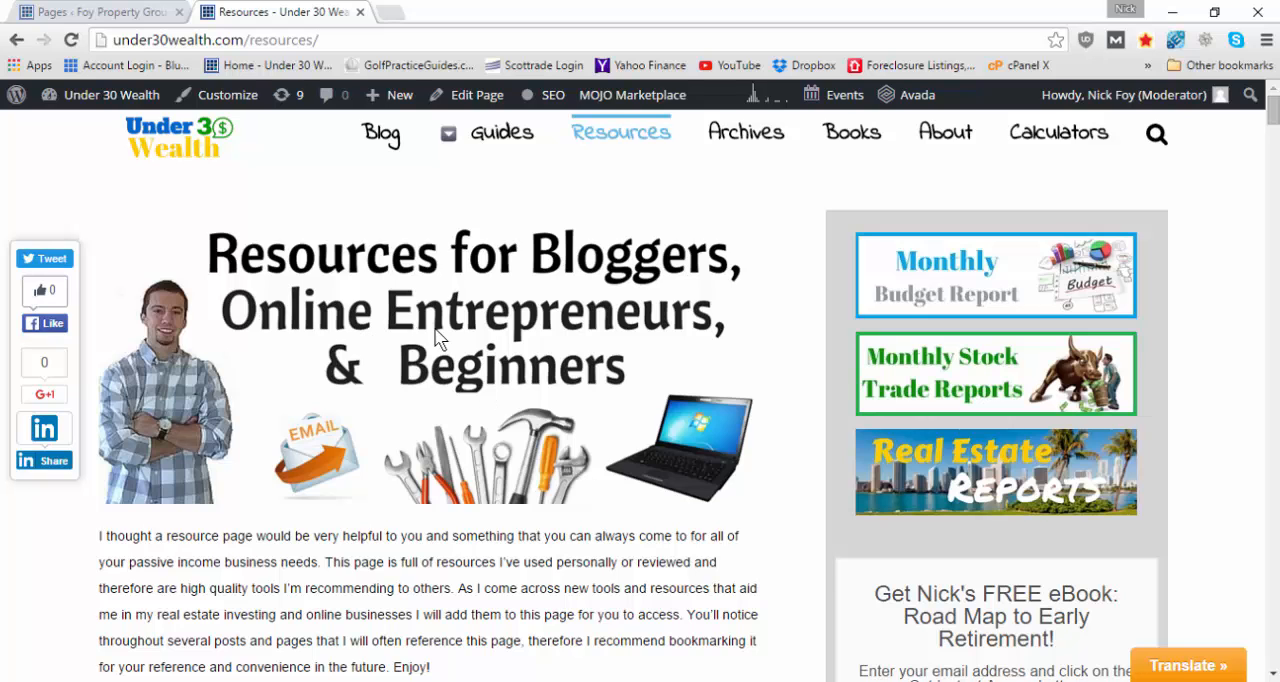
Scroll through the Under 30 Wealth Resources page, from hosting and themes to analytics and eBooks
{"action": "scroll", "scroll_direction": "down", "scroll_amount": 3}
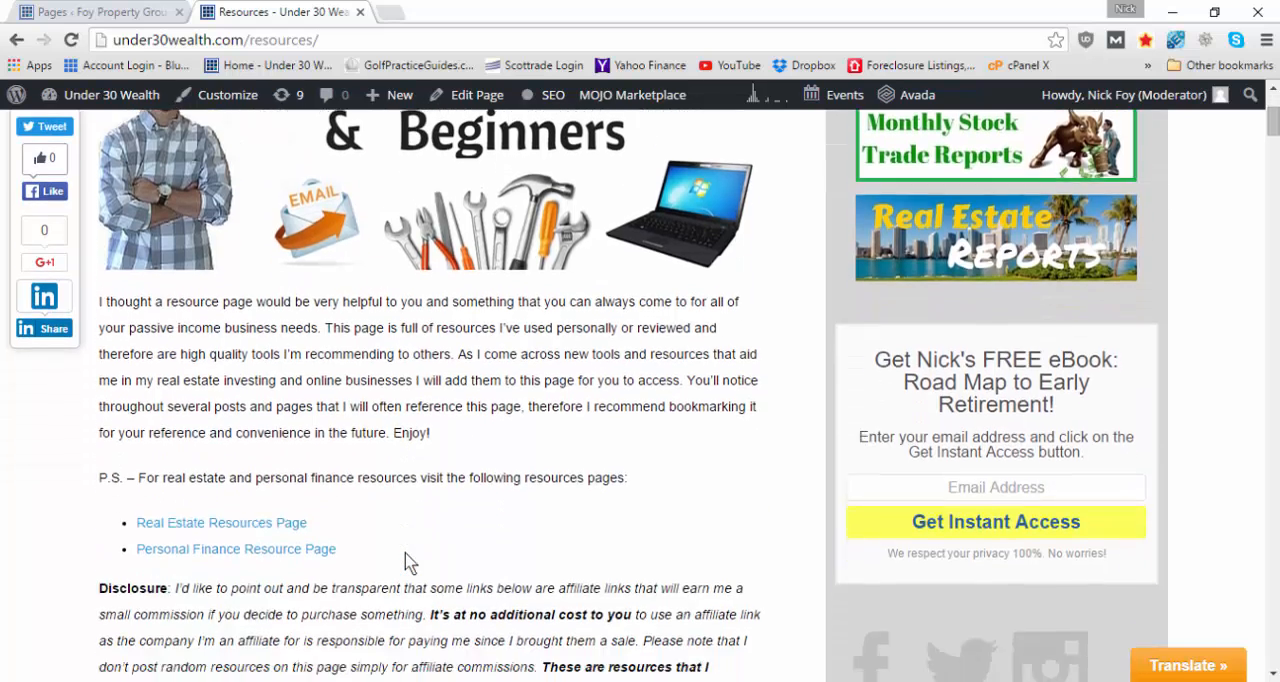
{"action": "scroll", "scroll_direction": "down", "scroll_amount": 3}
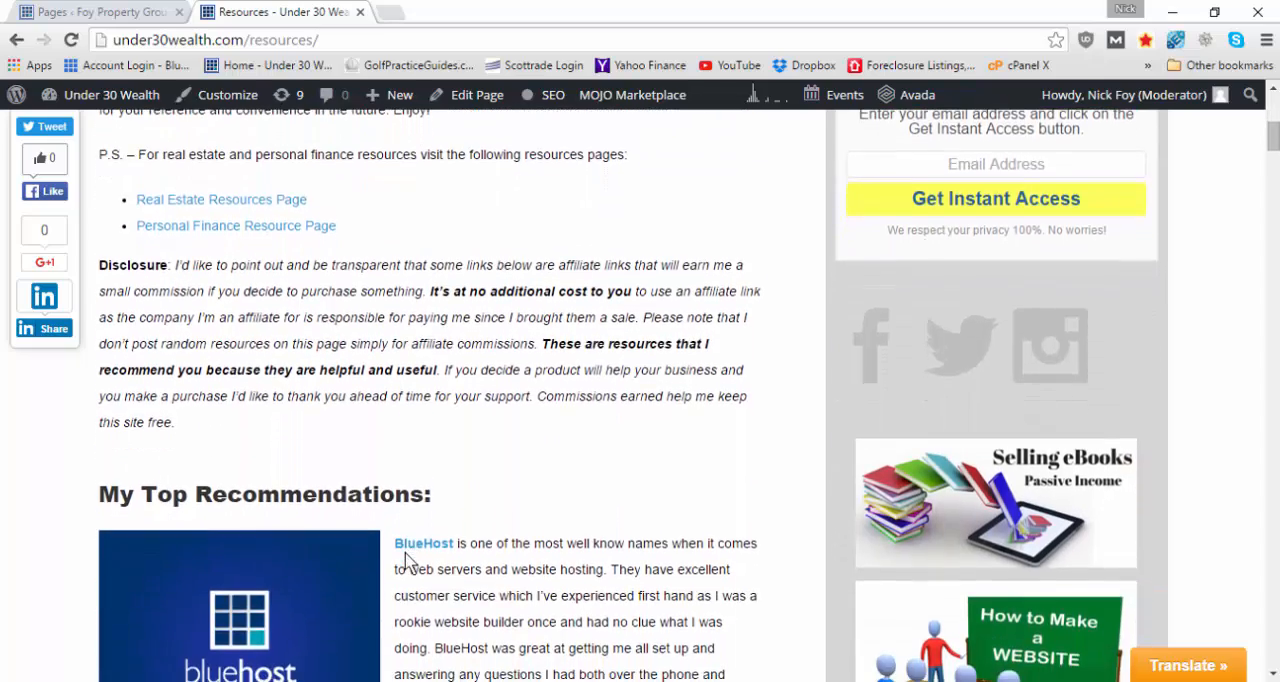
{"action": "scroll", "scroll_direction": "down", "scroll_amount": 3}
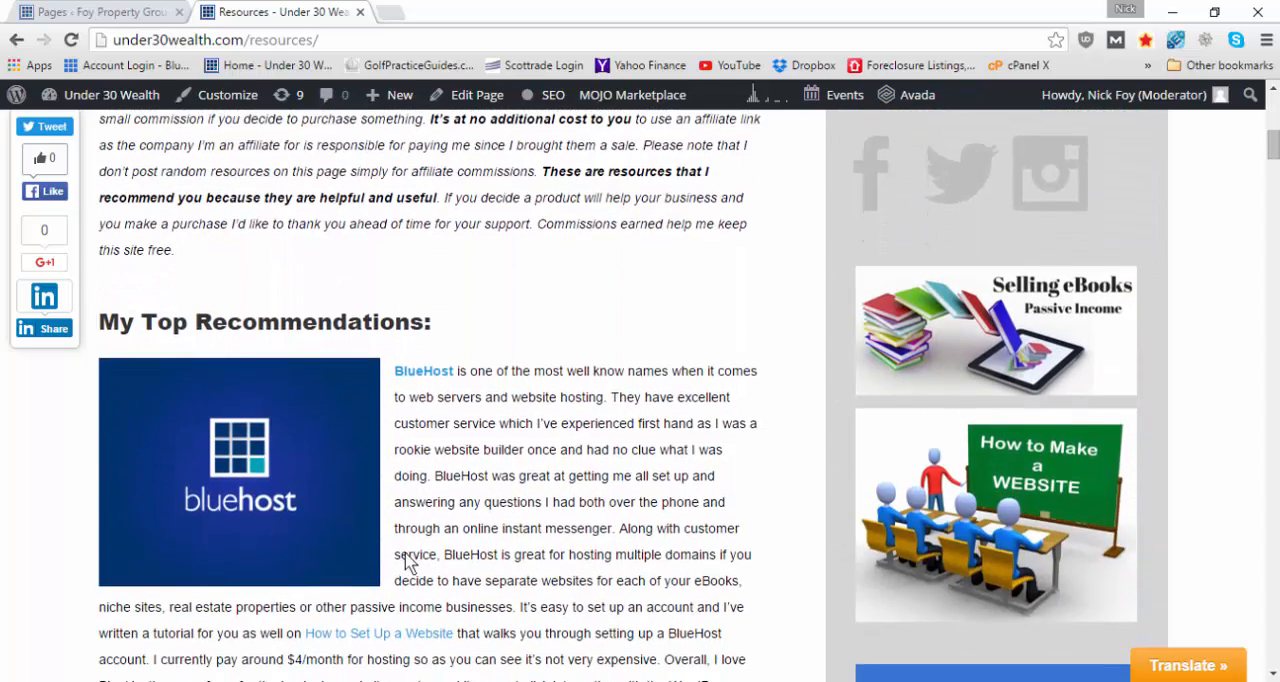
{"action": "scroll", "scroll_direction": "down", "scroll_amount": 3}
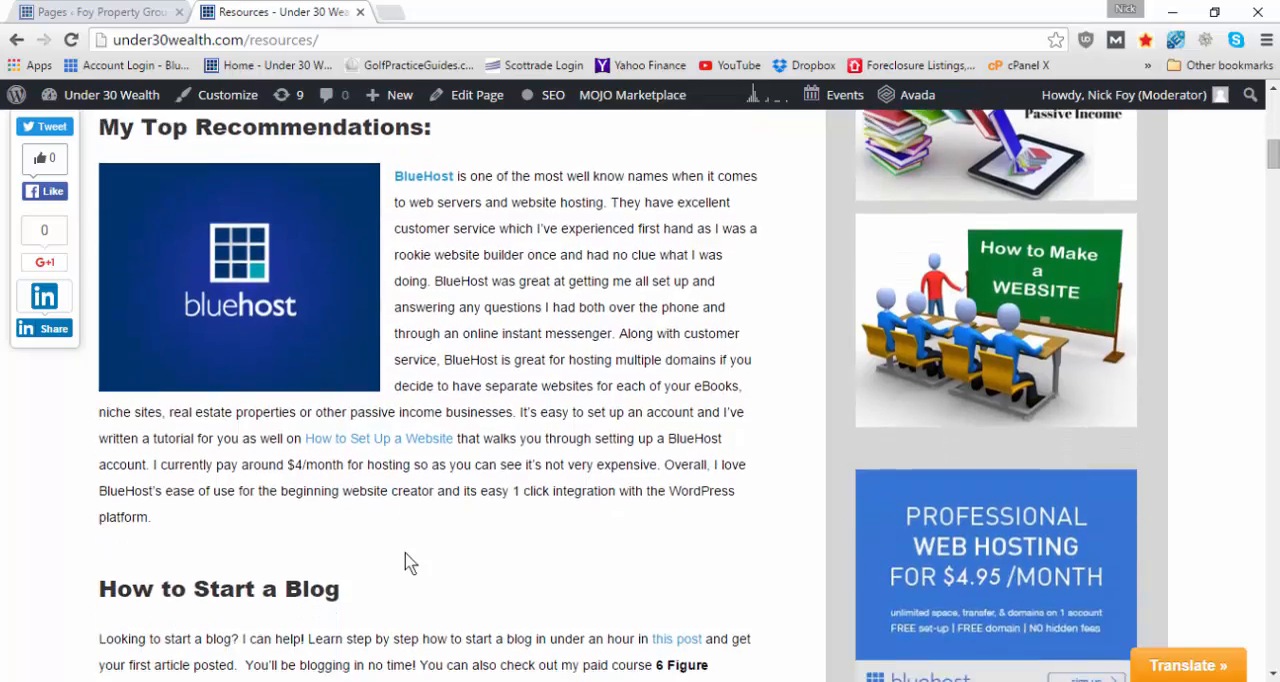
{"action": "scroll", "scroll_direction": "down", "scroll_amount": 3}
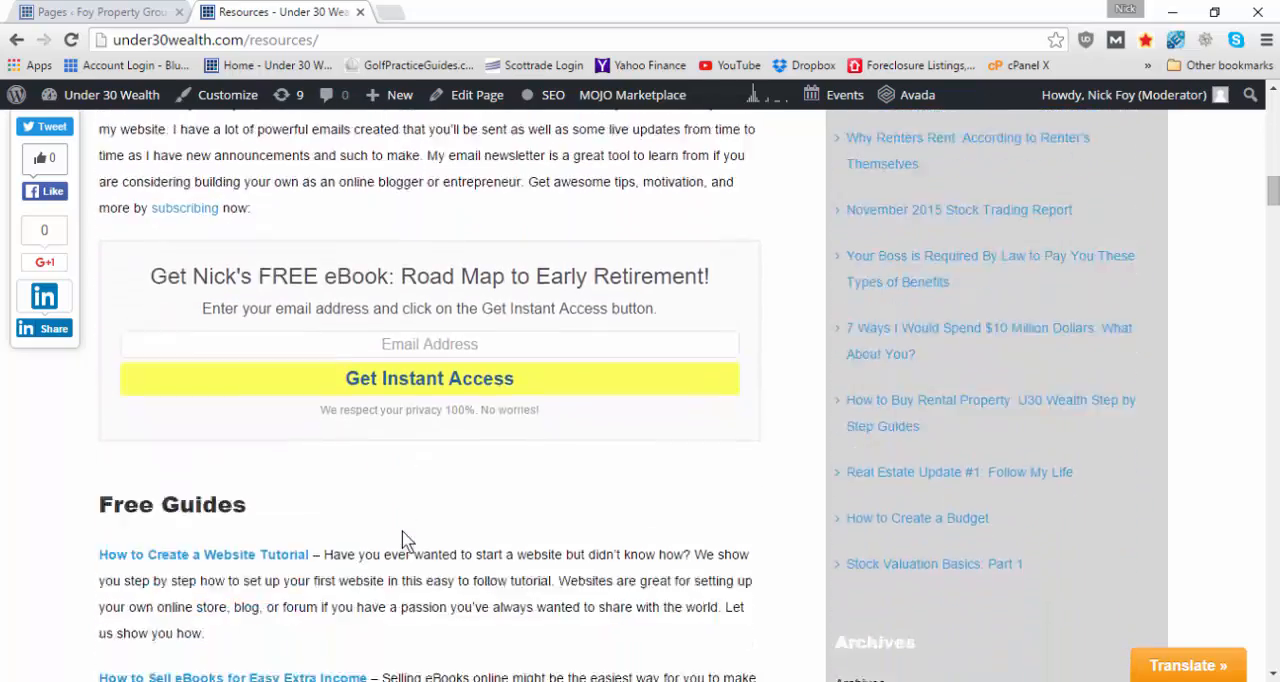
{"action": "scroll", "scroll_direction": "down", "scroll_amount": 3}
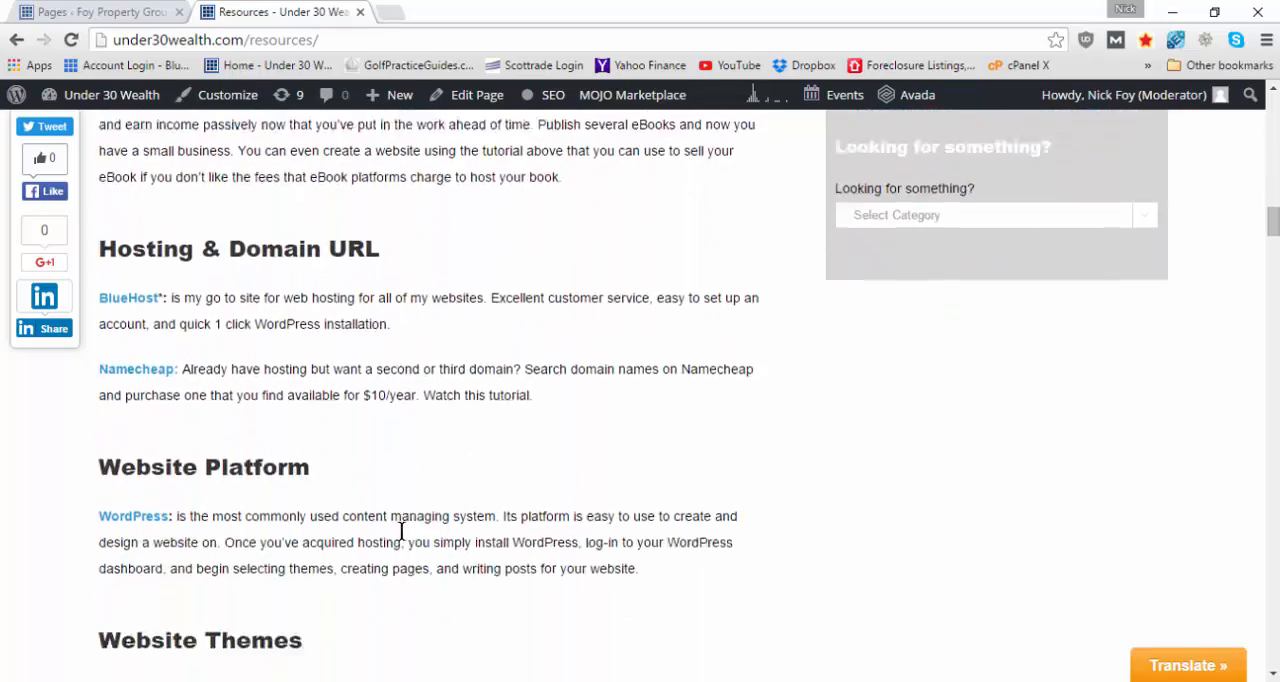
{"action": "scroll", "scroll_direction": "down", "scroll_amount": 3}
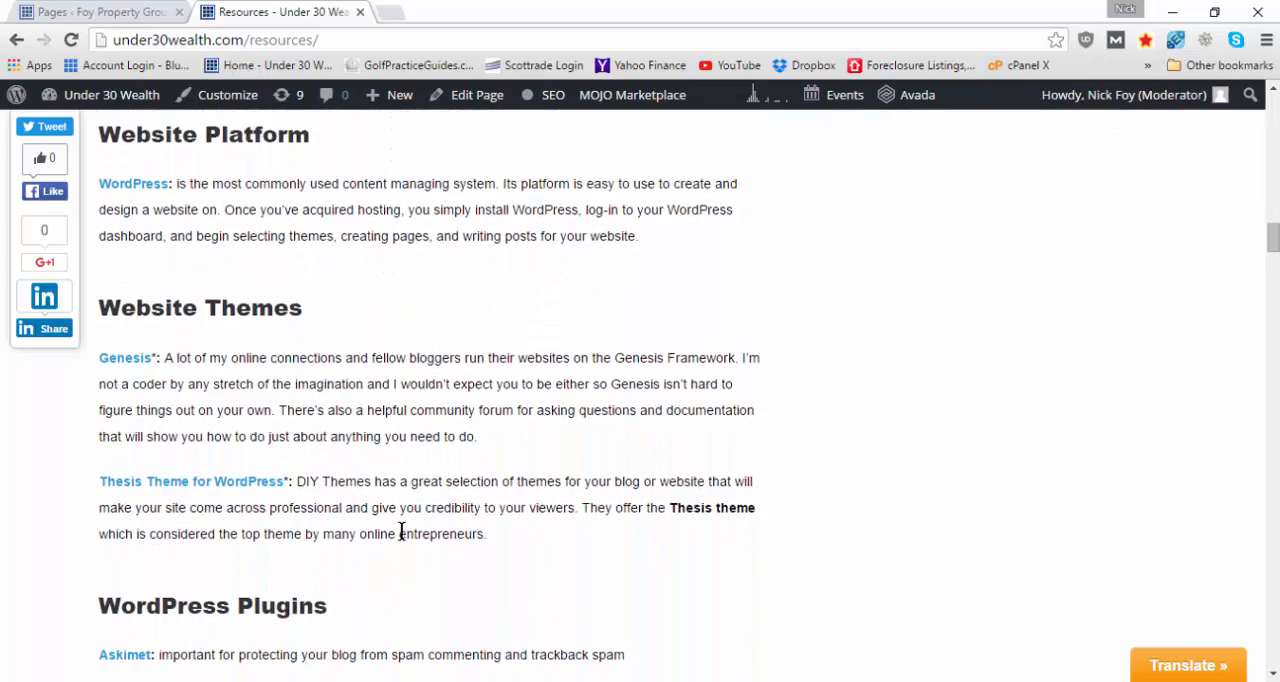
{"action": "scroll", "scroll_direction": "down", "scroll_amount": 3}
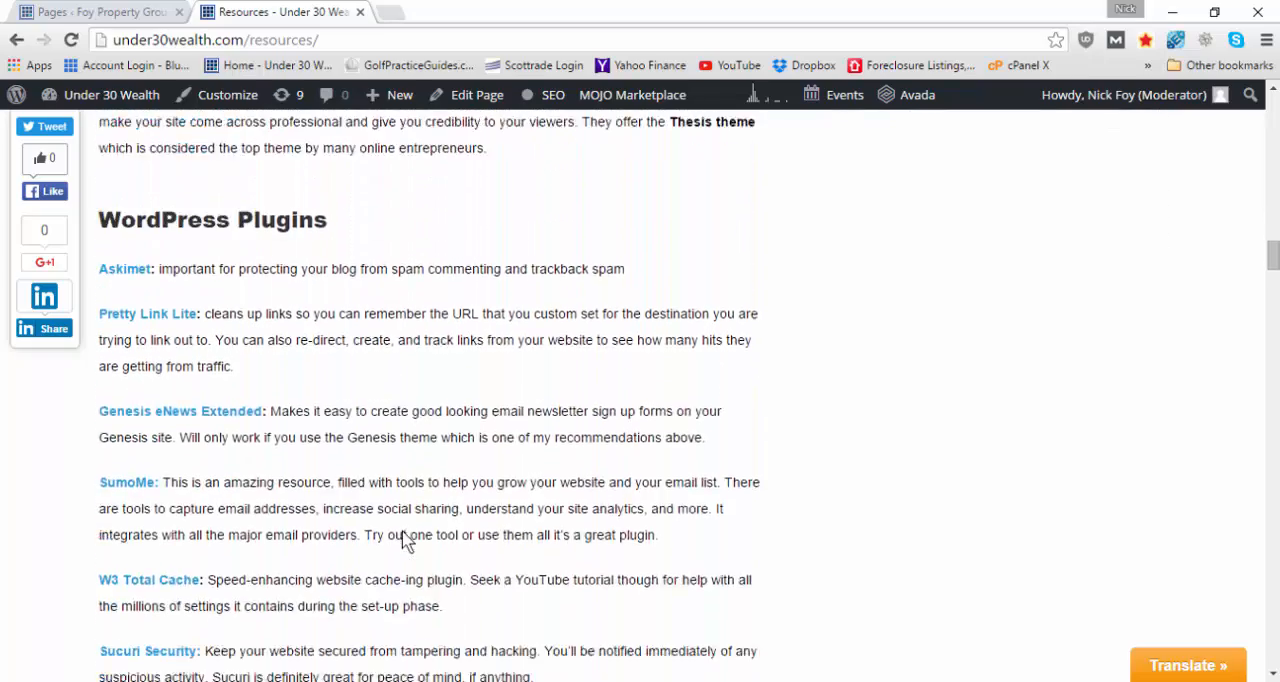
{"action": "scroll", "scroll_direction": "down", "scroll_amount": 3}
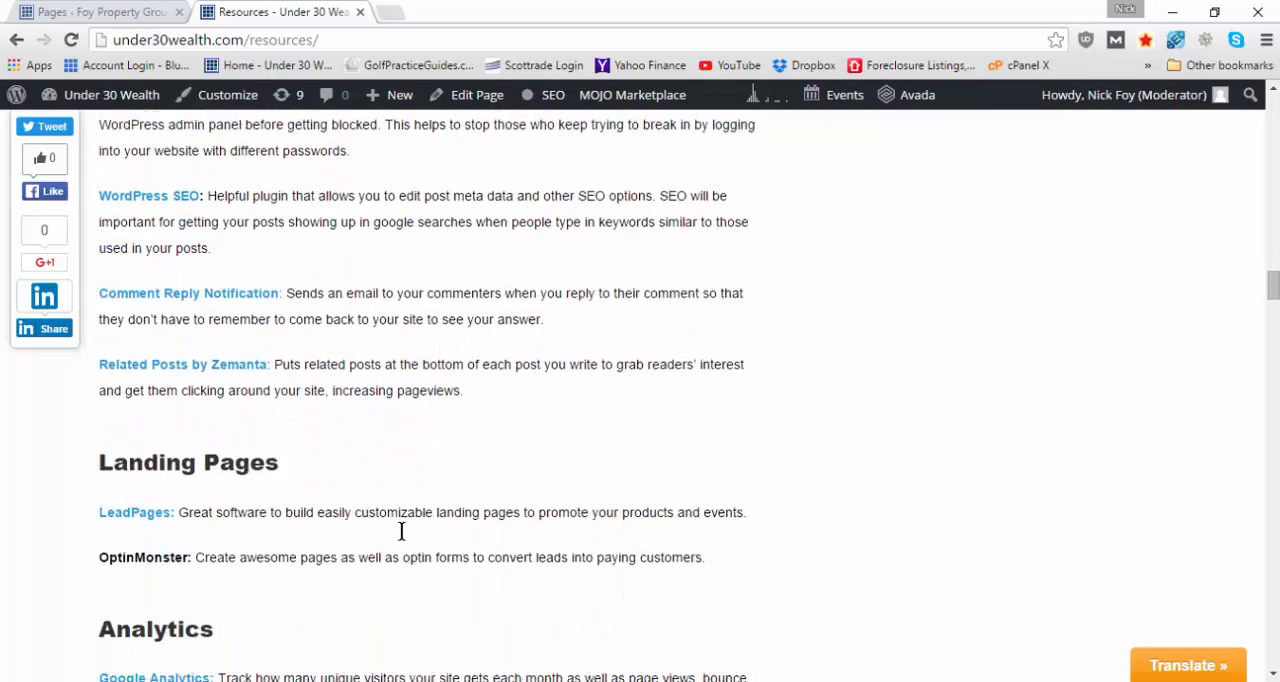
{"action": "scroll", "scroll_direction": "down", "scroll_amount": 3}
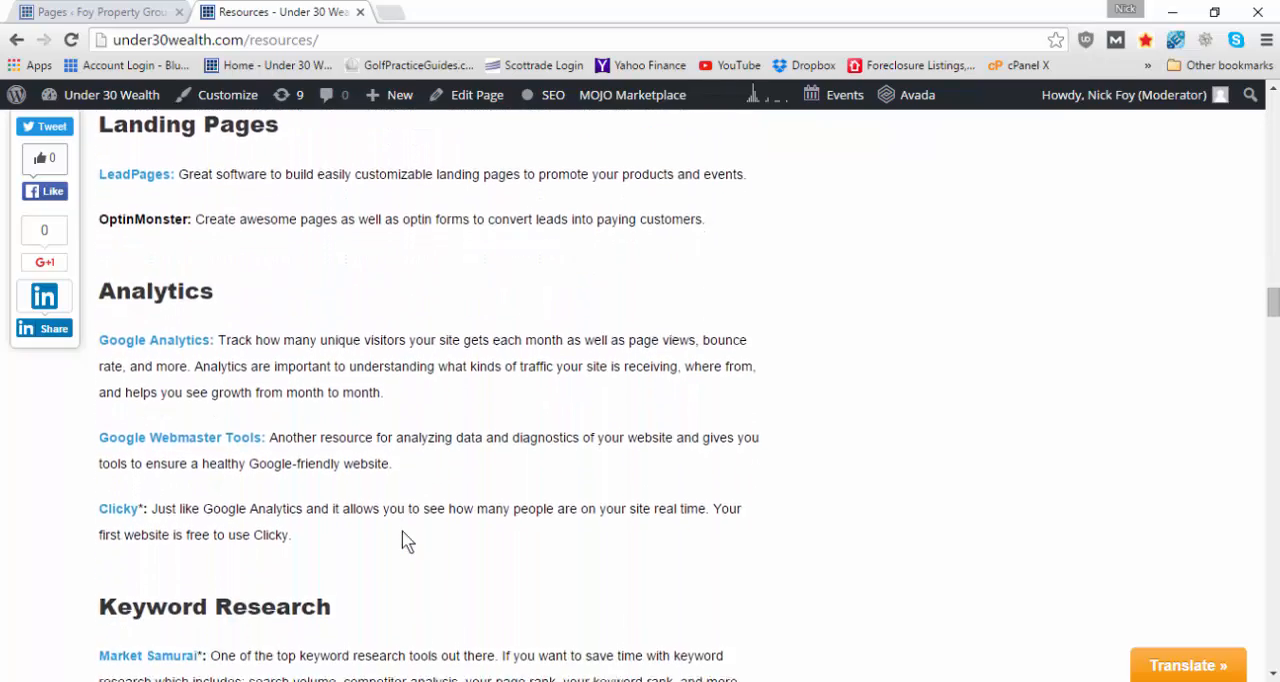
{"action": "scroll", "scroll_direction": "down", "scroll_amount": 3}
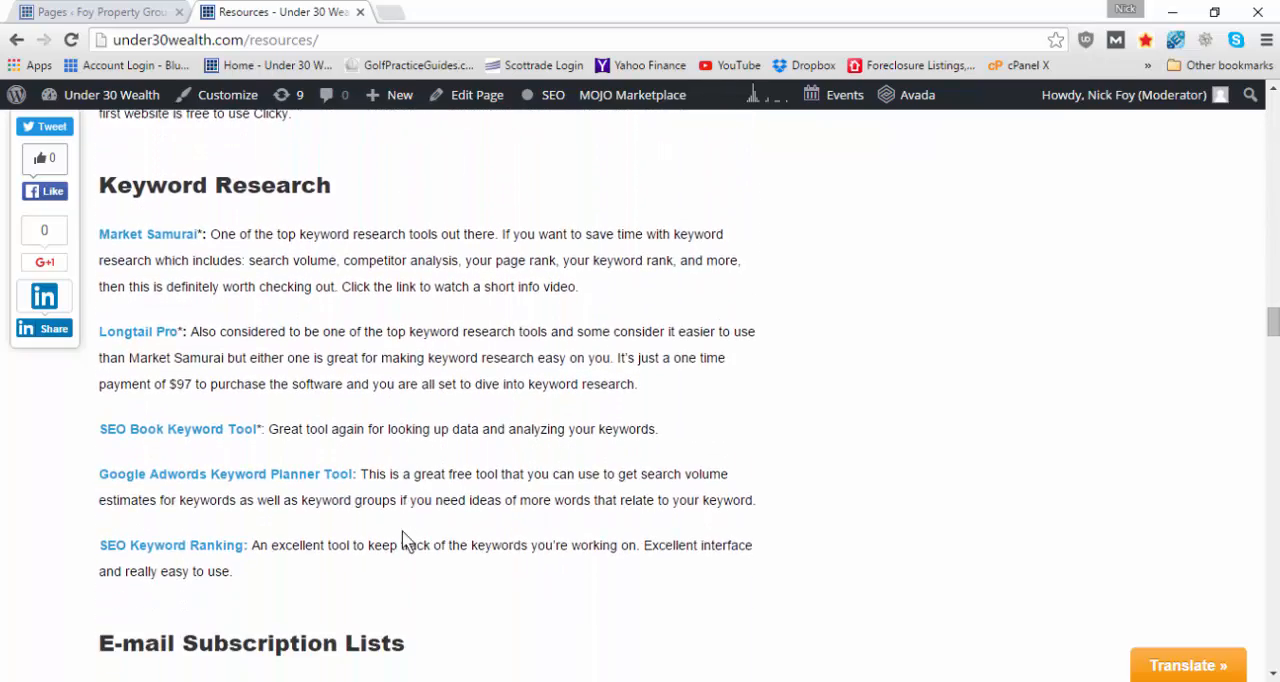
{"action": "scroll", "scroll_direction": "down", "scroll_amount": 3}
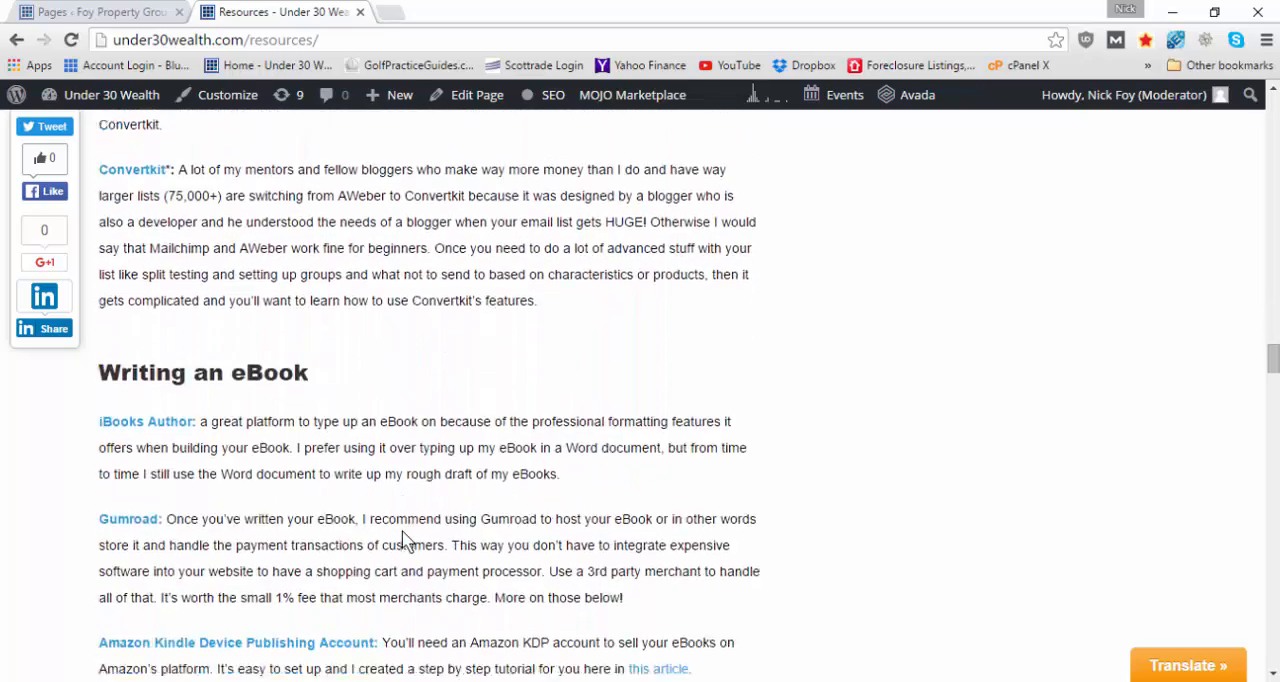
{"action": "scroll", "scroll_direction": "down", "scroll_amount": 3}
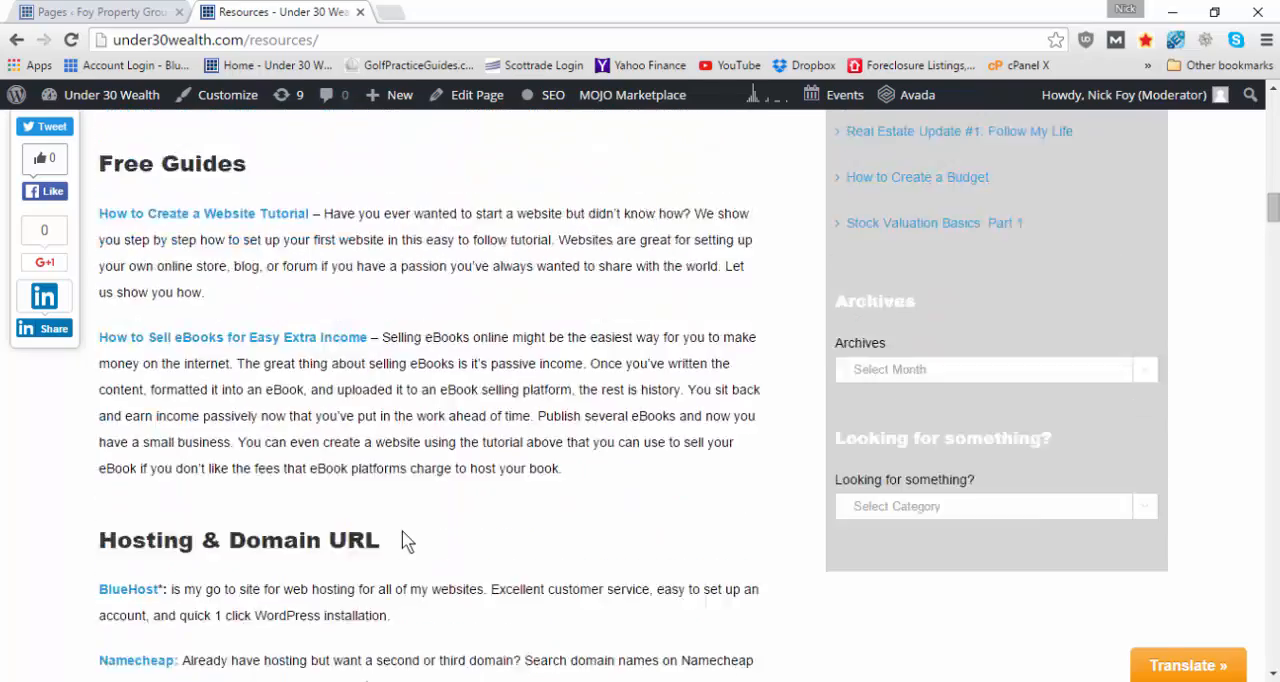
{"action": "scroll", "scroll_direction": "down", "scroll_amount": 3}
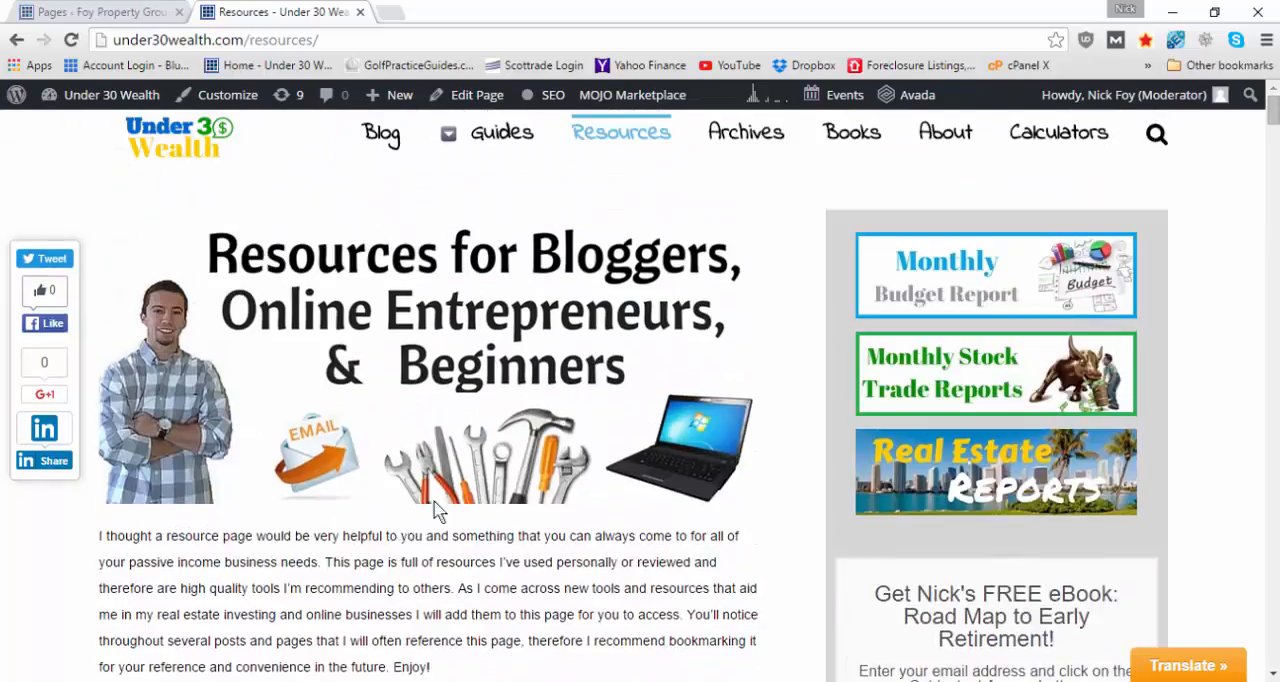
{"action": "mouse_move", "coordinate": [620, 132]}
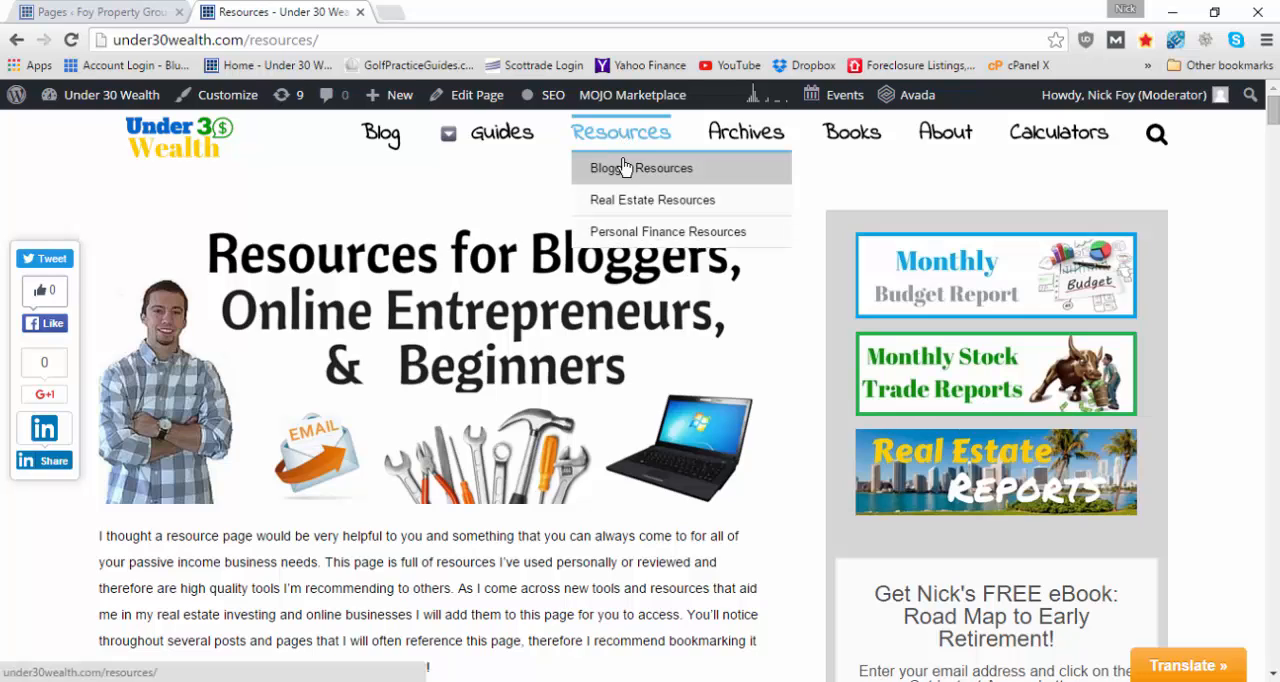